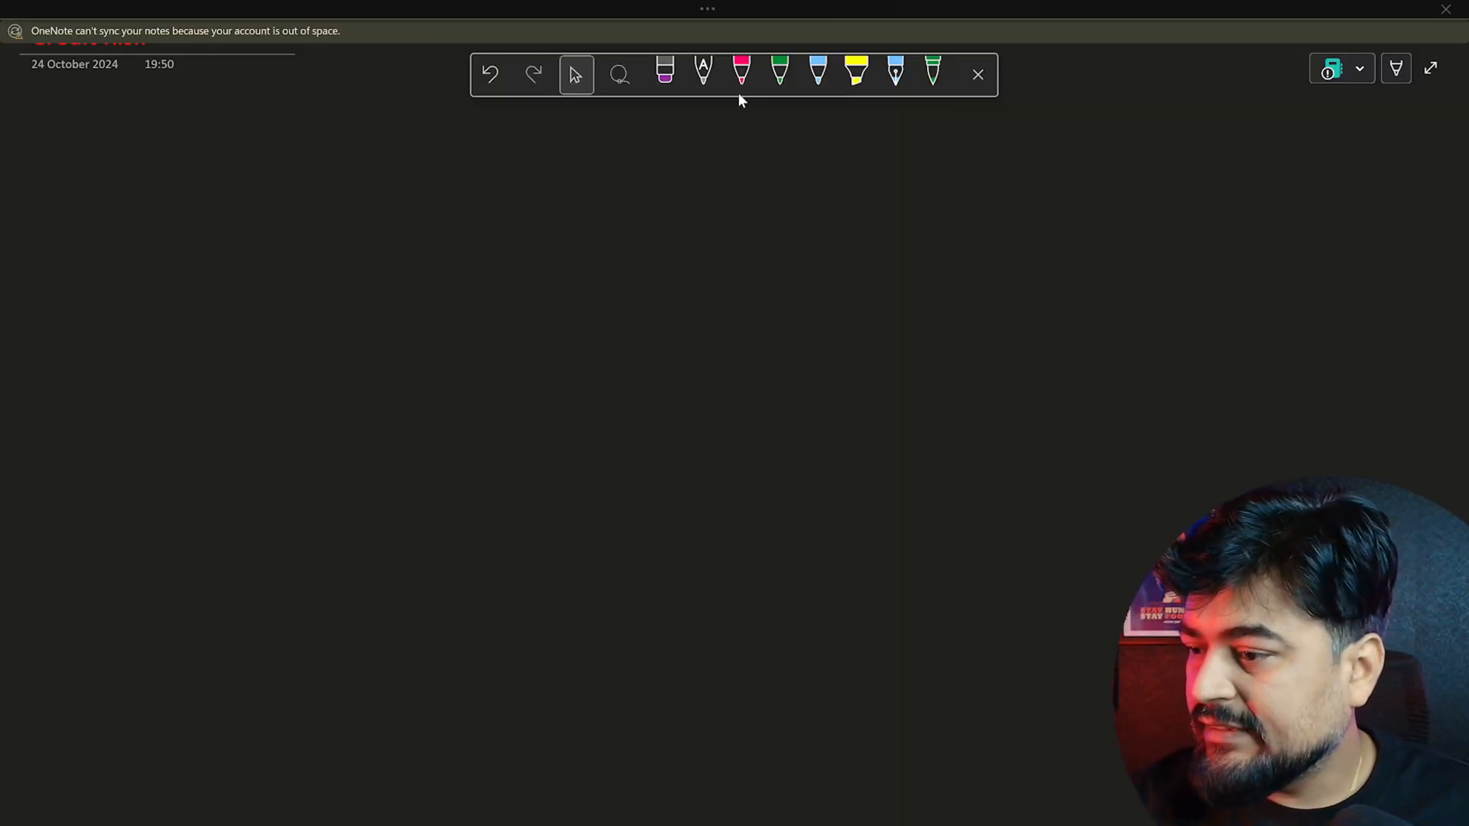
Handwrite the pink heading '① CAR (Capital Adequacy Ratio) :' at the top left of the page
left_click(742, 73)
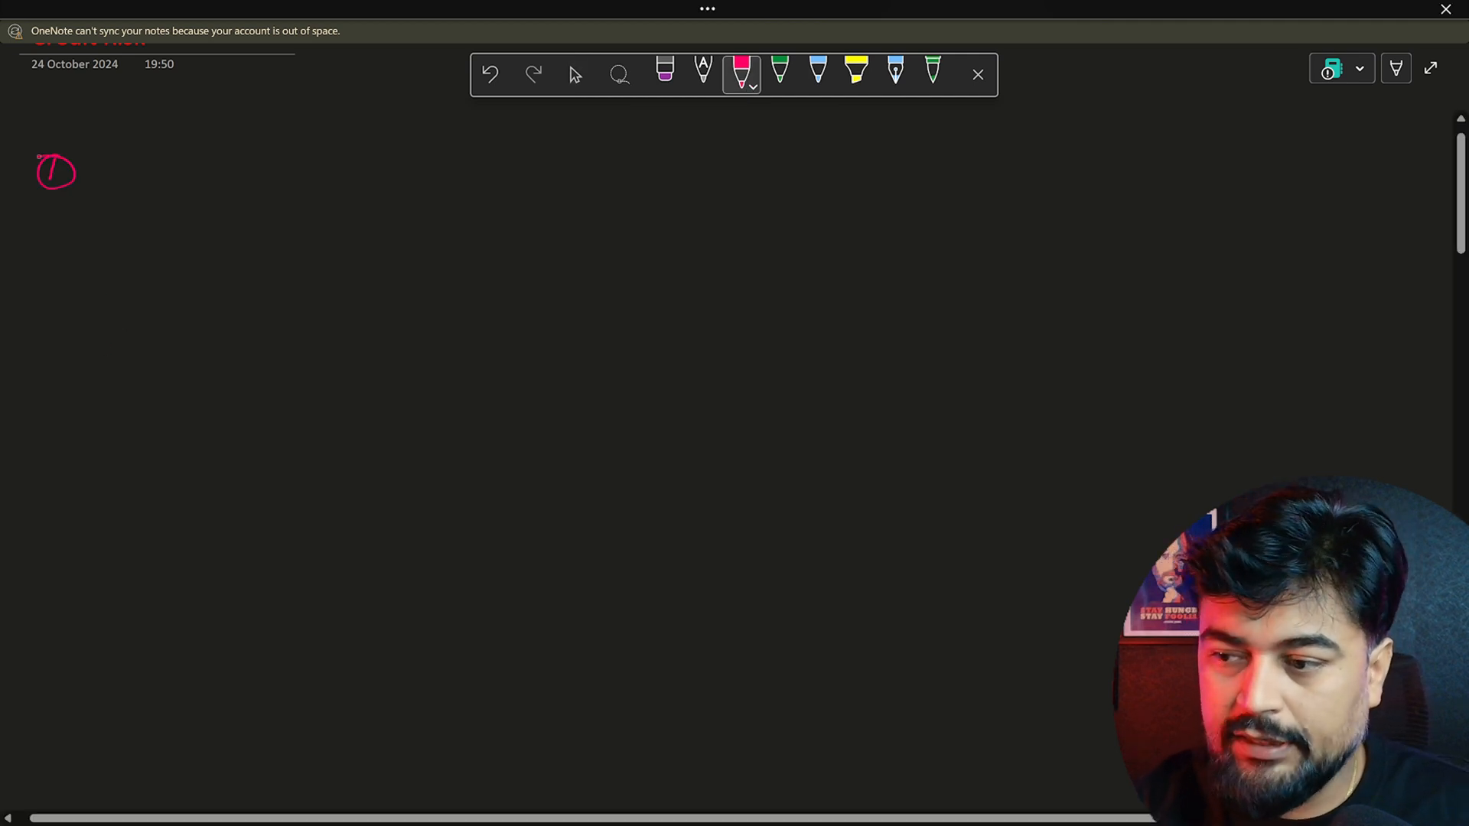
left_click_drag(84, 173, 154, 173)
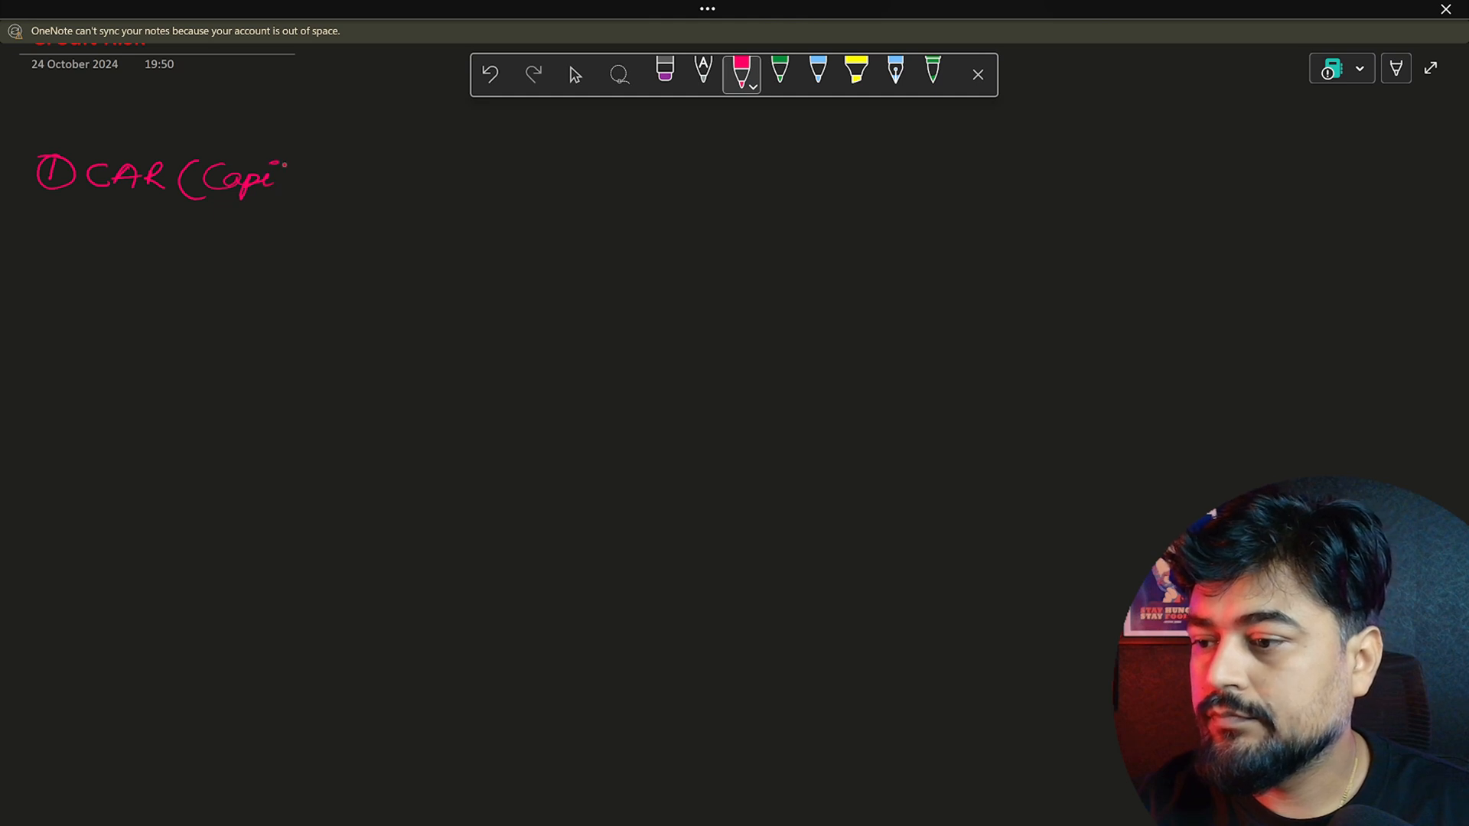
left_click_drag(273, 177, 361, 182)
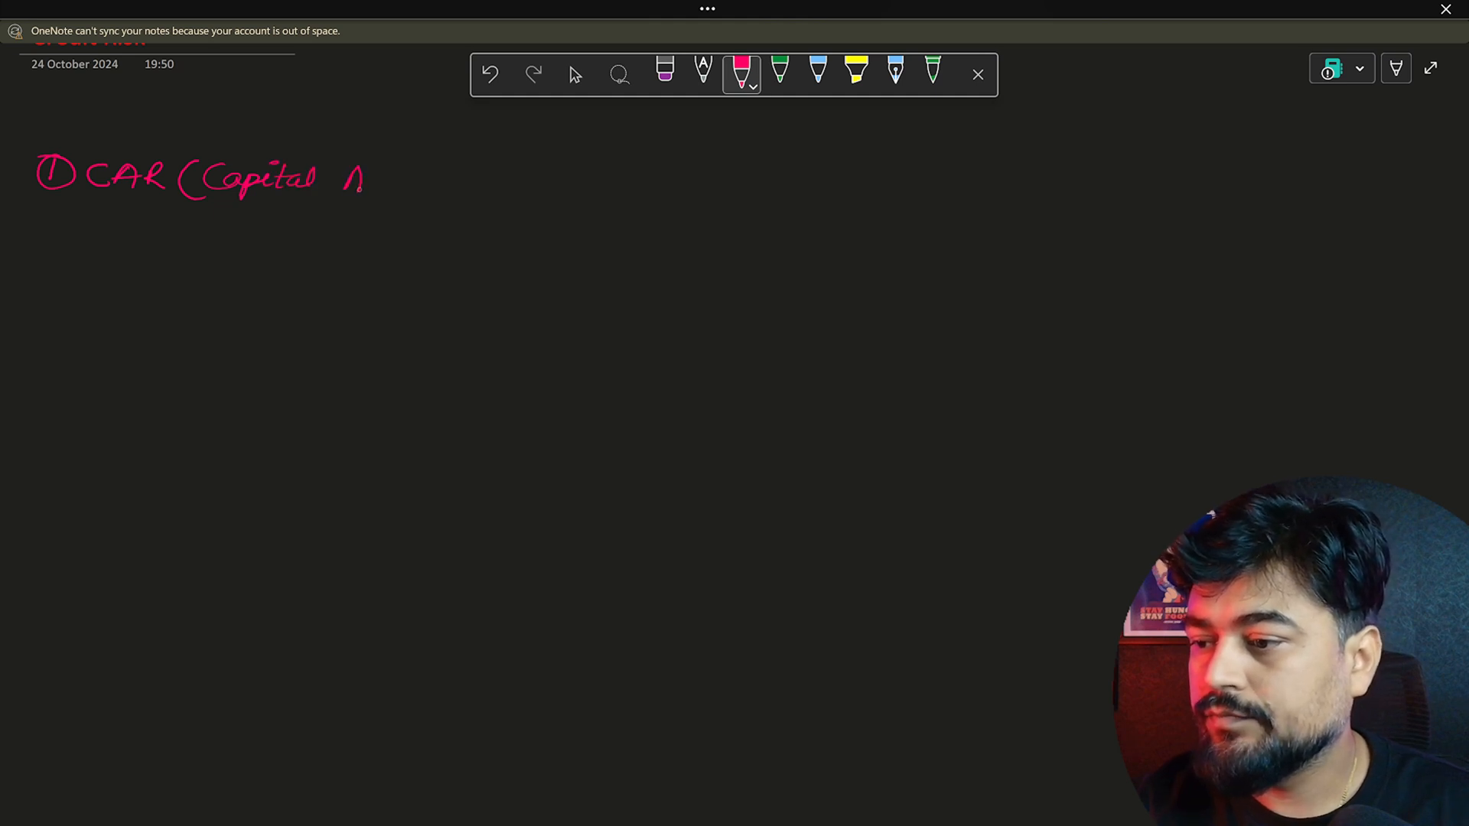
left_click_drag(347, 182, 432, 187)
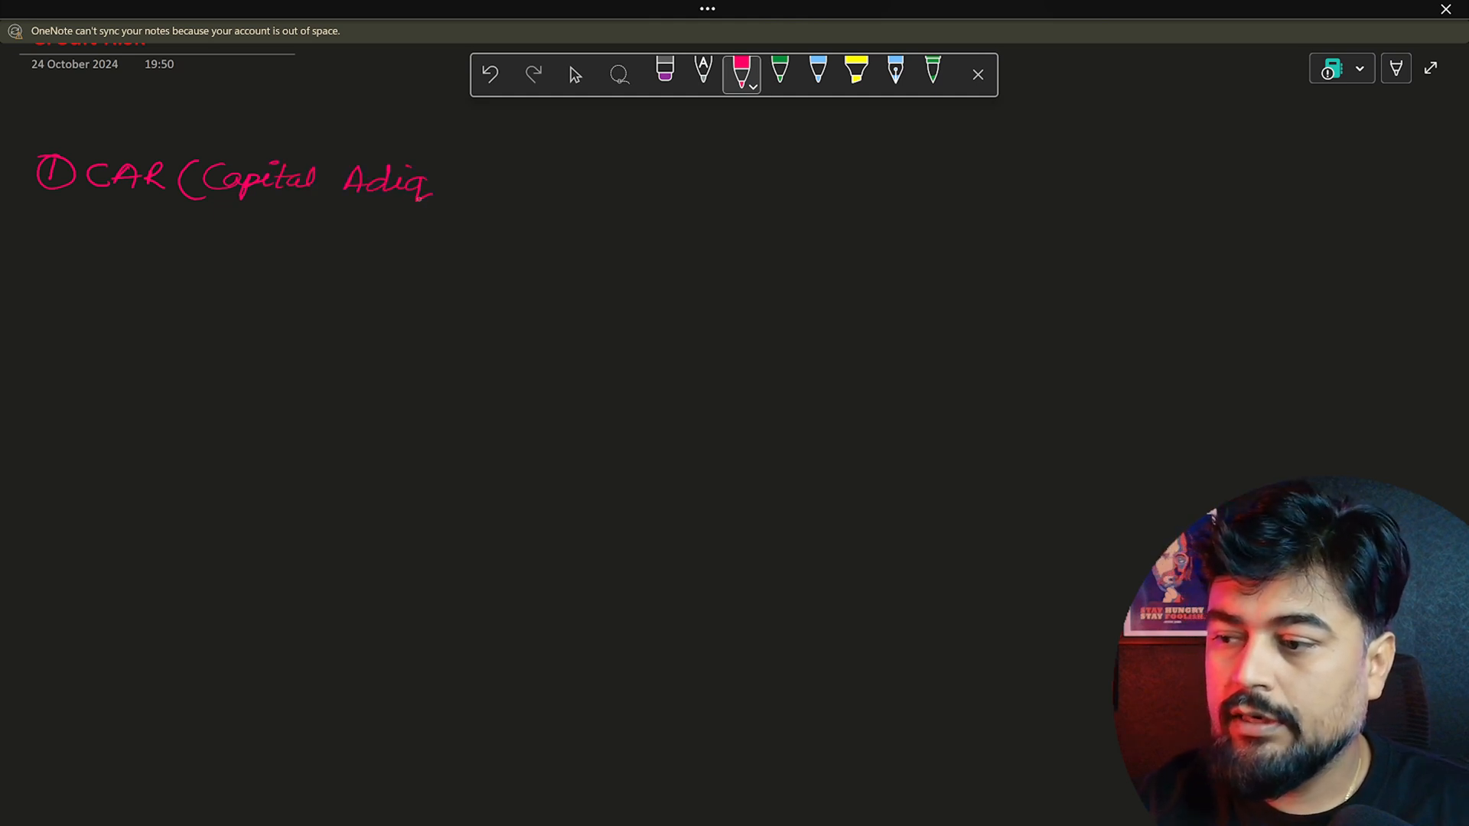
left_click_drag(441, 182, 506, 182)
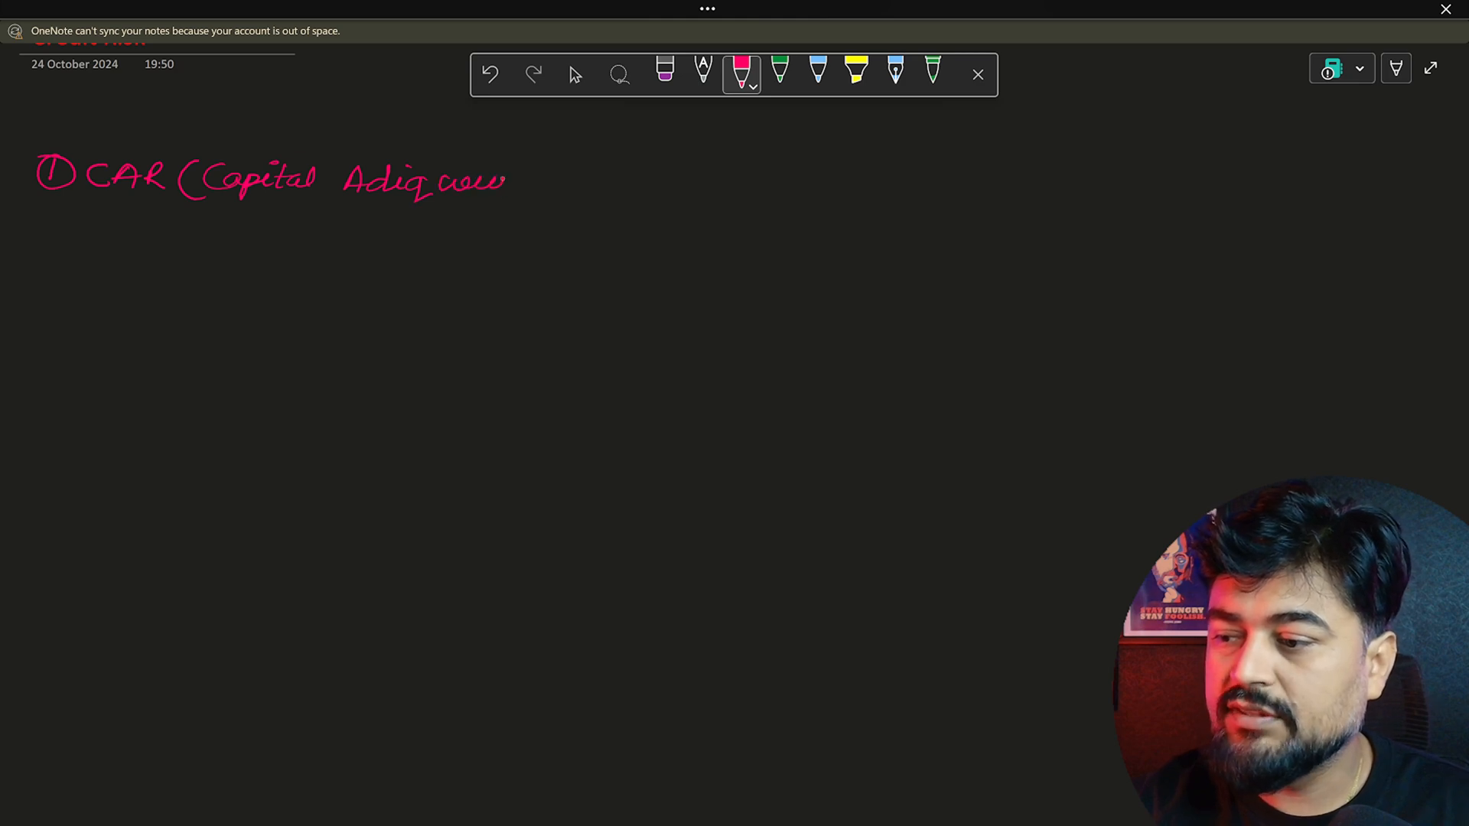
left_click_drag(512, 177, 566, 182)
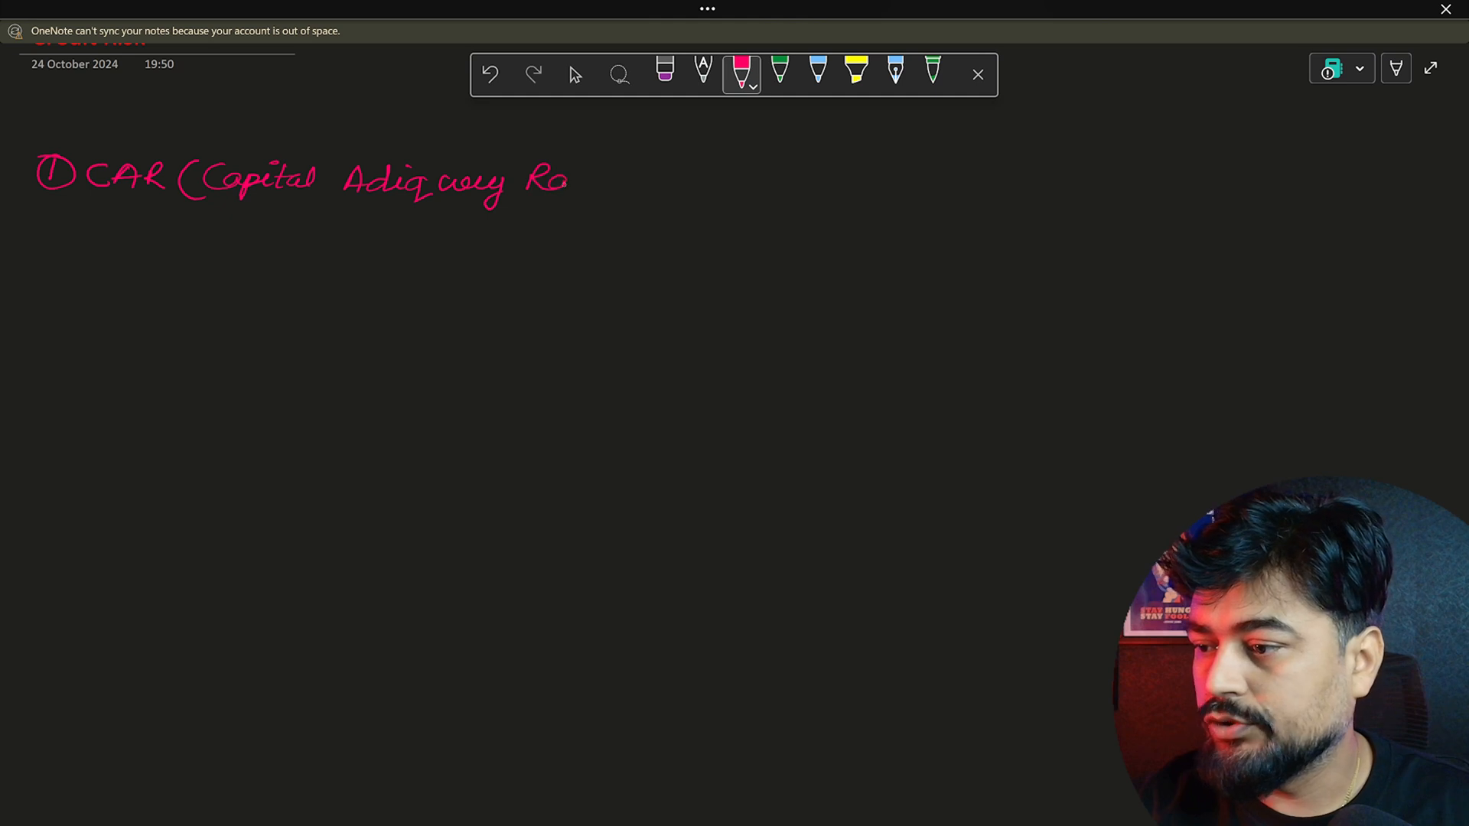
left_click_drag(538, 178, 636, 182)
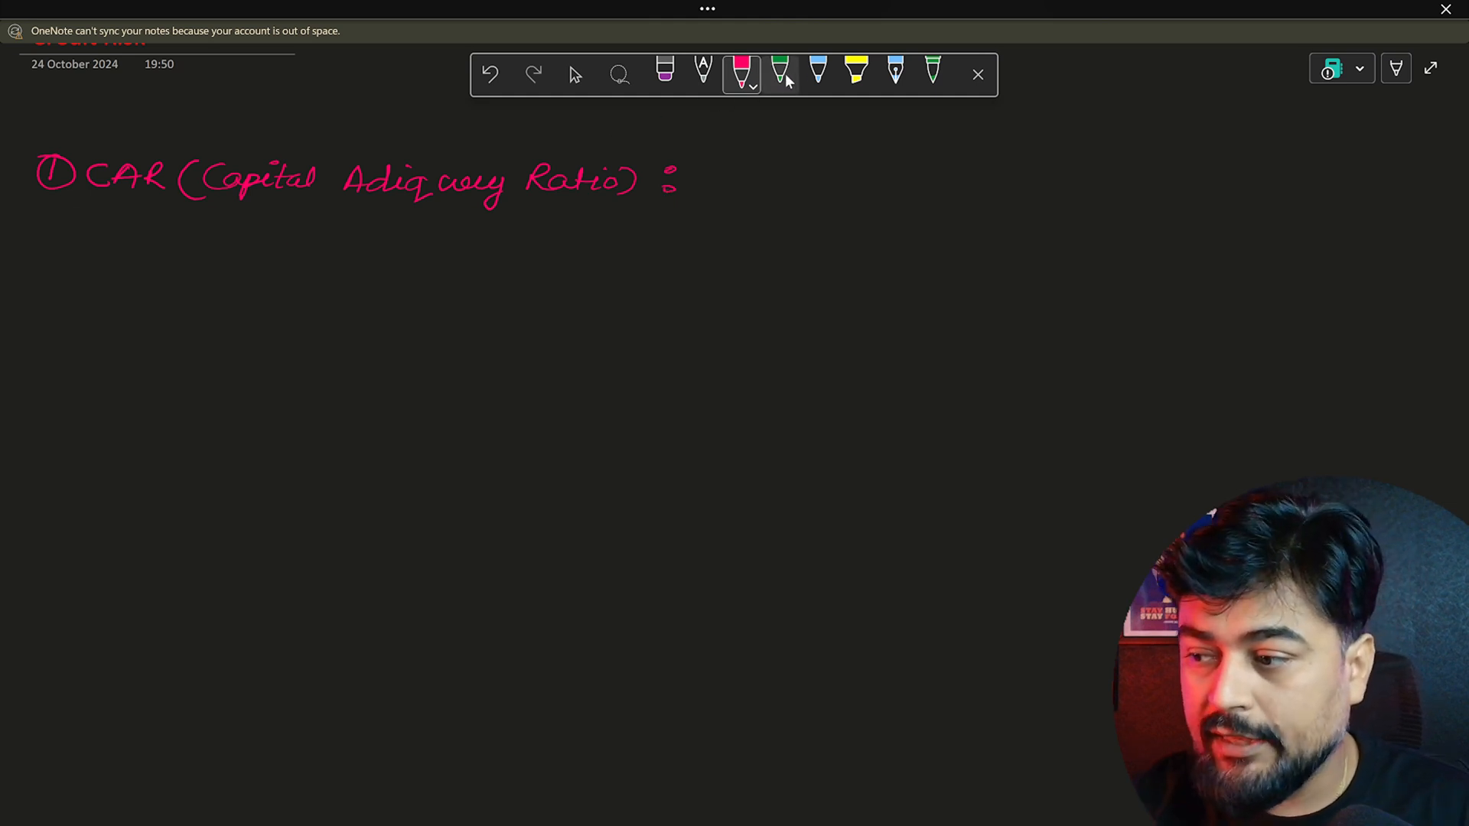
Write in green 'Sufficient Capital to Run bank.' after the CAR heading
left_click(779, 74)
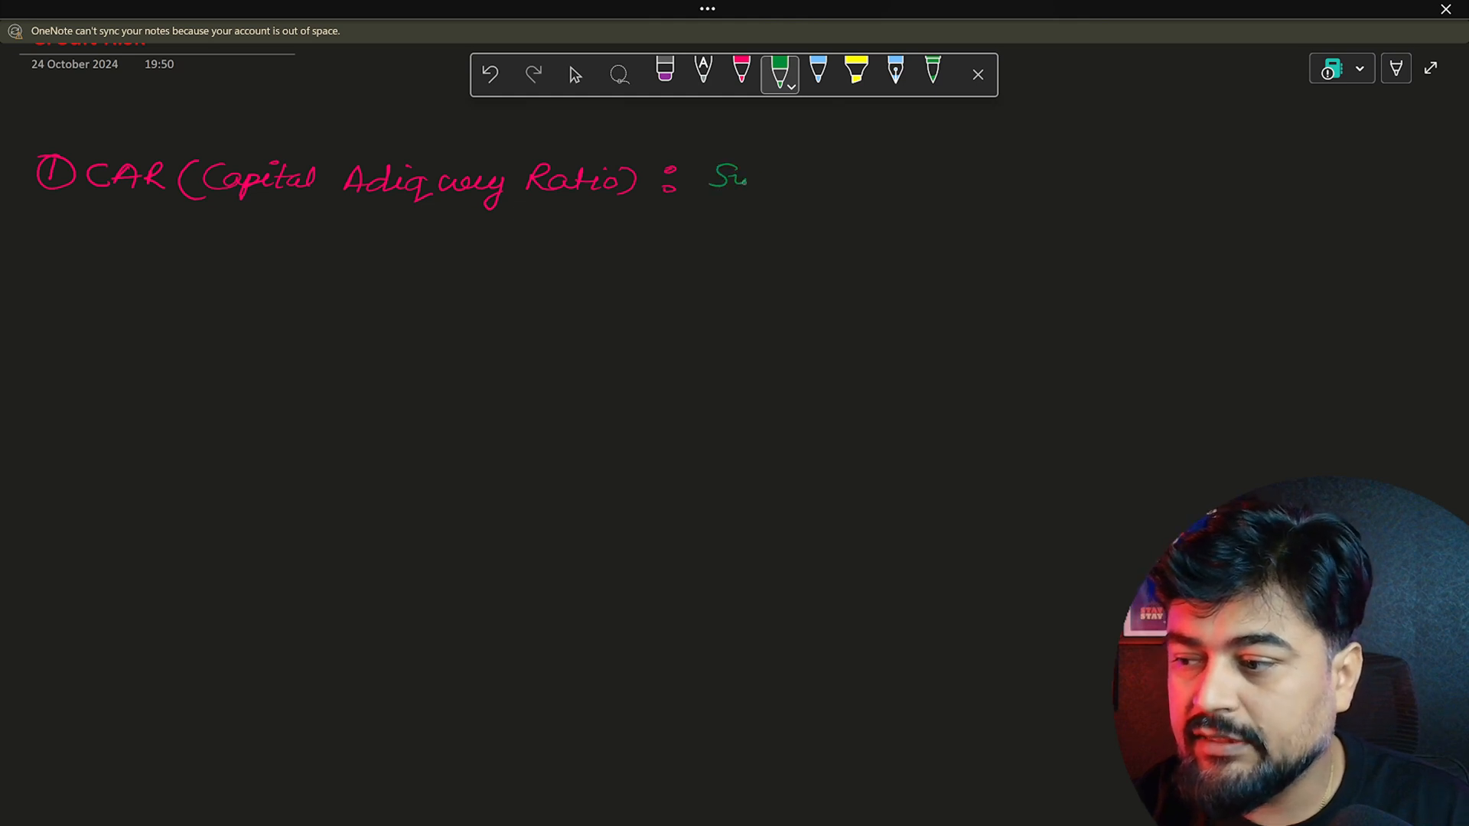
left_click_drag(725, 178, 796, 182)
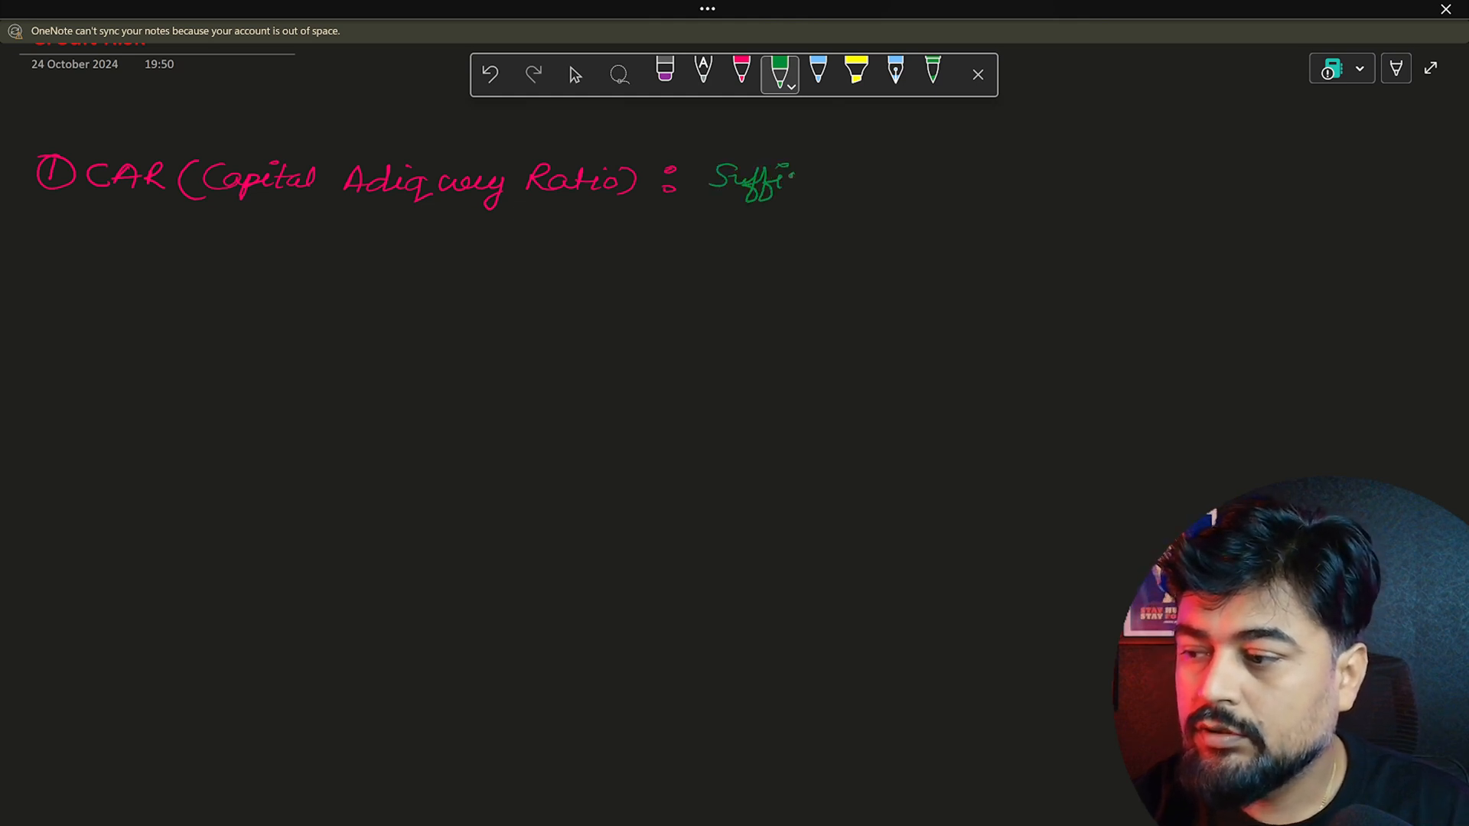
left_click_drag(778, 173, 852, 182)
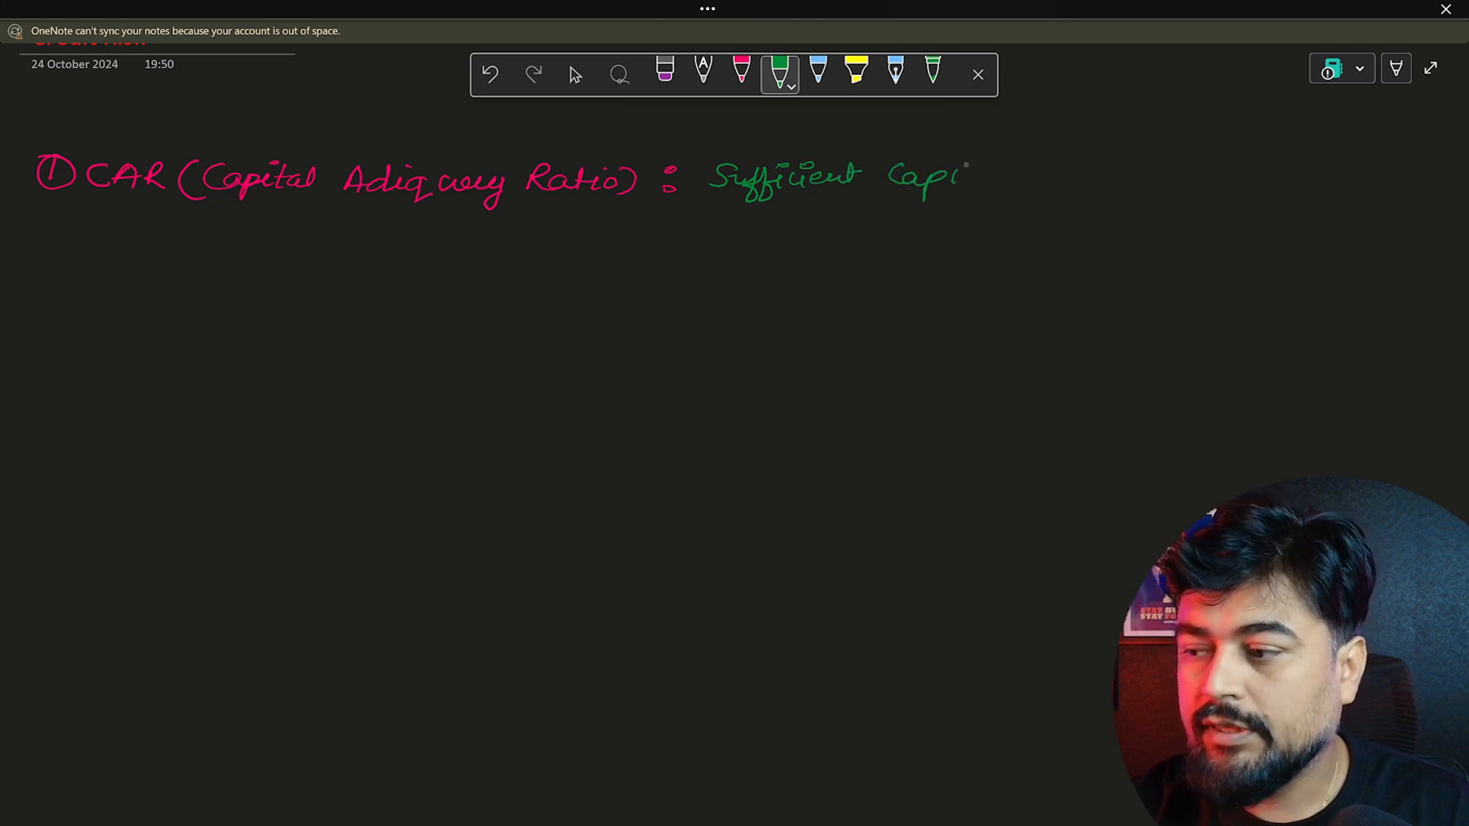
left_click_drag(946, 173, 1003, 173)
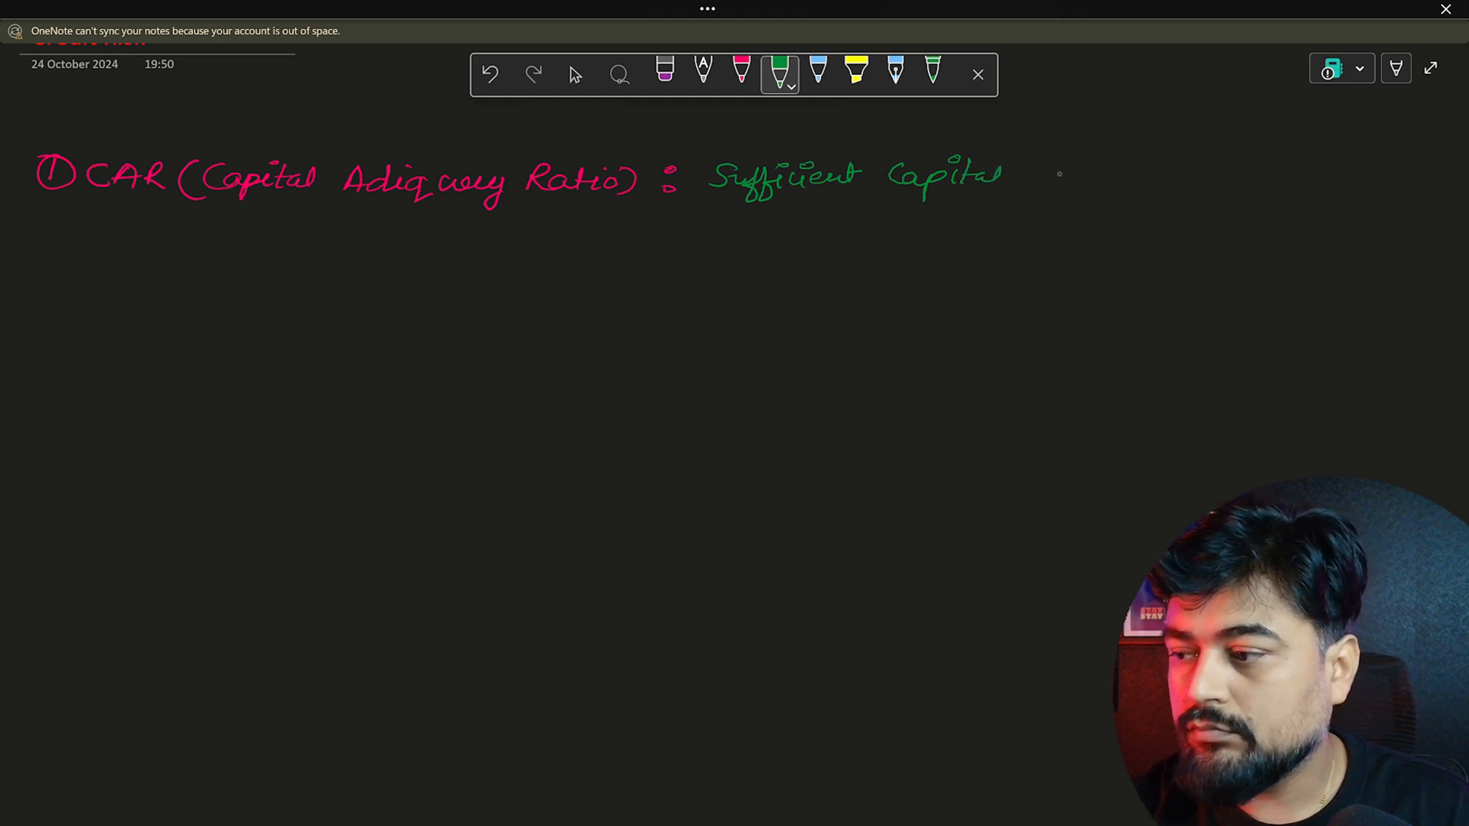
left_click_drag(1030, 178, 1111, 178)
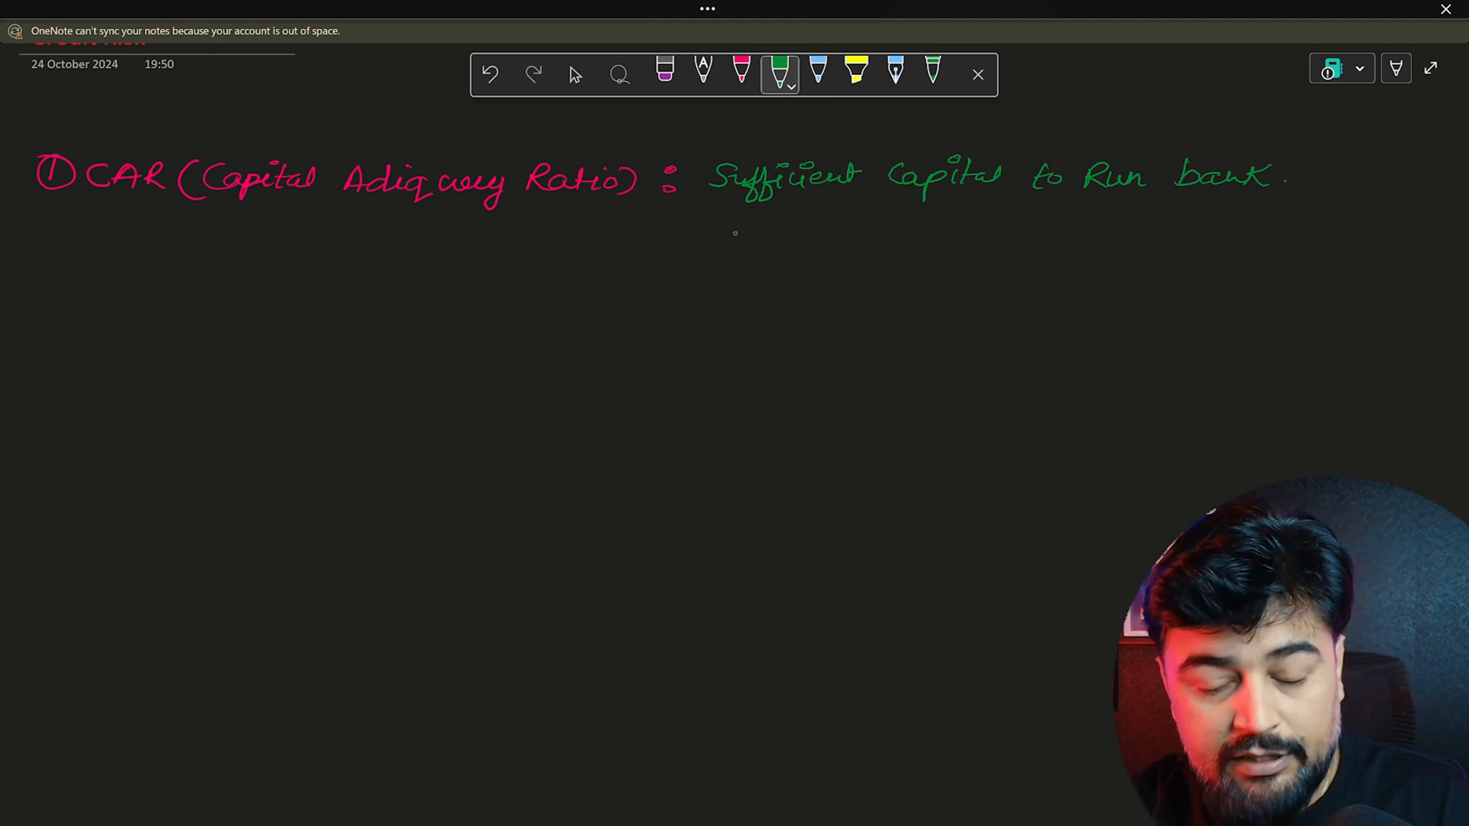
Add 'CA = Regulatory decide this' and start a Balancesheet branch toward Asset
left_click_drag(145, 257, 178, 239)
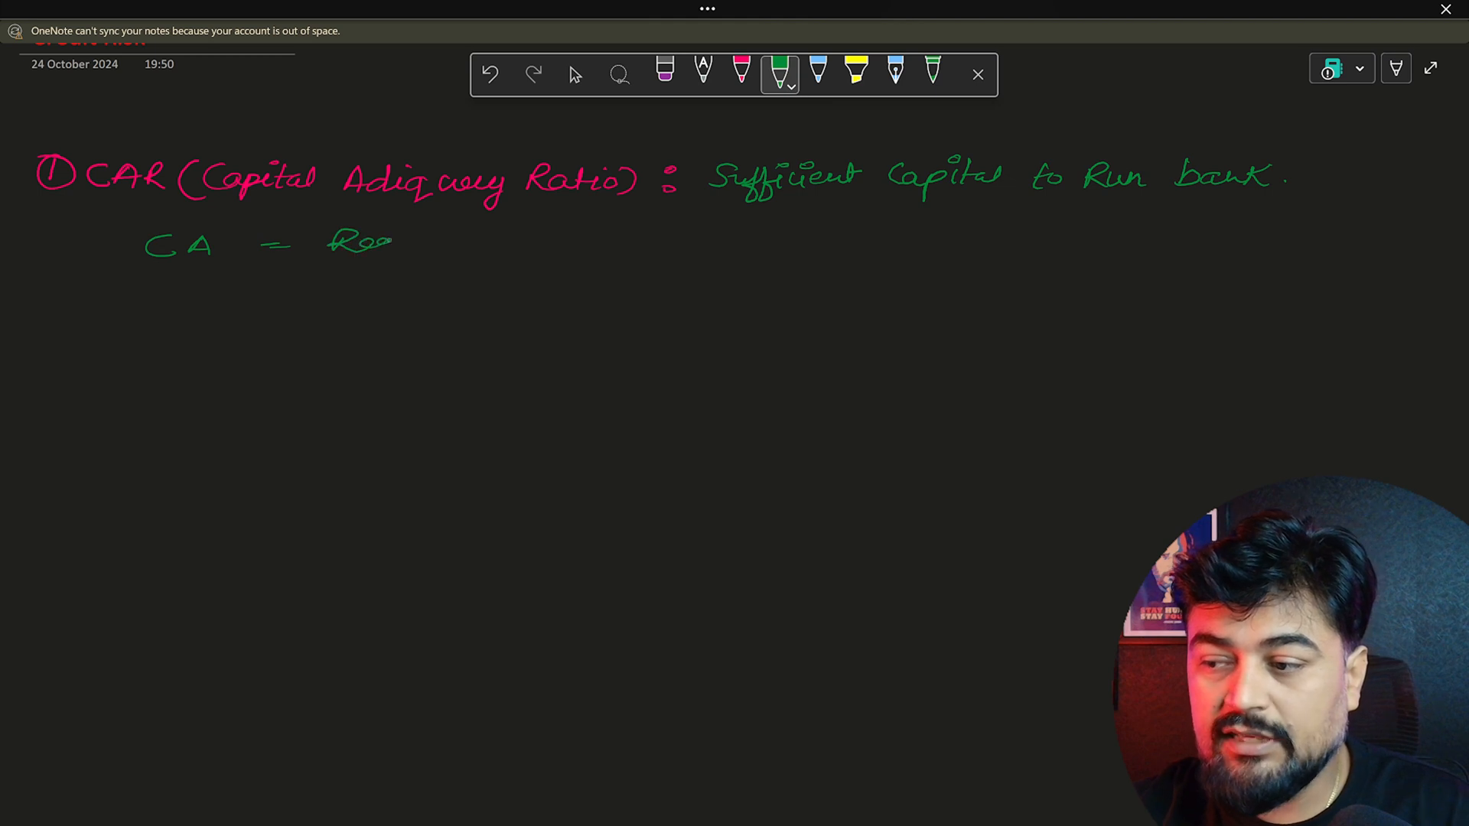
left_click_drag(365, 243, 468, 244)
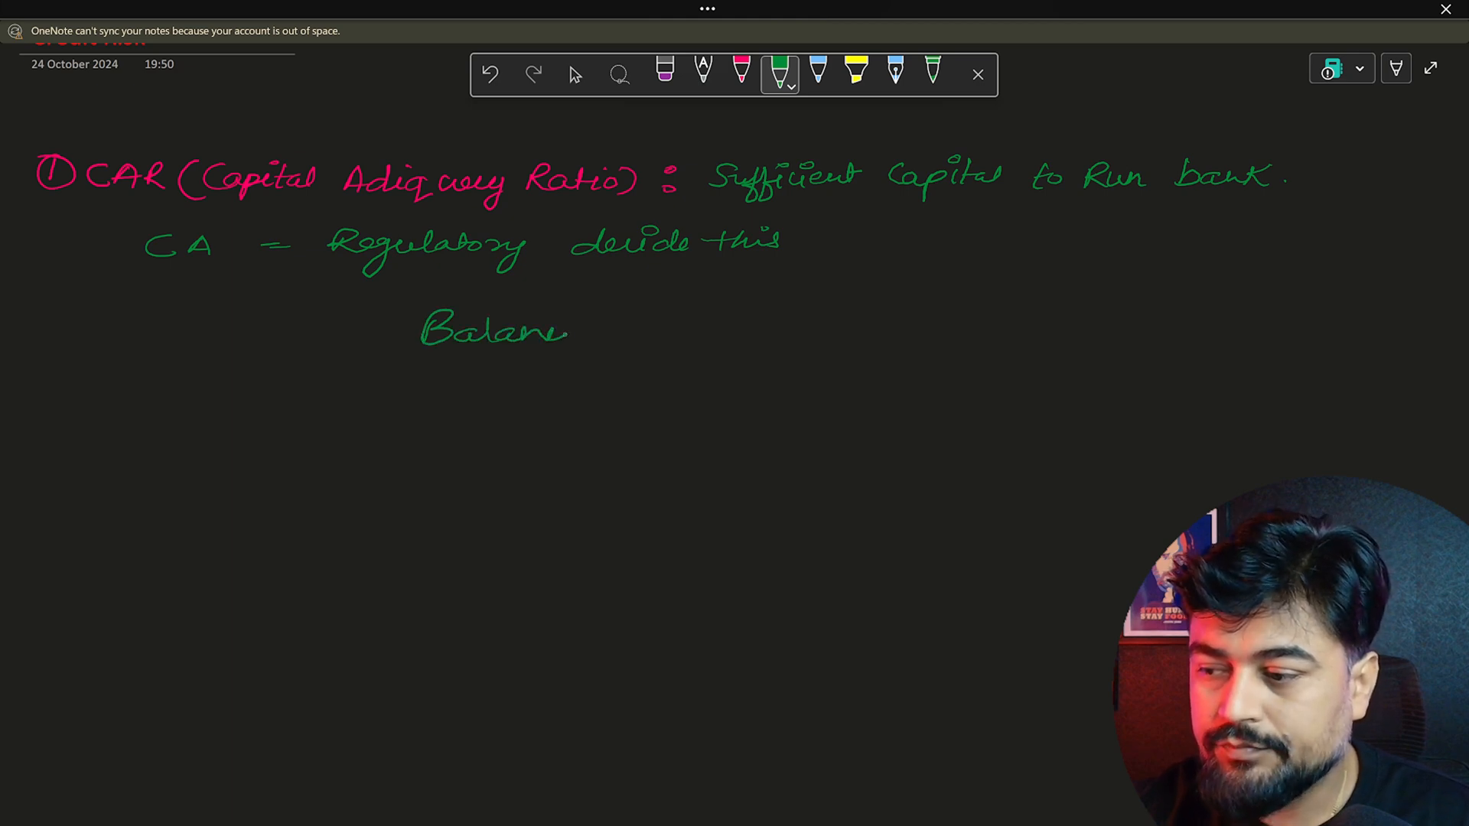
left_click_drag(566, 330, 661, 331)
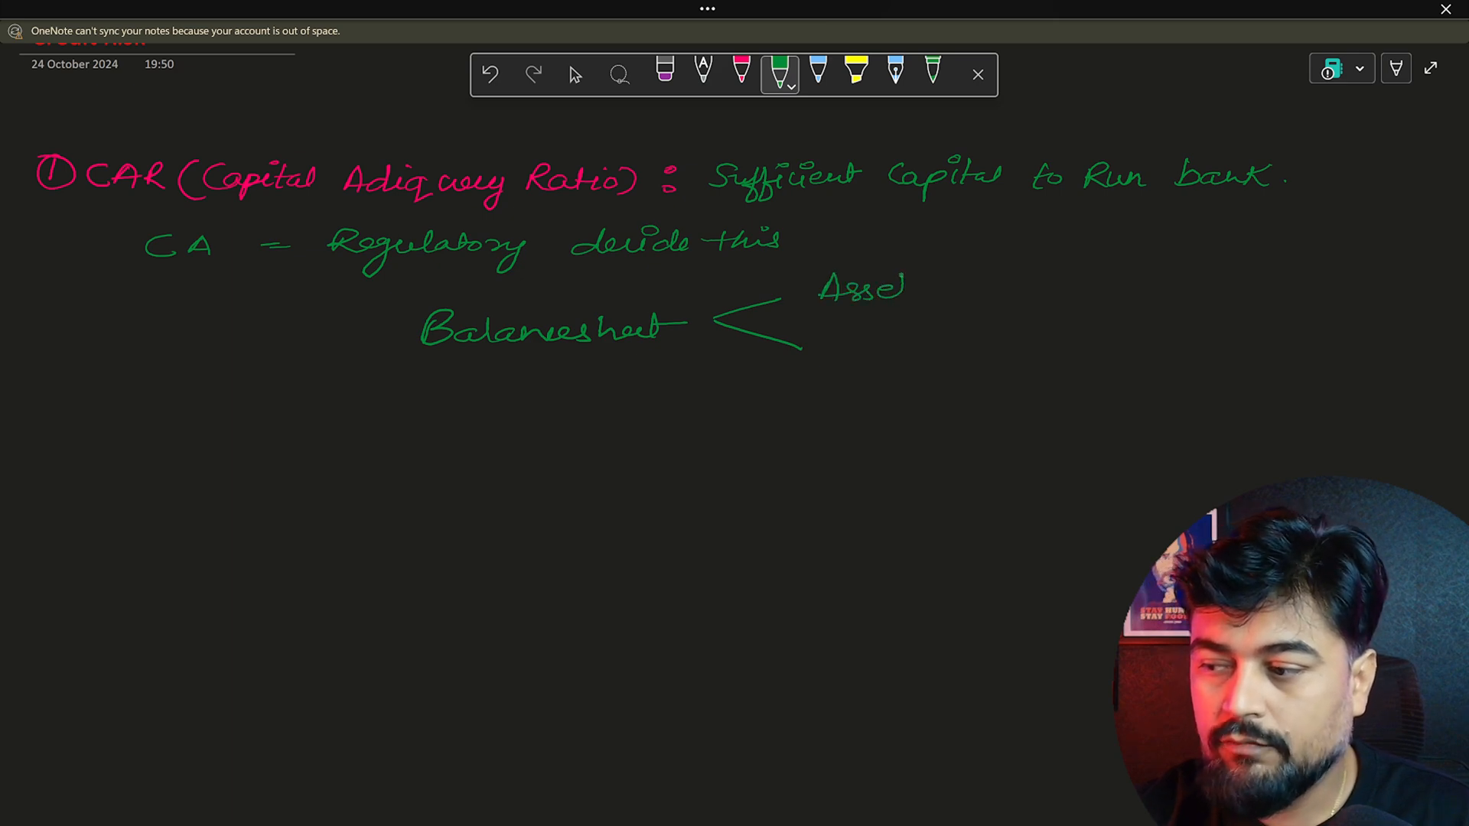
Write 'Liability + Capital' on the lower balance-sheet branch under Asset
left_click(914, 286)
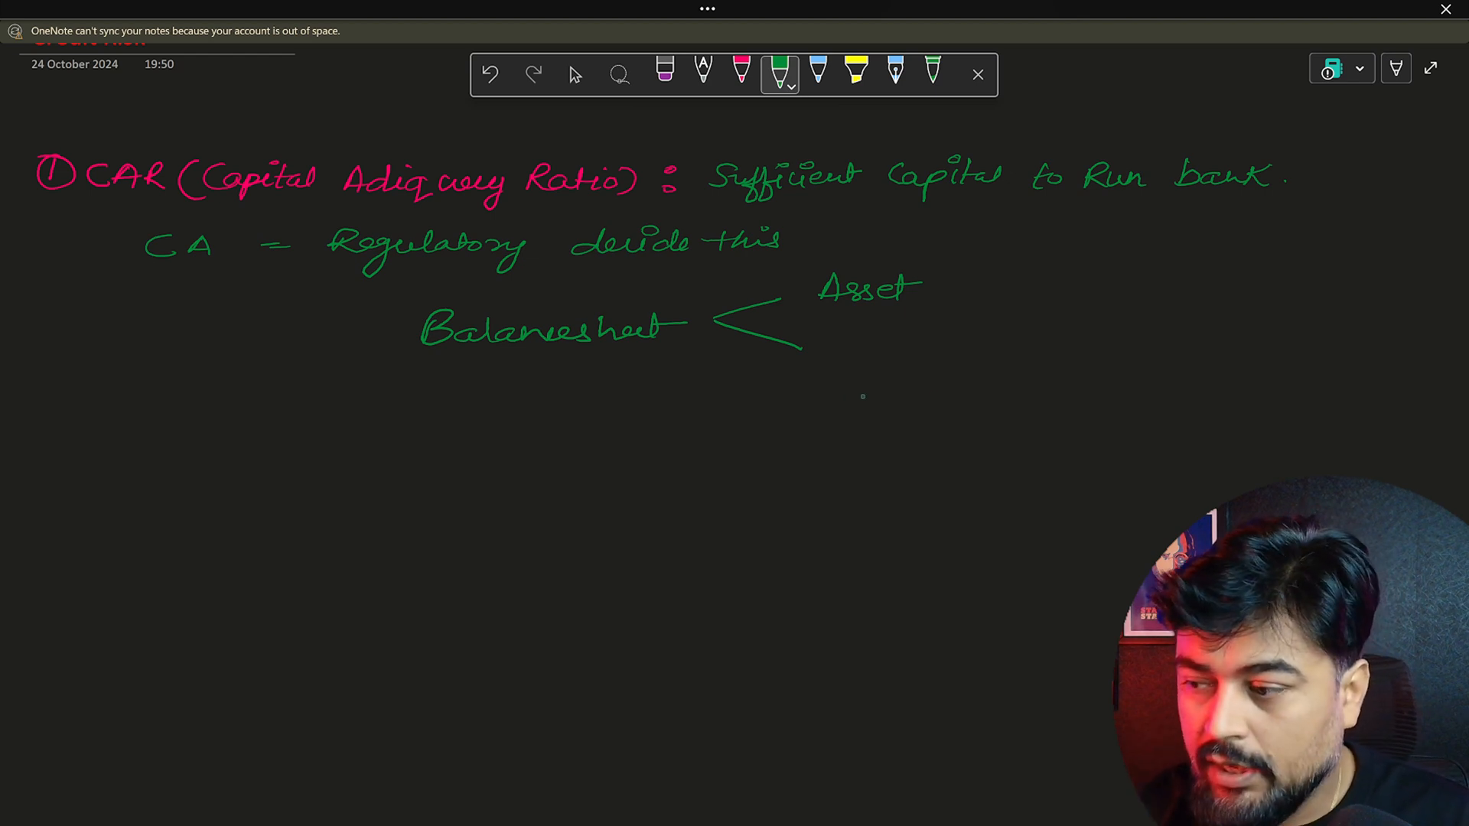
left_click_drag(820, 366, 857, 348)
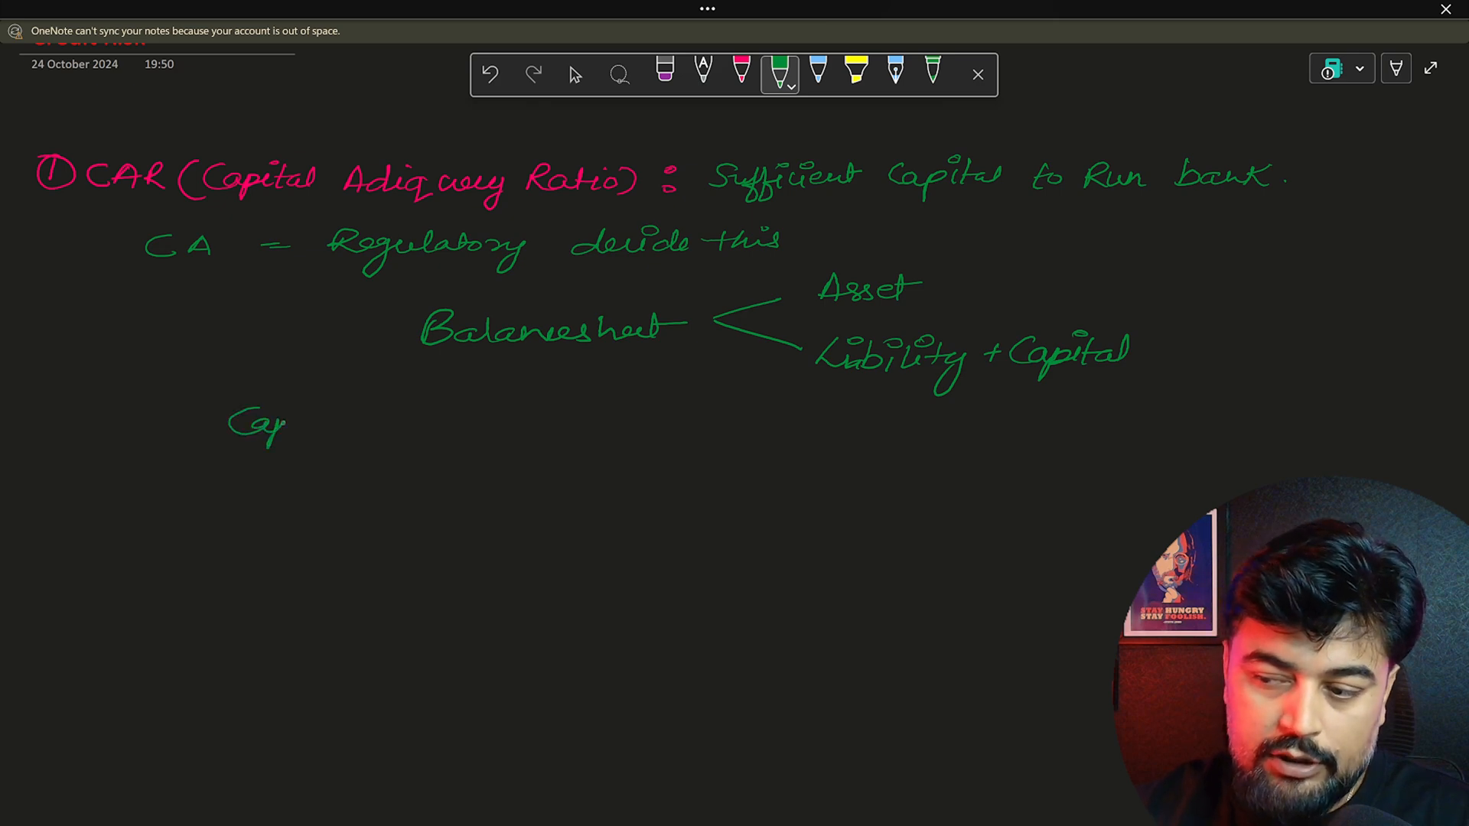
Write the fraction Capital / RWA (loans) ≥ 8% and circle 'CAR ≥ 8%' beside it
left_click_drag(282, 423, 371, 416)
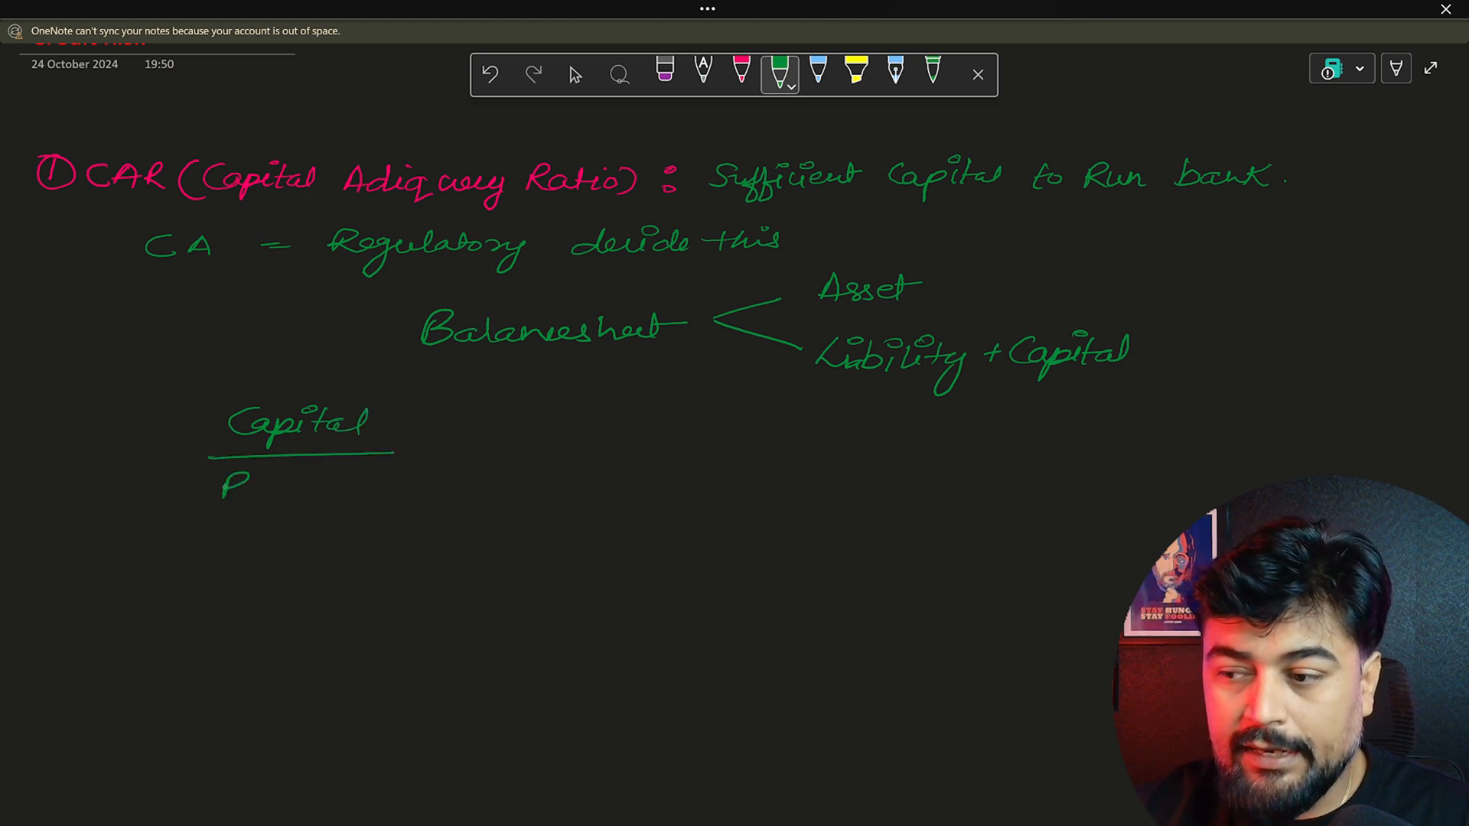
type("RWA(")
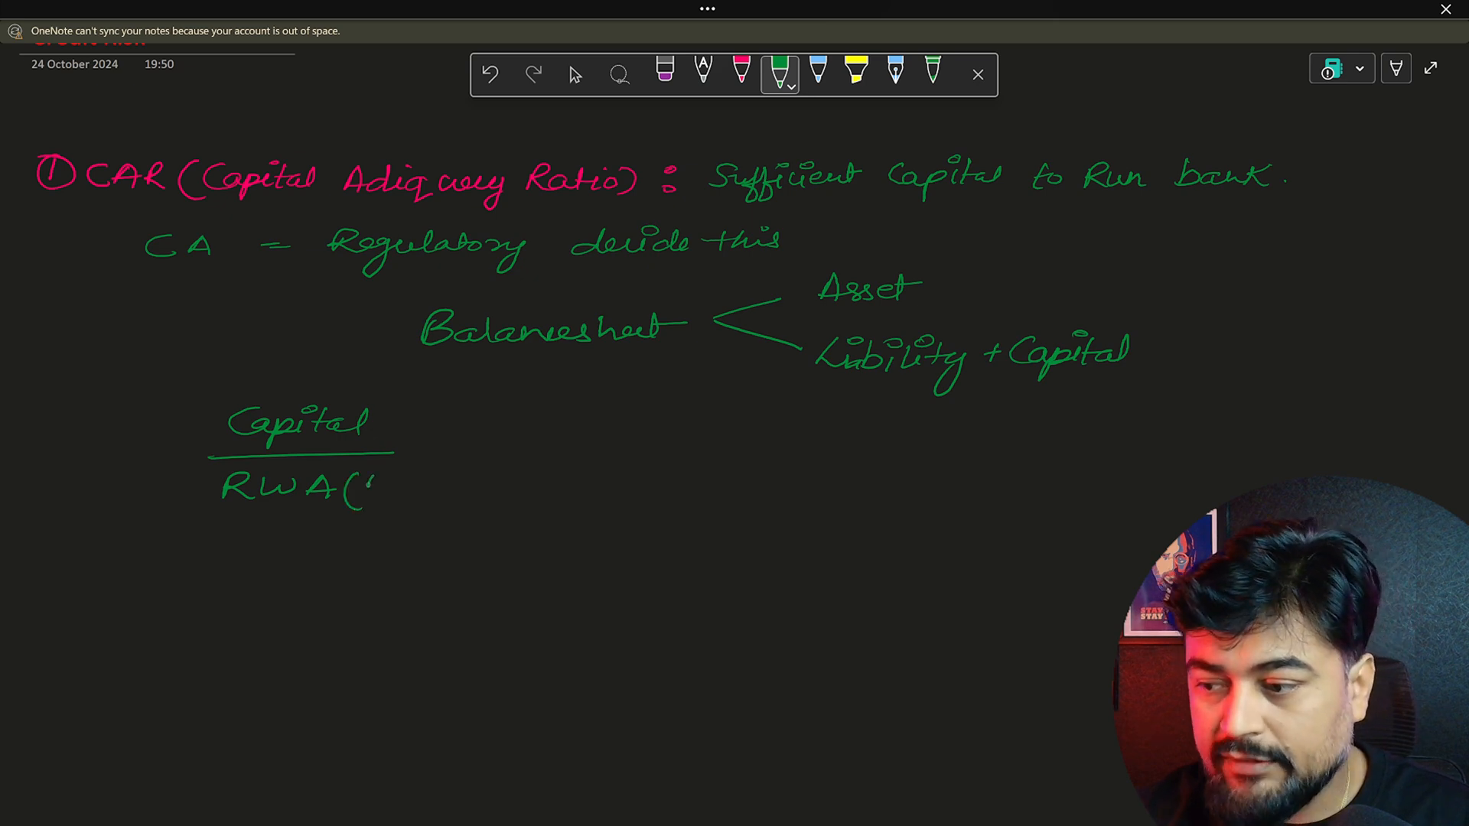
type("loans)")
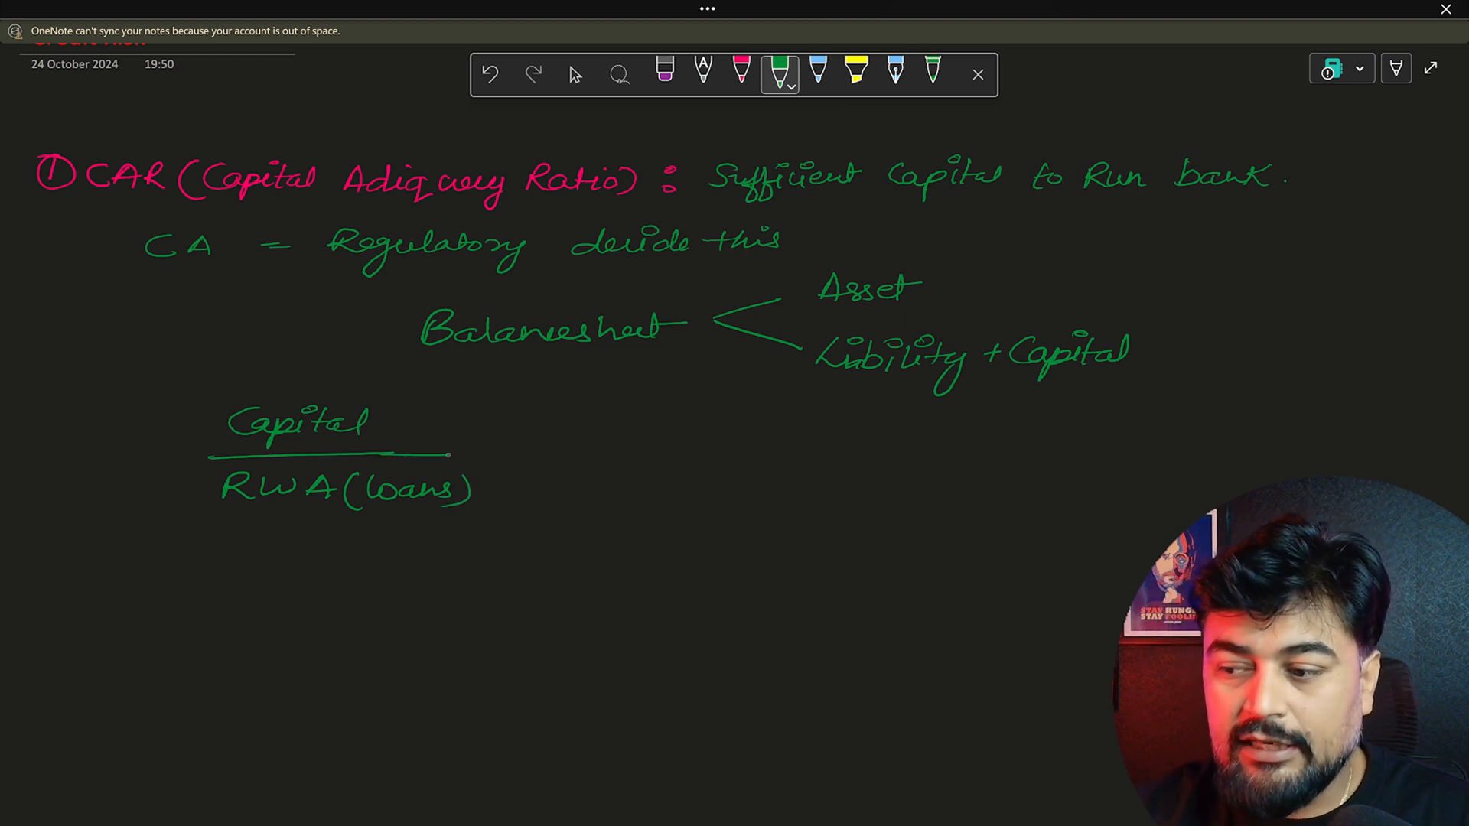
left_click_drag(946, 291, 984, 277)
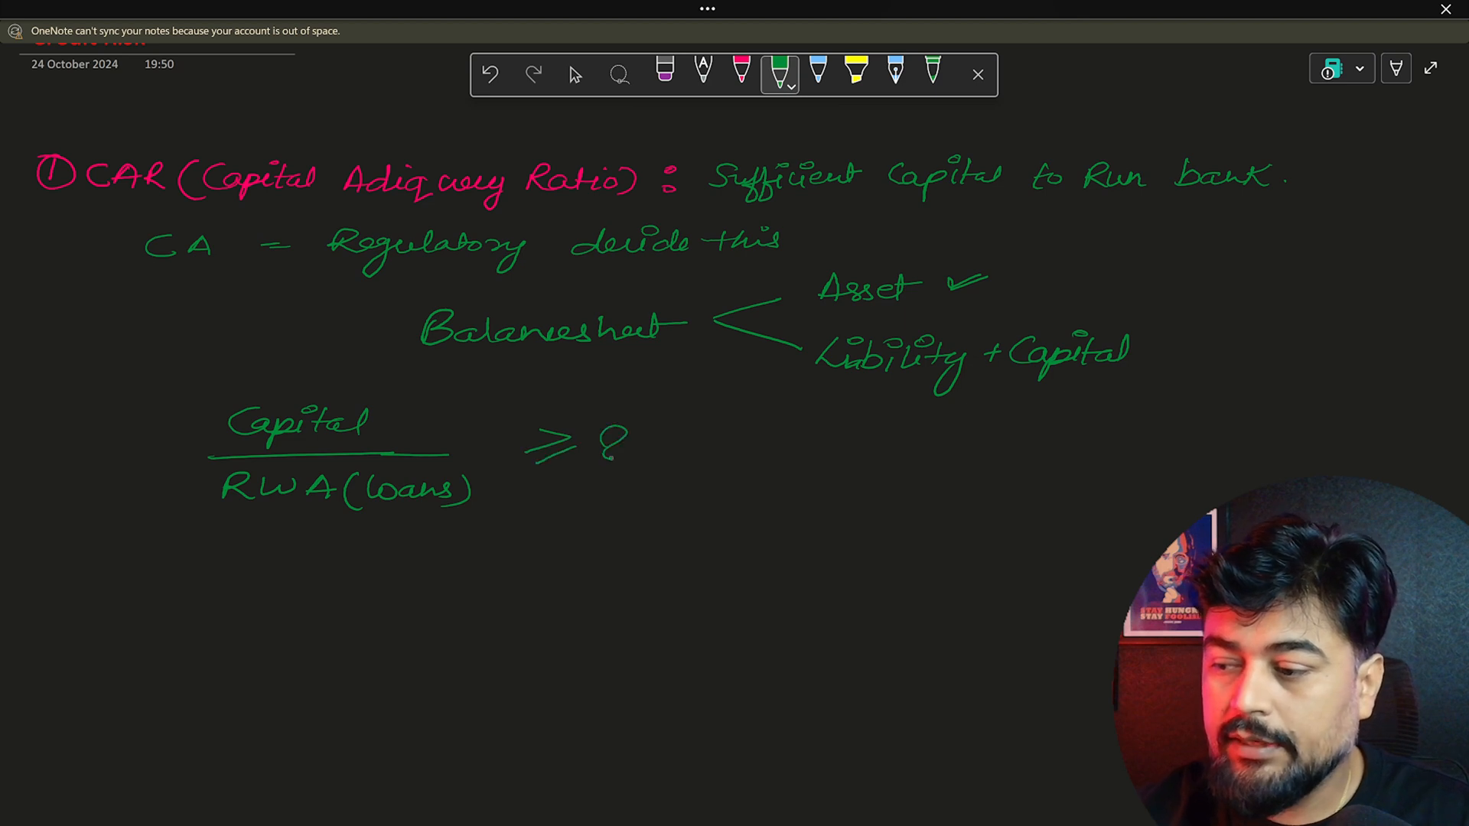
type("8%")
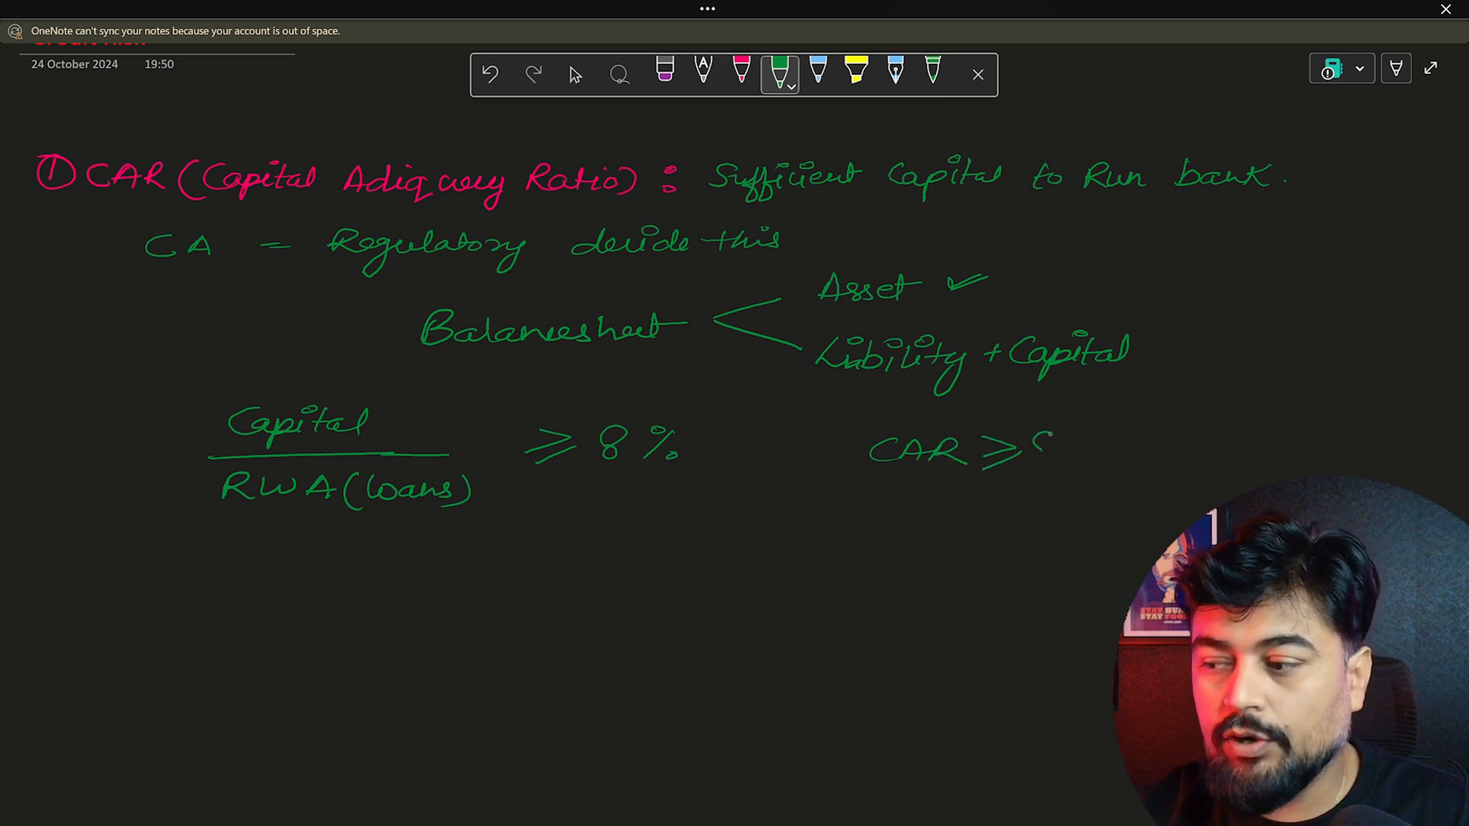
left_click_drag(1030, 446, 1125, 423)
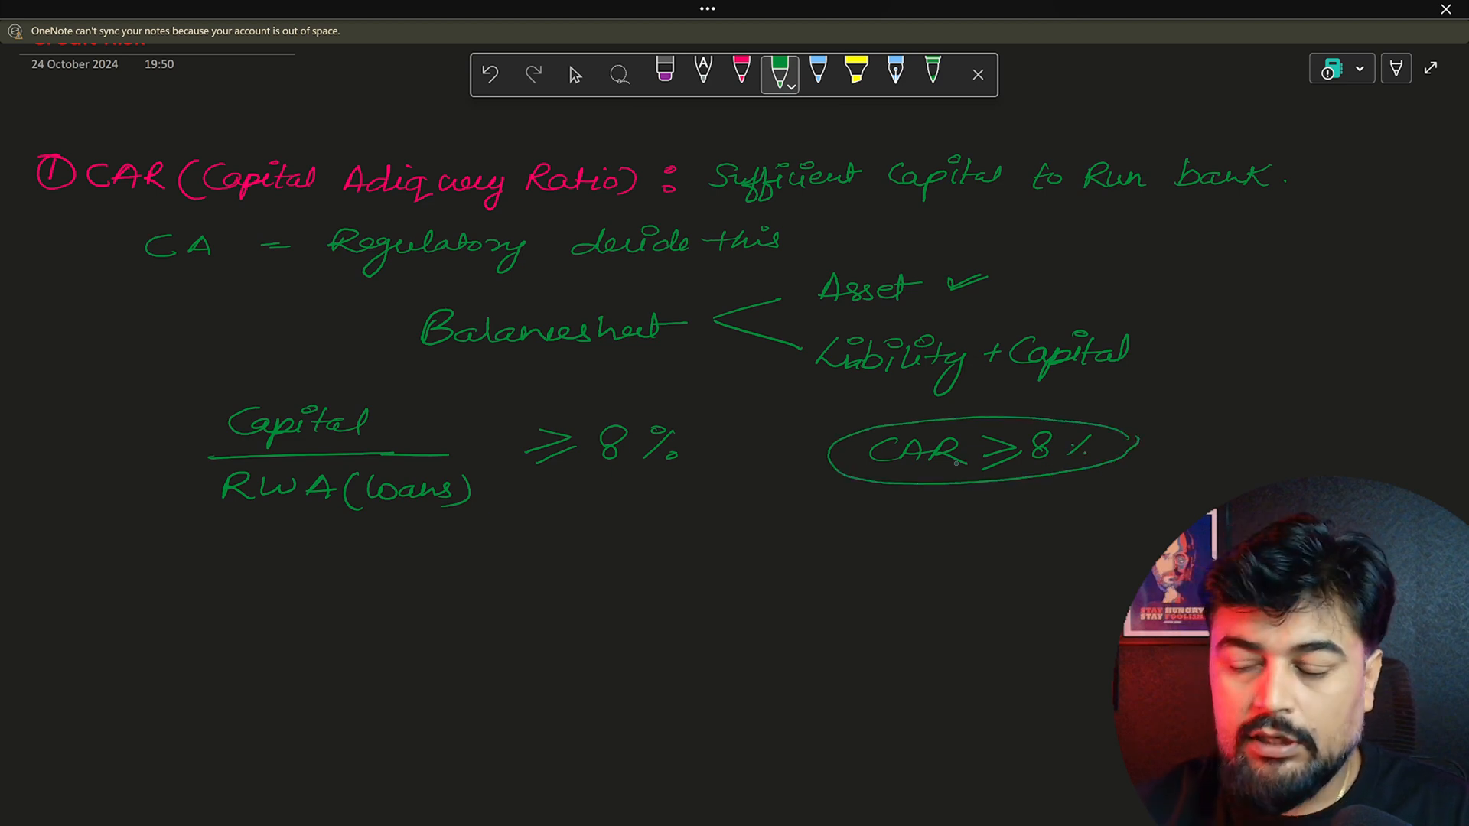
Write the underlined green heading 'Basel approach → 3 type' further down the page
scroll("down", 3)
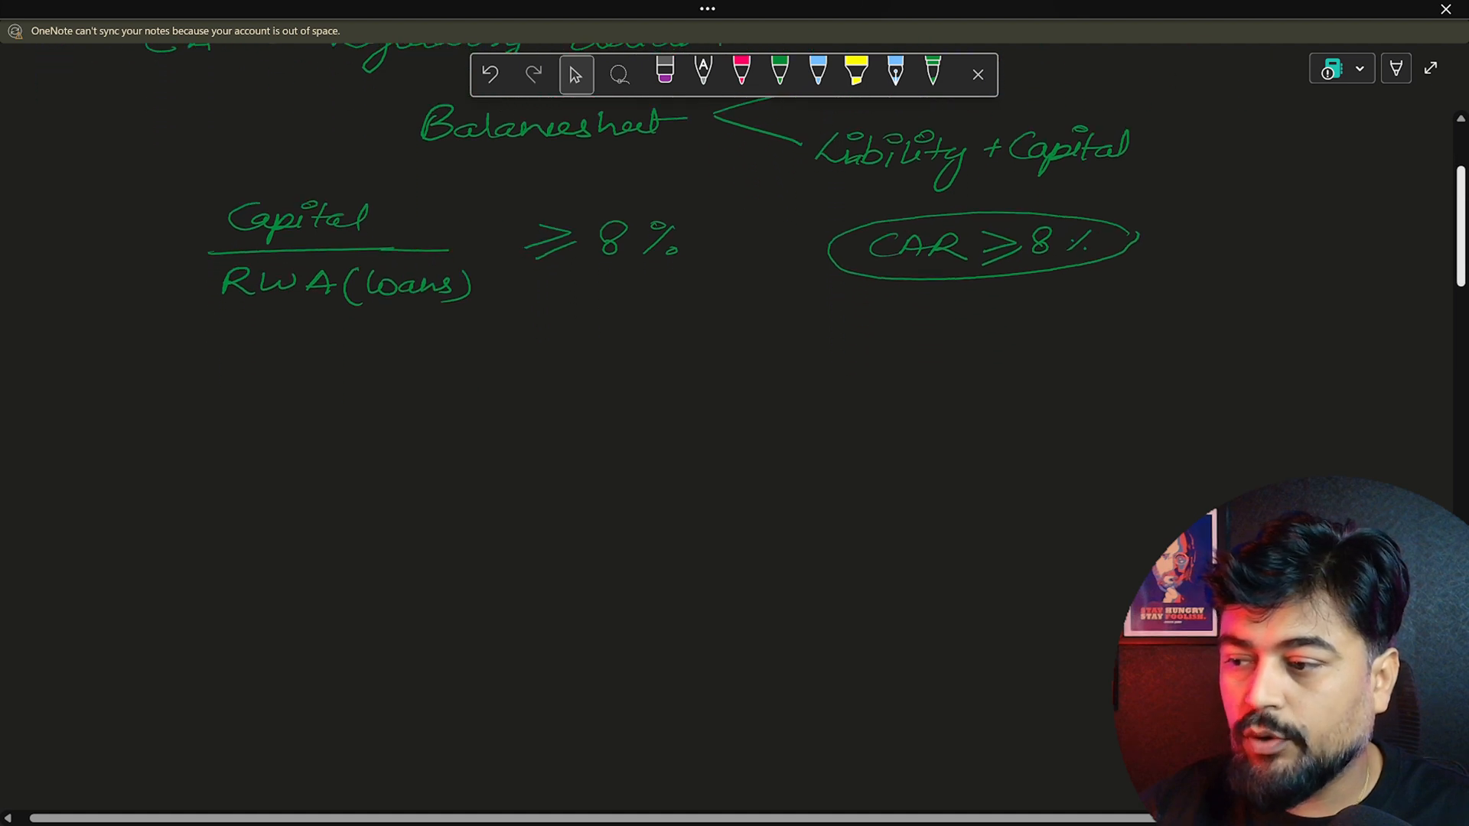
scroll("down", 3)
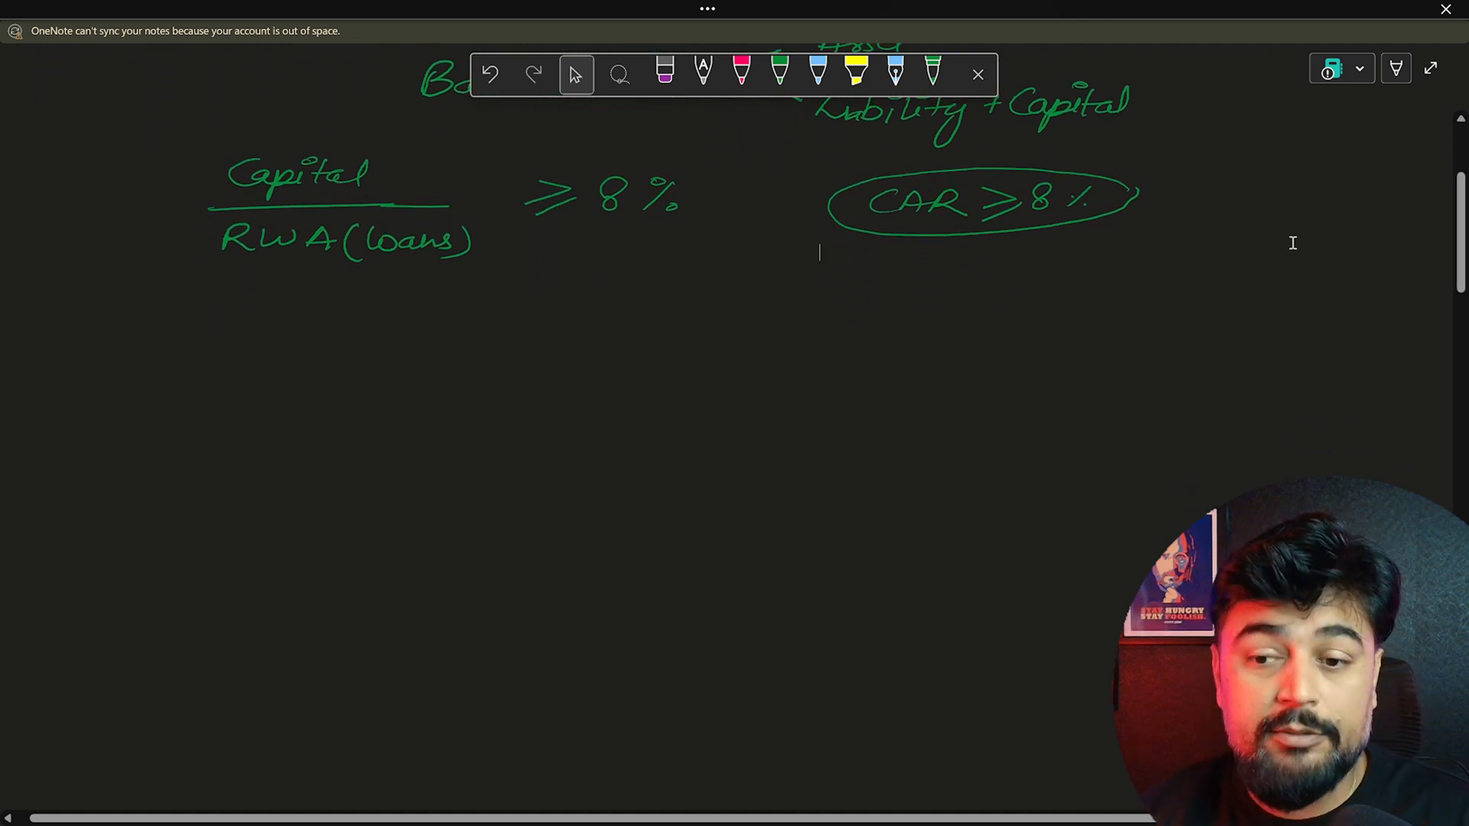
left_click(779, 73)
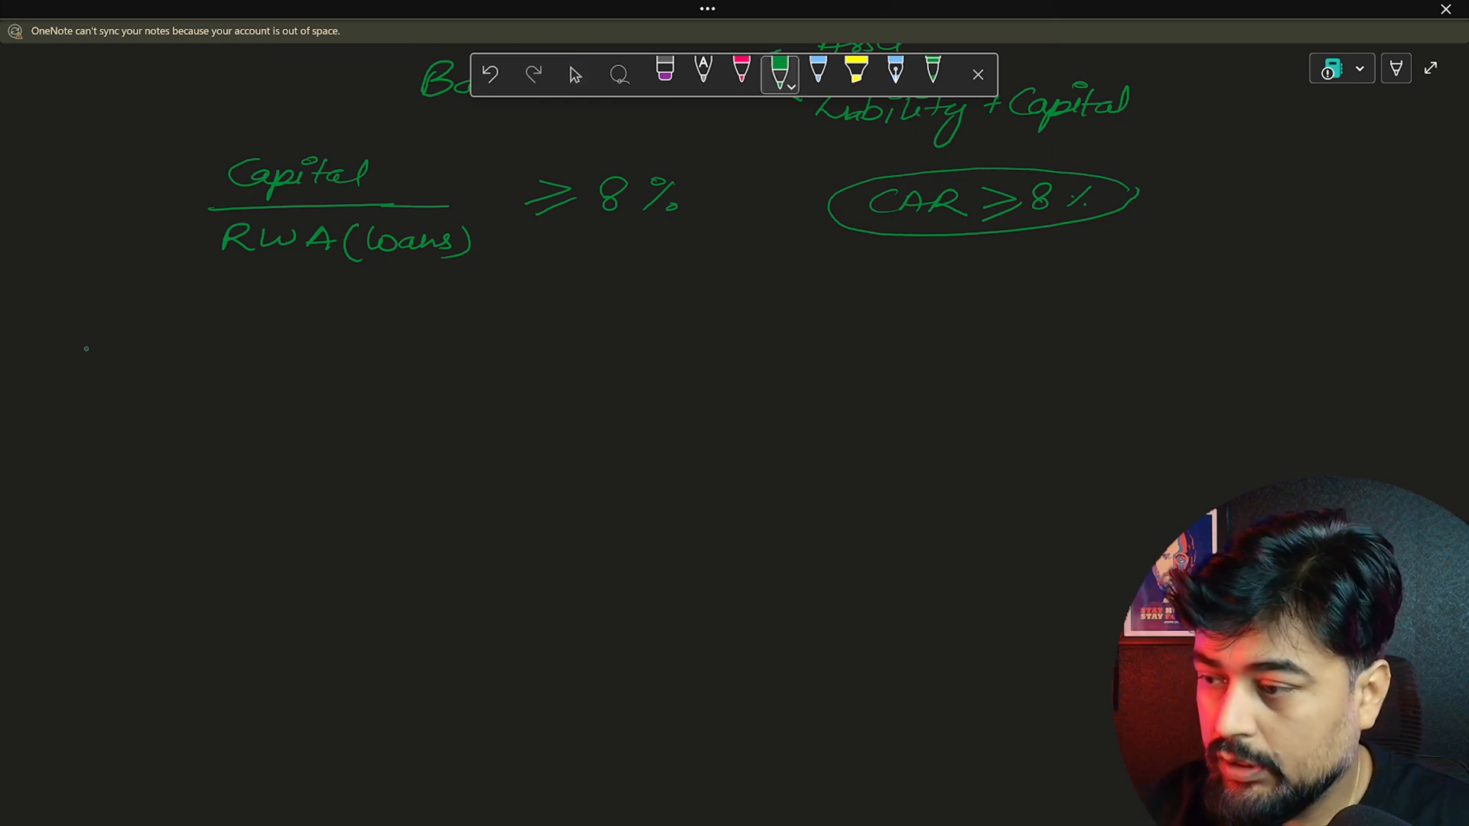
left_click_drag(36, 336, 70, 332)
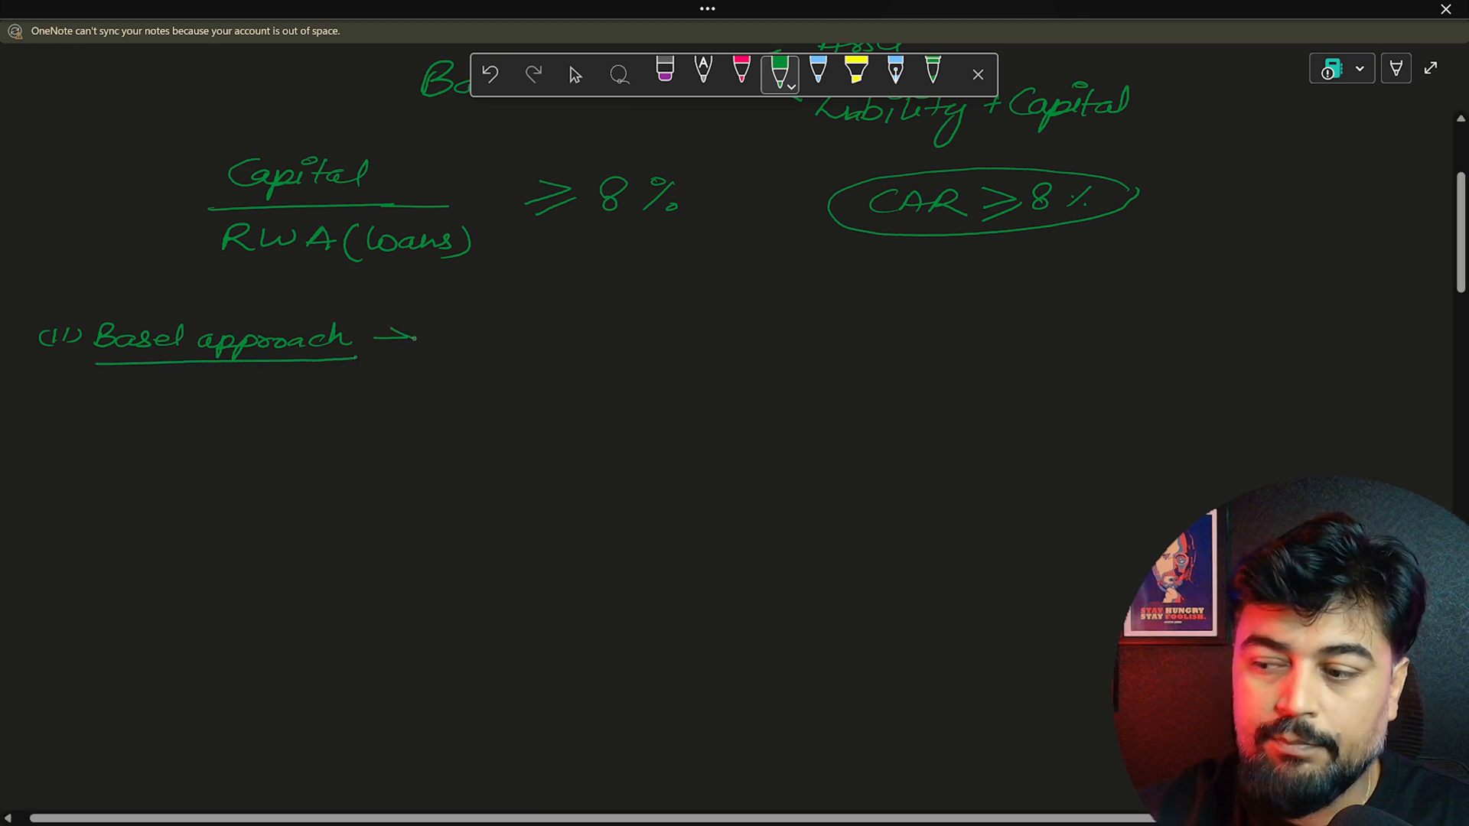
left_click_drag(384, 341, 411, 332)
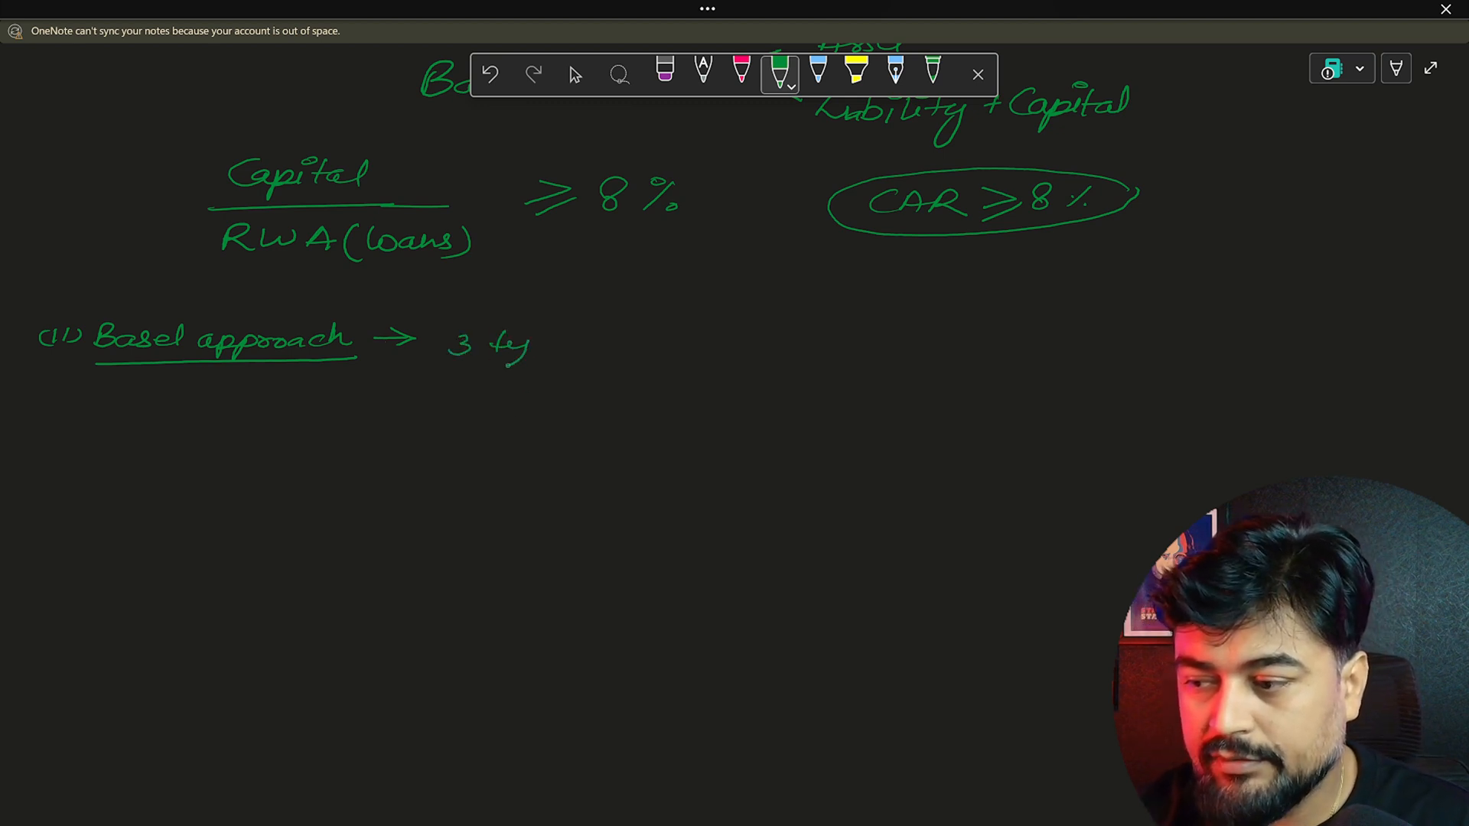
List Standard Approach, FIRB and AIRB under the heading, underlining FIRB and AIRB
left_click_drag(525, 342, 581, 347)
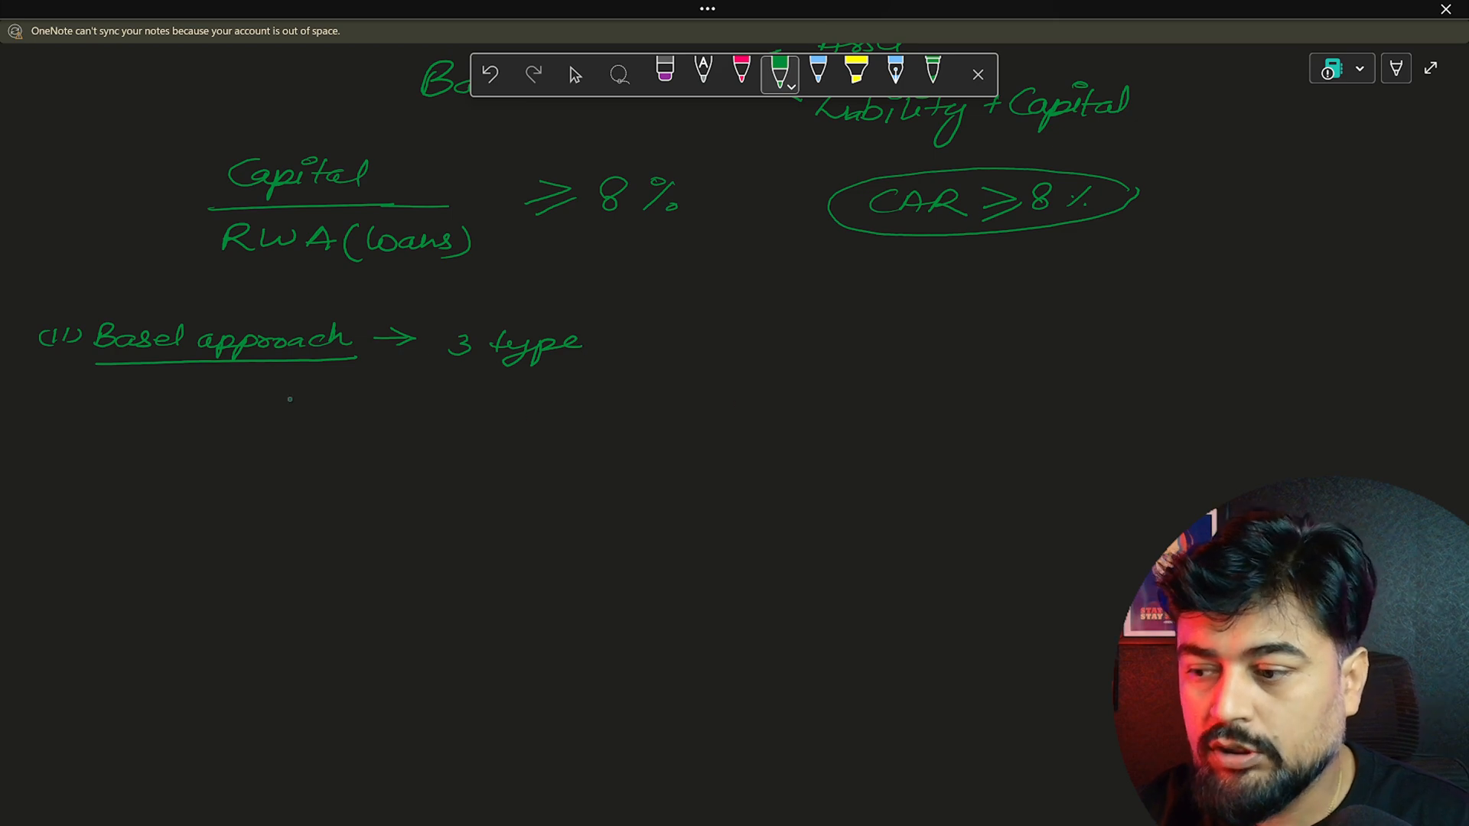
left_click_drag(267, 412, 310, 412)
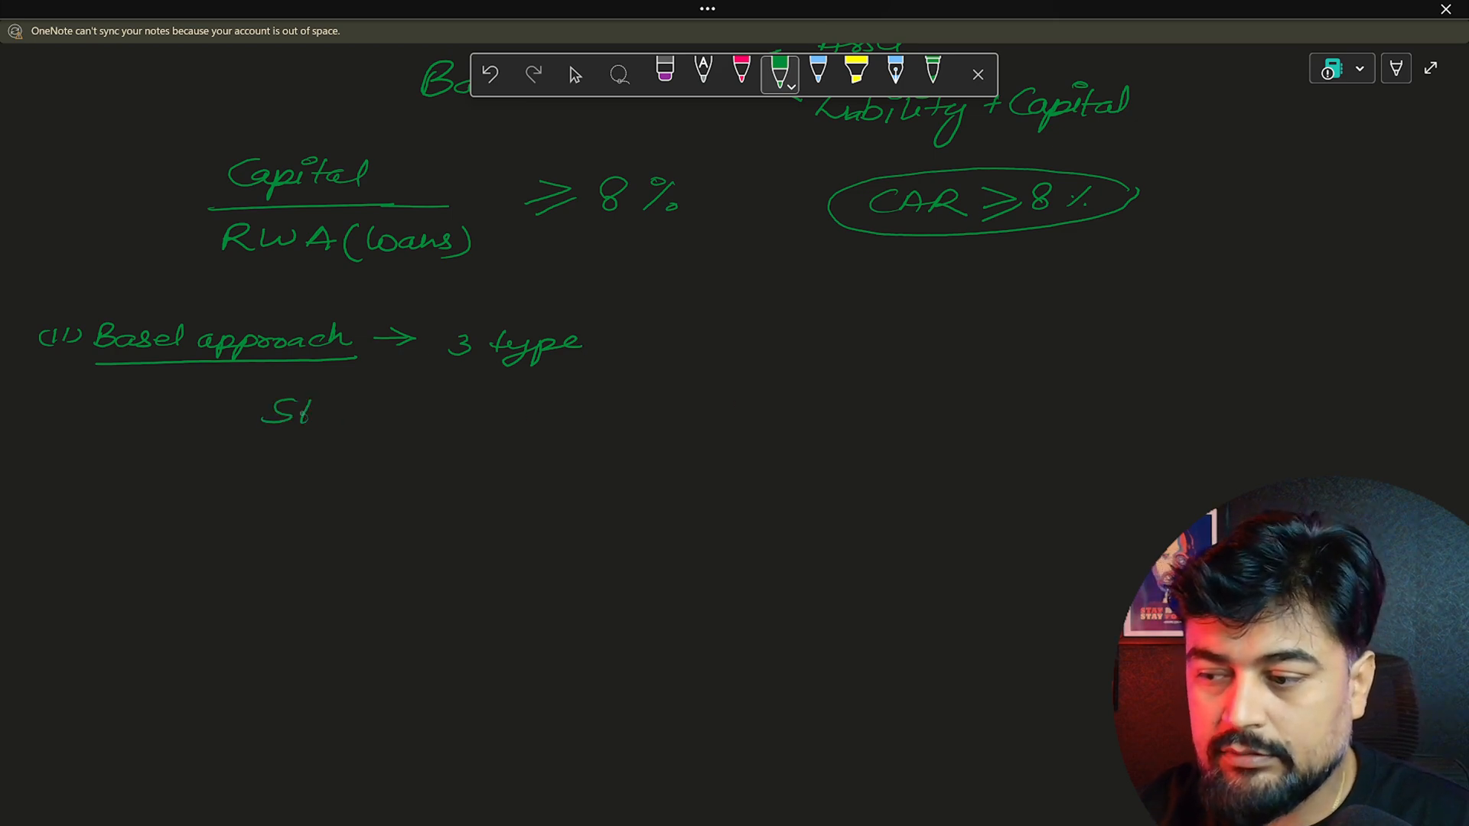
left_click_drag(309, 411, 398, 412)
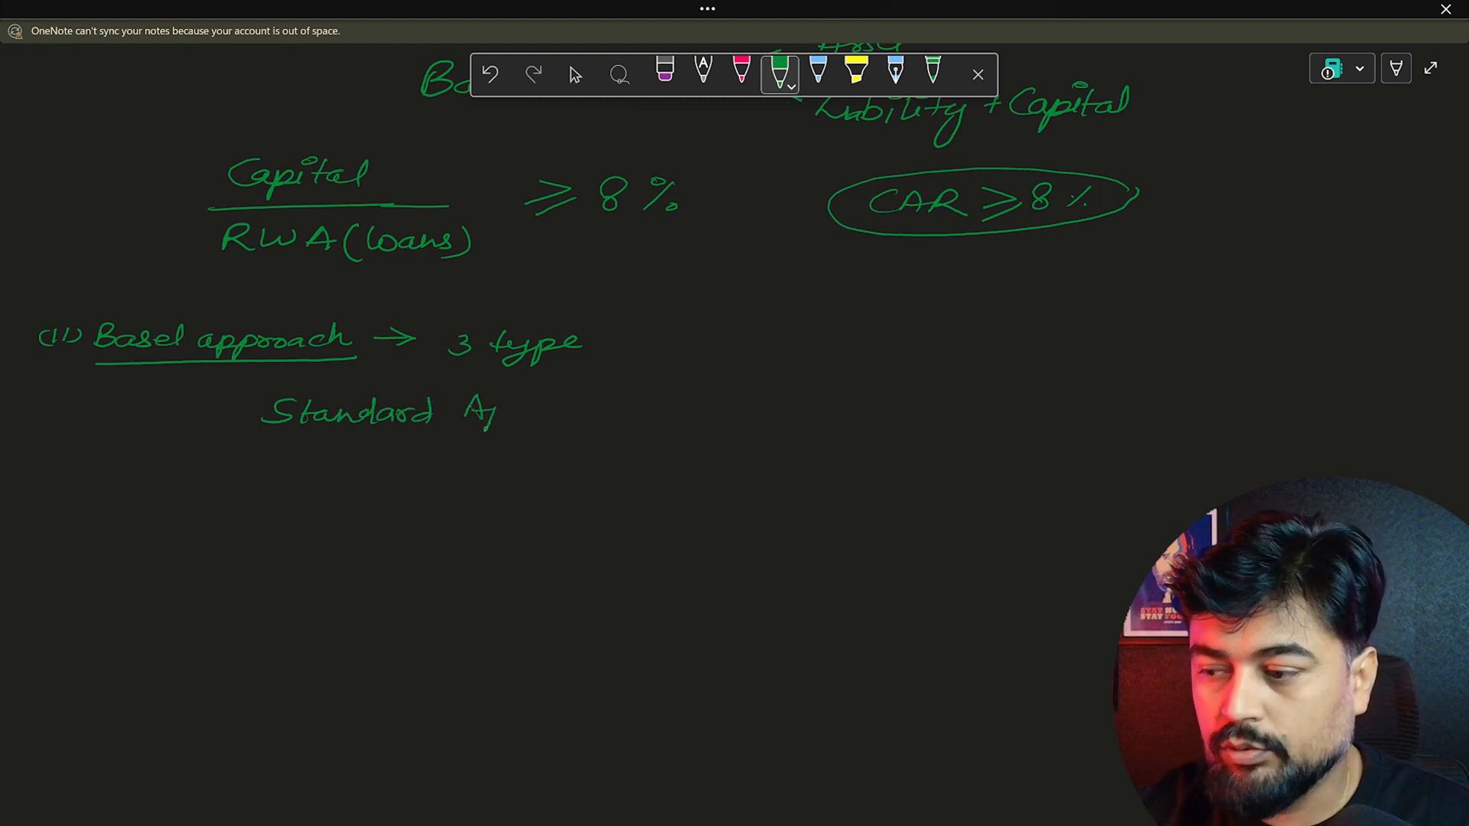
left_click_drag(468, 412, 562, 412)
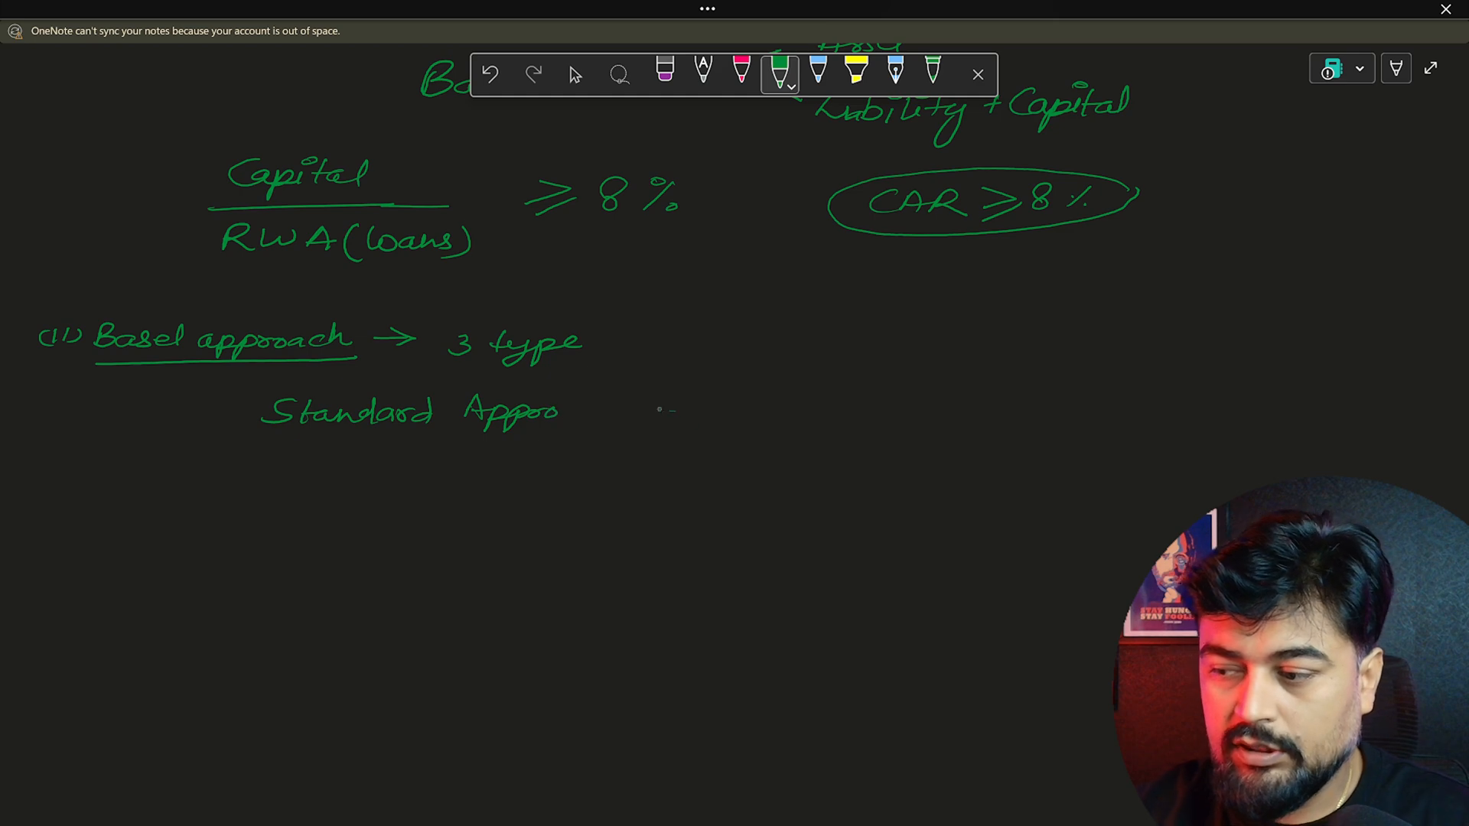
left_click_drag(656, 416, 685, 402)
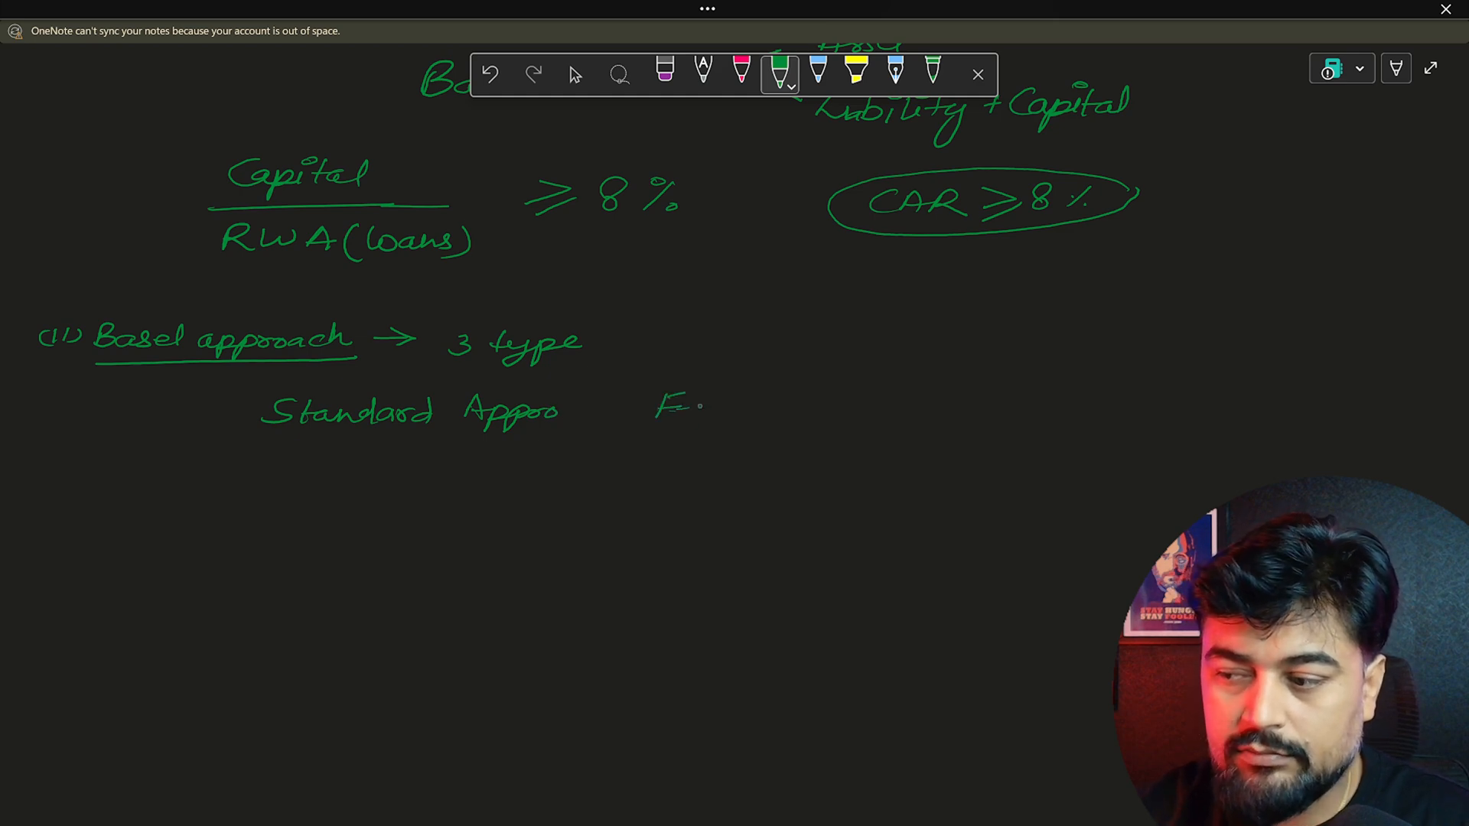
left_click_drag(675, 407, 755, 407)
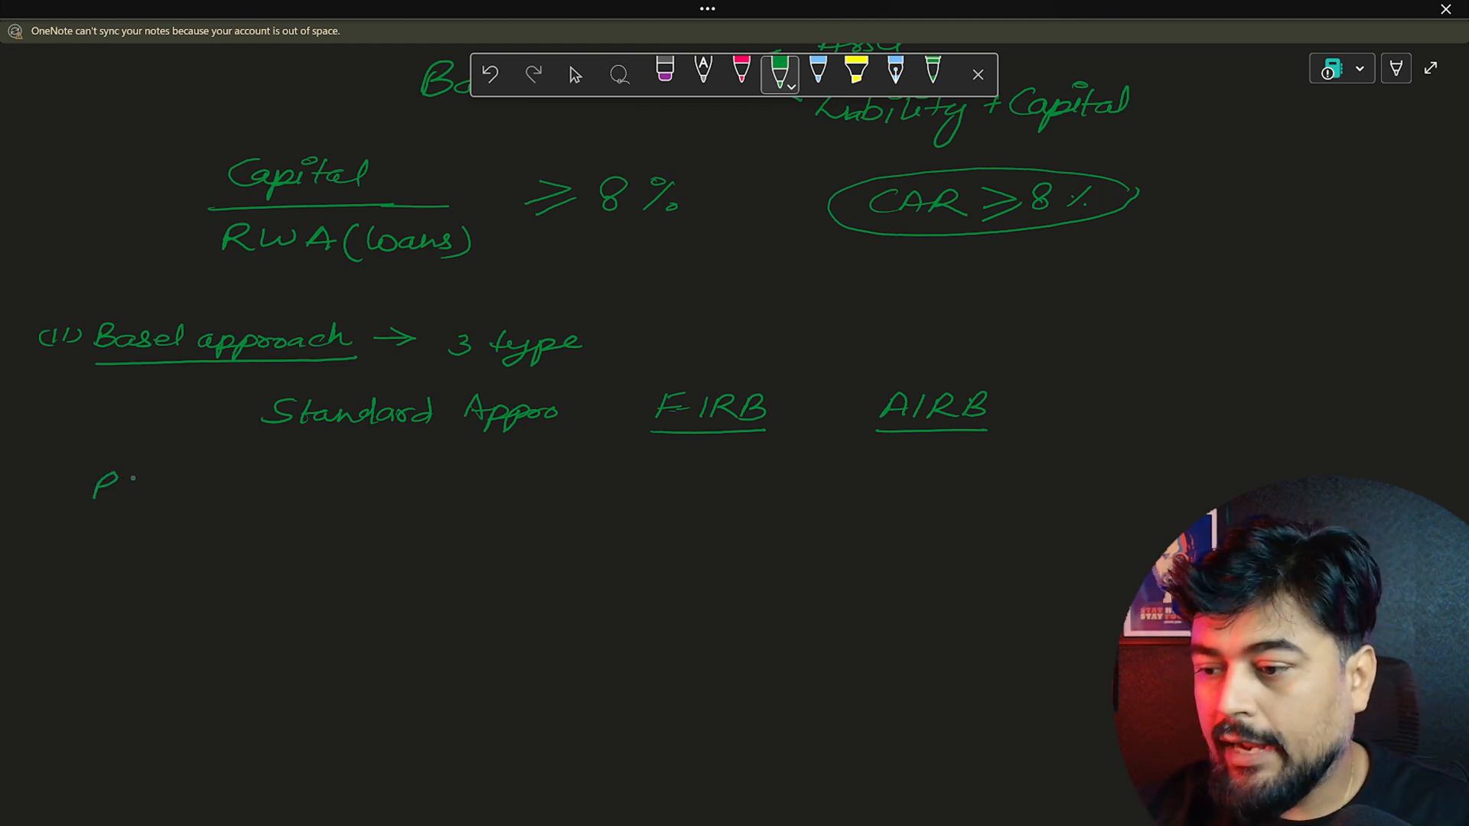
Add PD, LGD, EAD row labels with external under Standard Approach and Internal under AIRB
left_click_drag(111, 487, 146, 495)
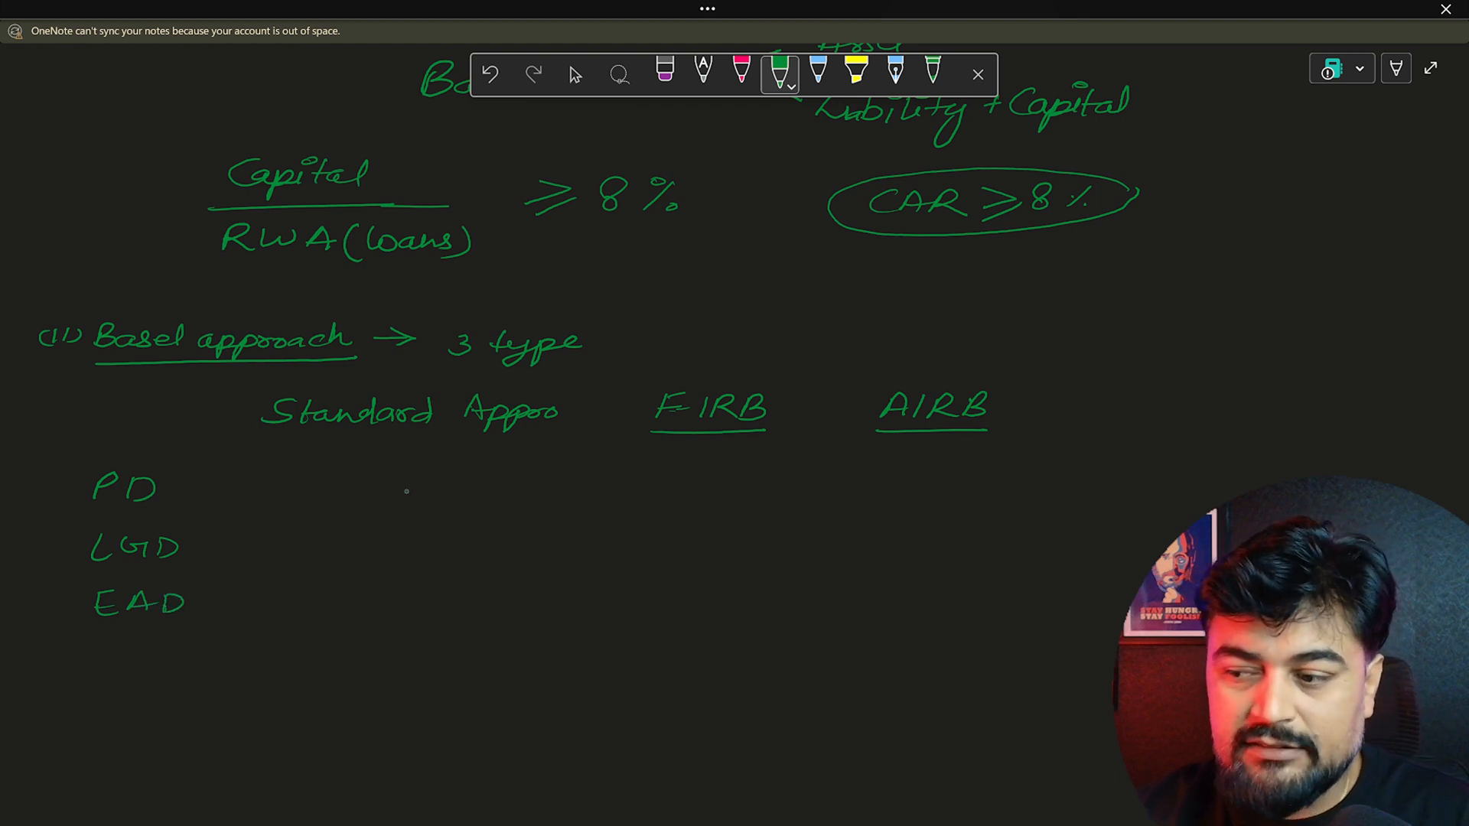
left_click_drag(336, 482, 380, 473)
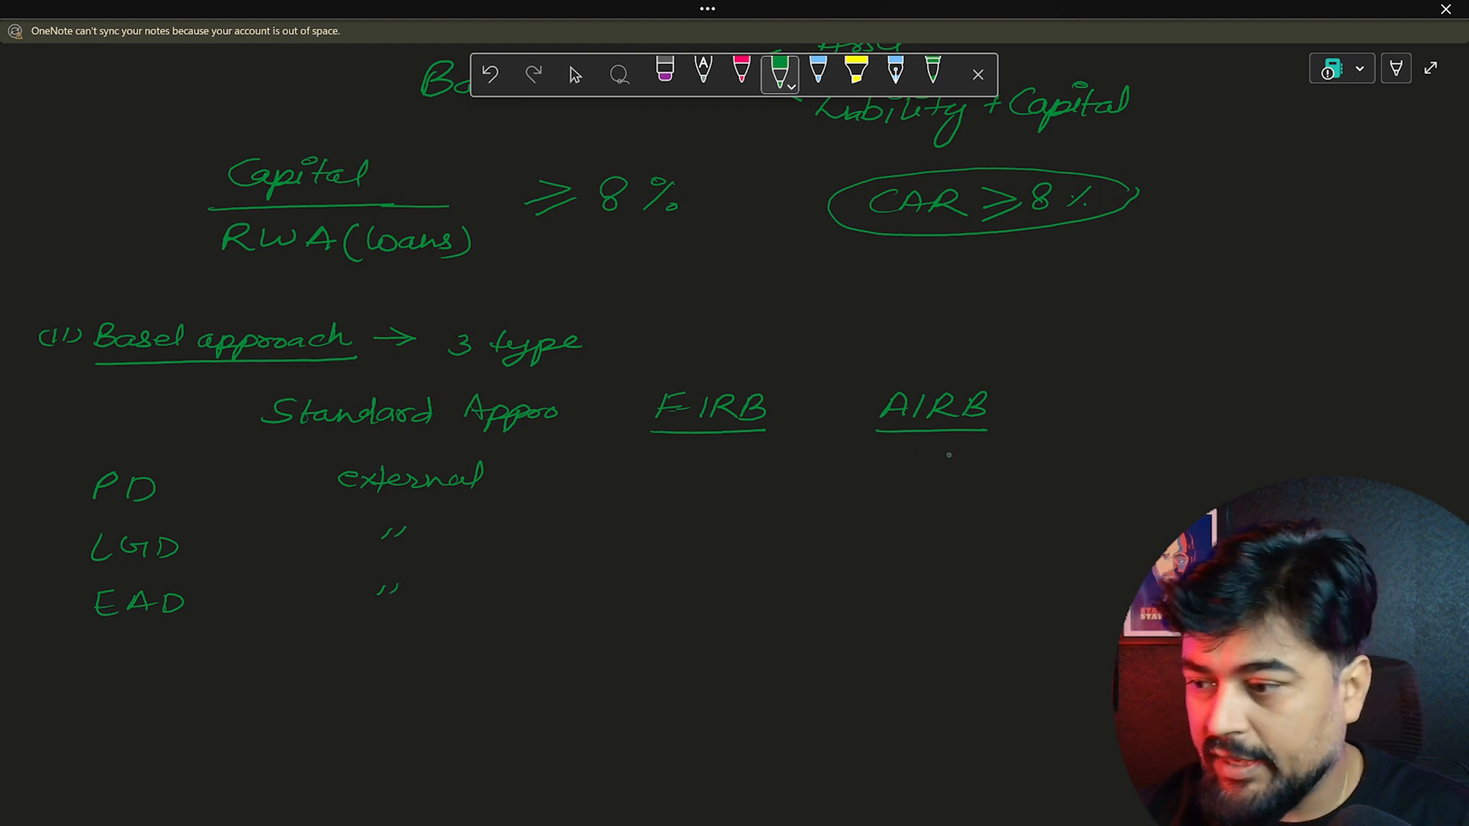
left_click_drag(905, 473, 961, 473)
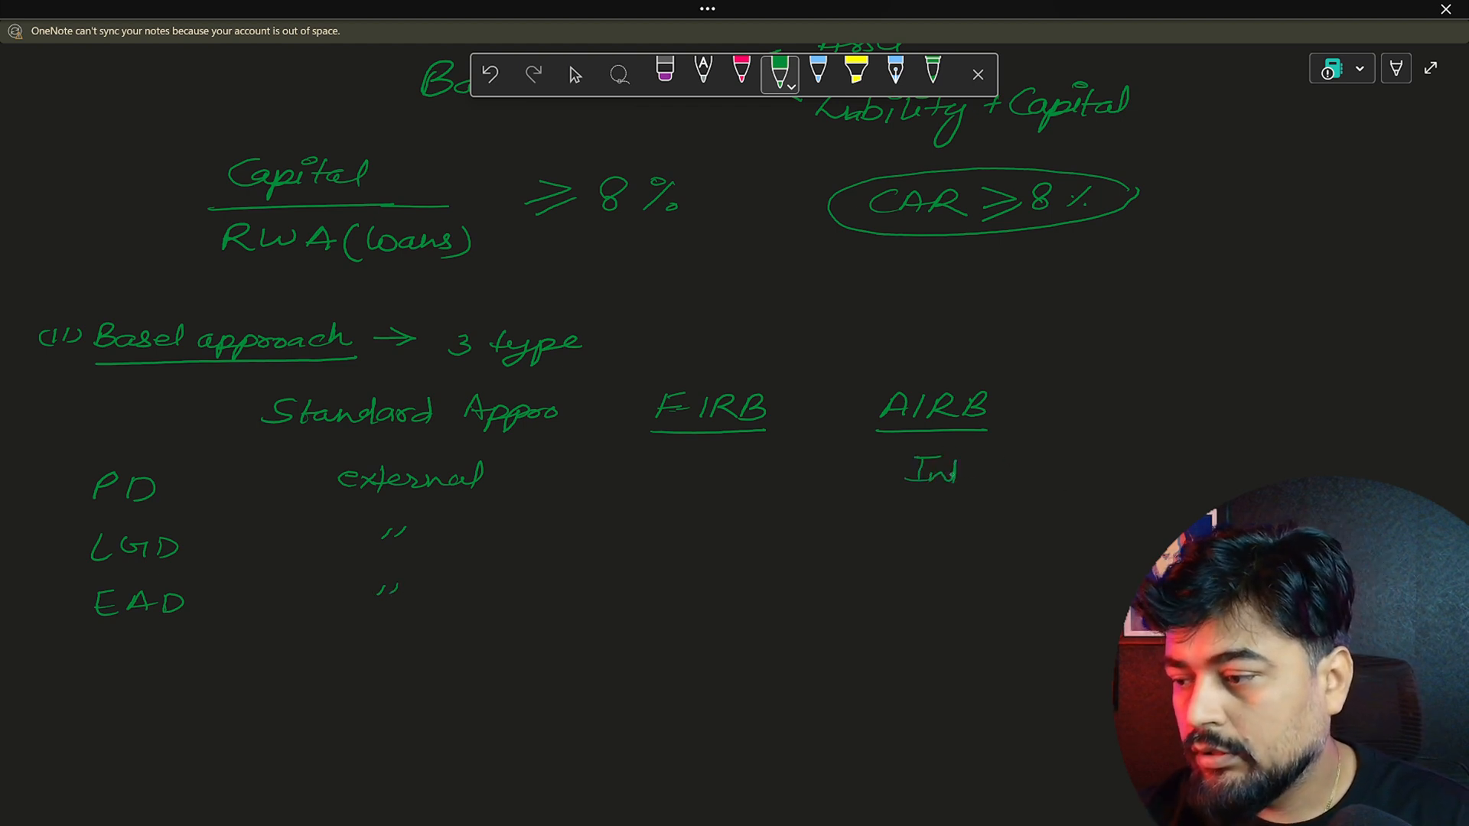
left_click_drag(946, 469, 1050, 473)
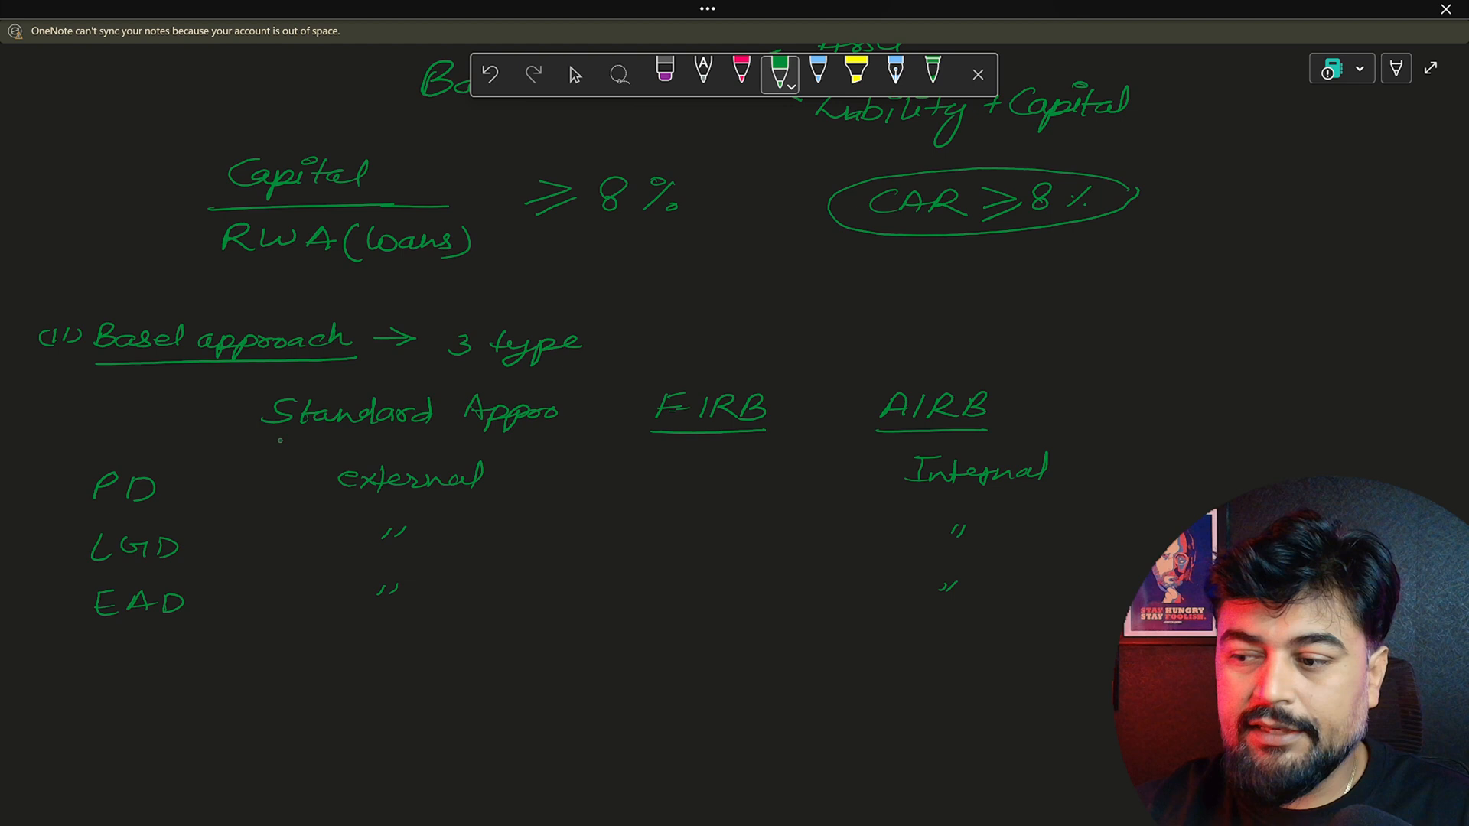
Draw the header line and row-label divider of the table, starting HDFC beside it
left_click_drag(89, 448, 446, 449)
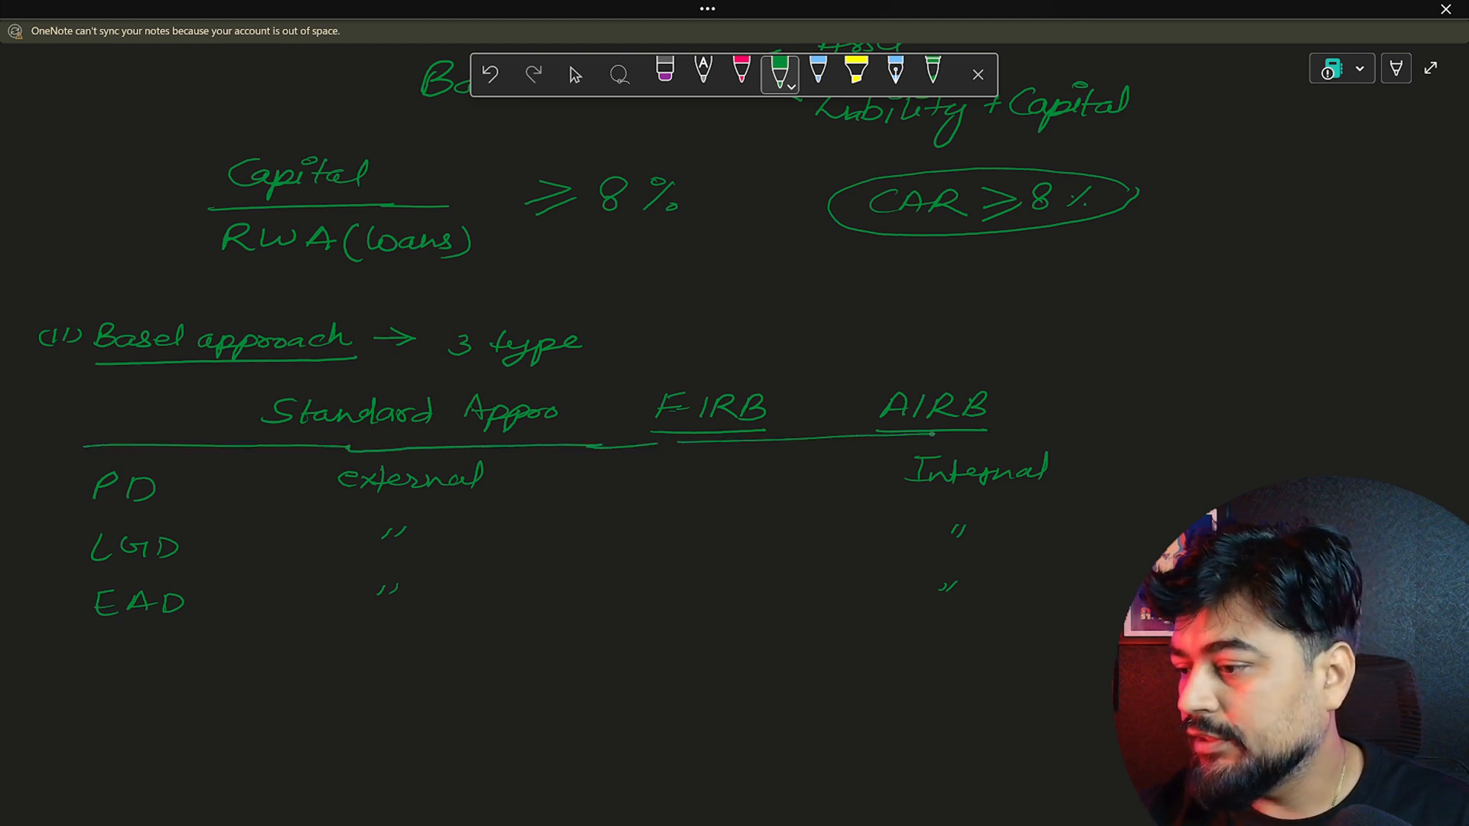
left_click_drag(225, 412, 225, 566)
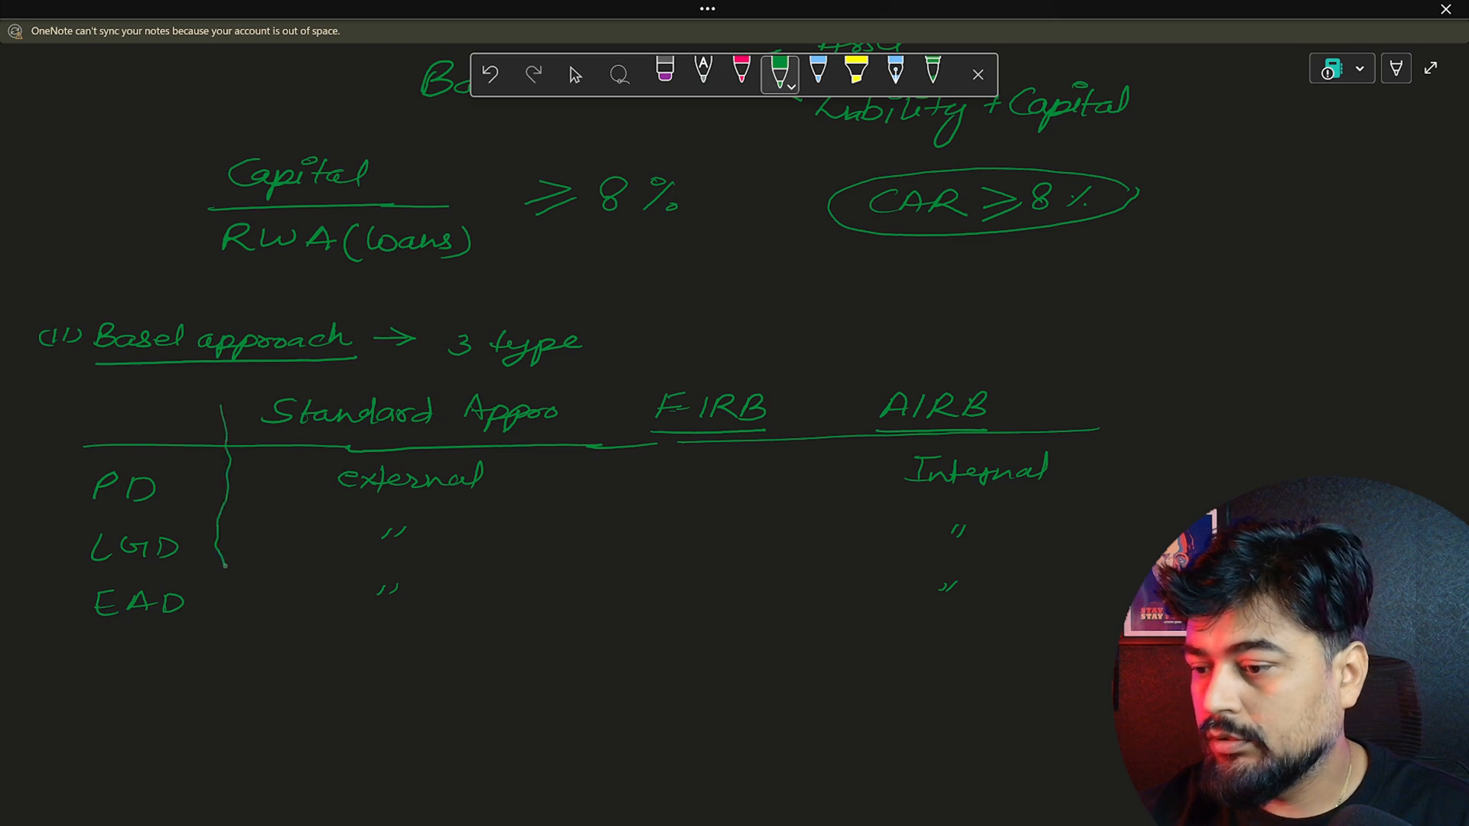
left_click_drag(229, 562, 234, 656)
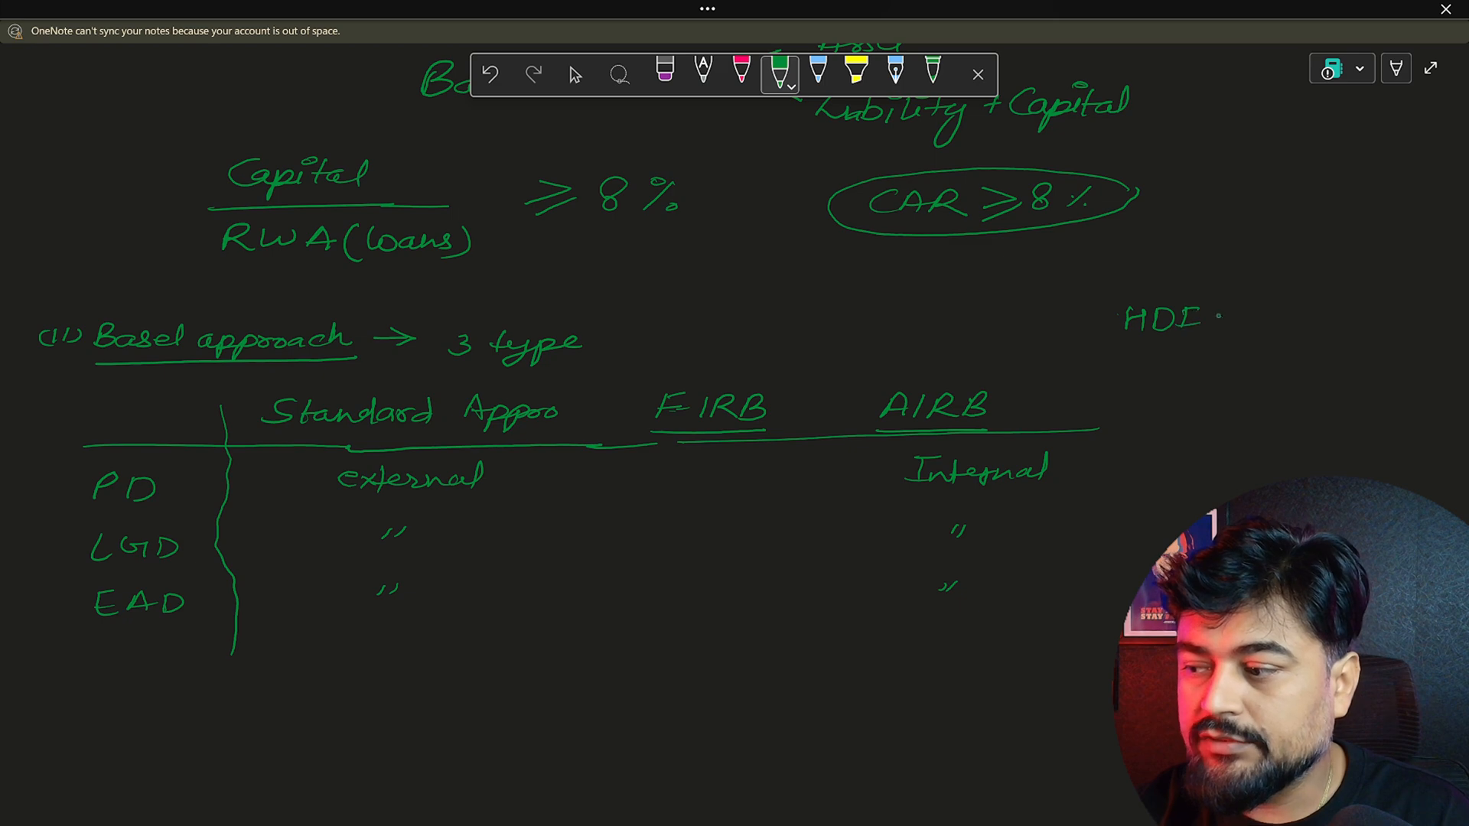
Circle HDFC with an arrow to a circled Moody and note '3rd party' under it
left_click_drag(1125, 318, 1311, 277)
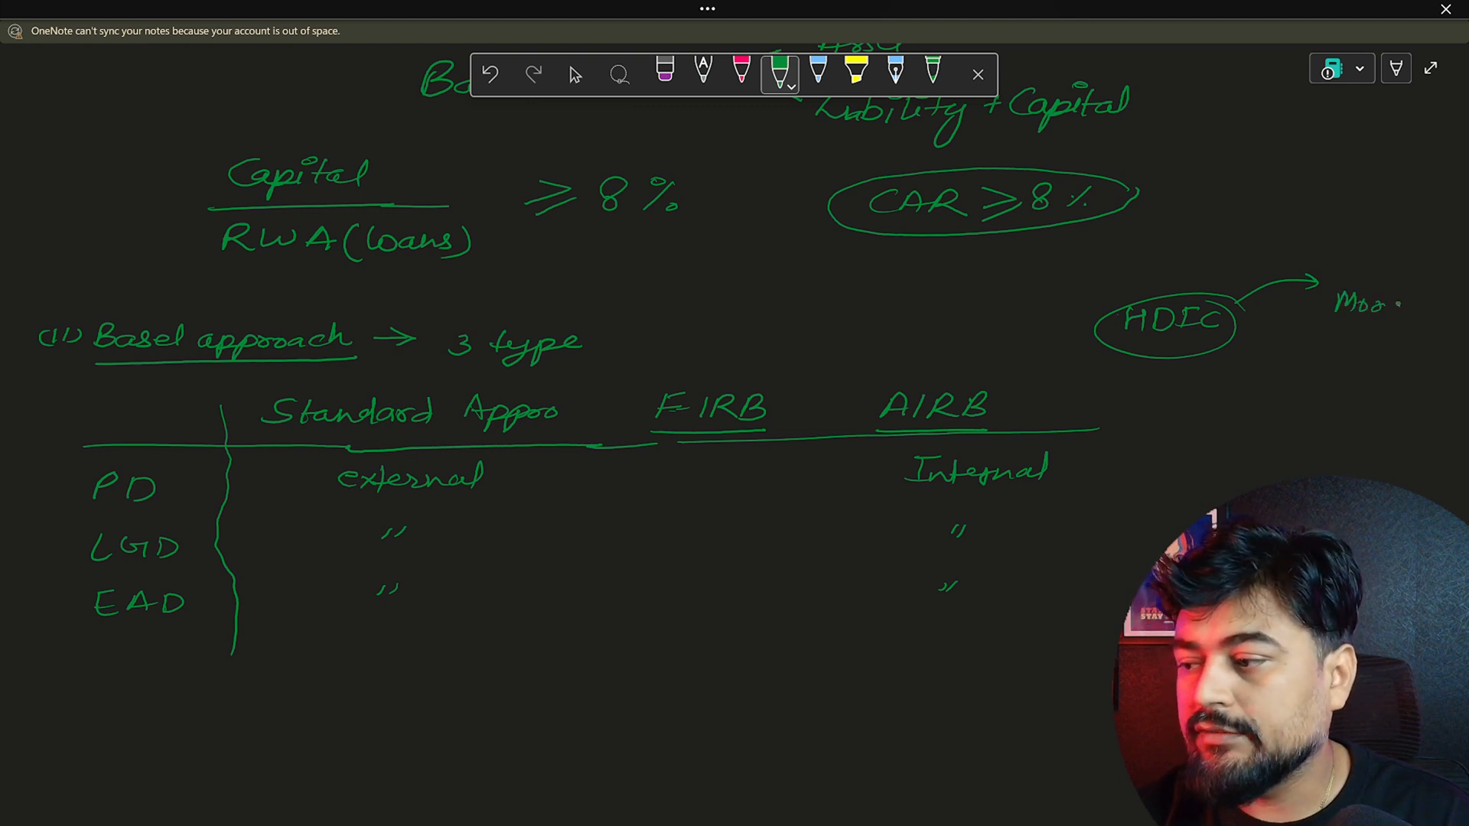
left_click_drag(1330, 300, 1414, 319)
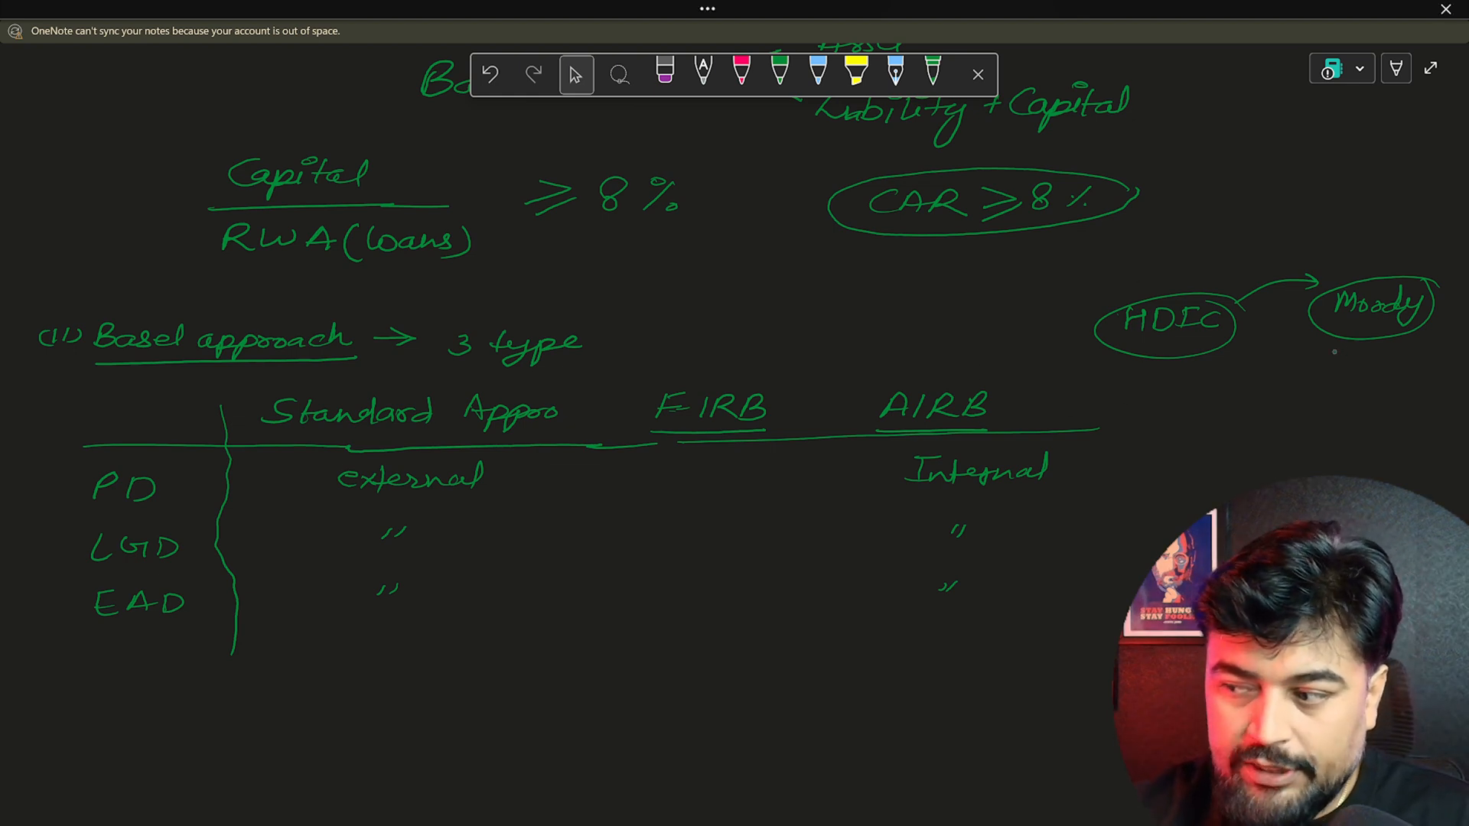
left_click(779, 75)
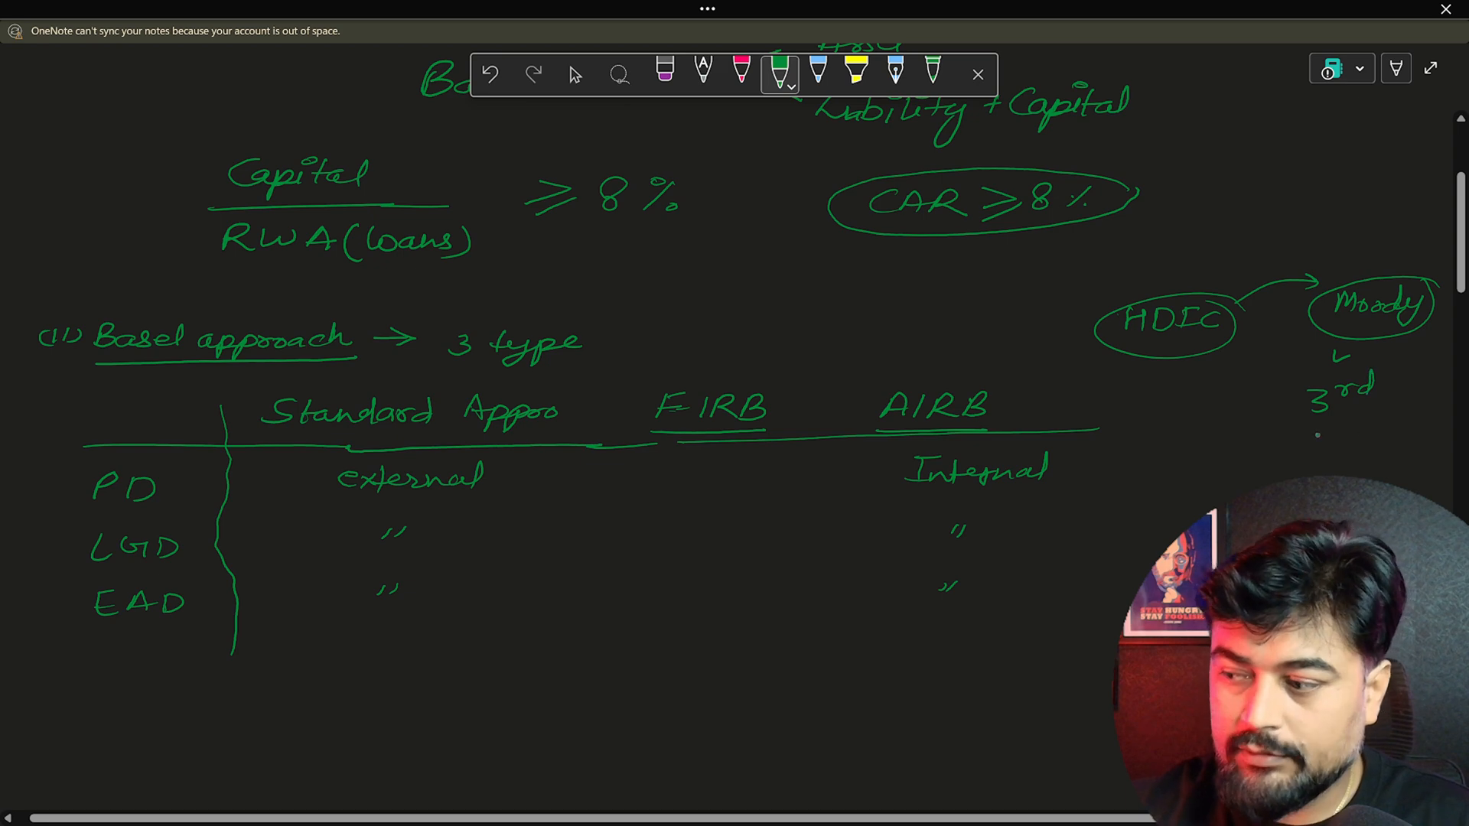
left_click_drag(1312, 436, 1395, 436)
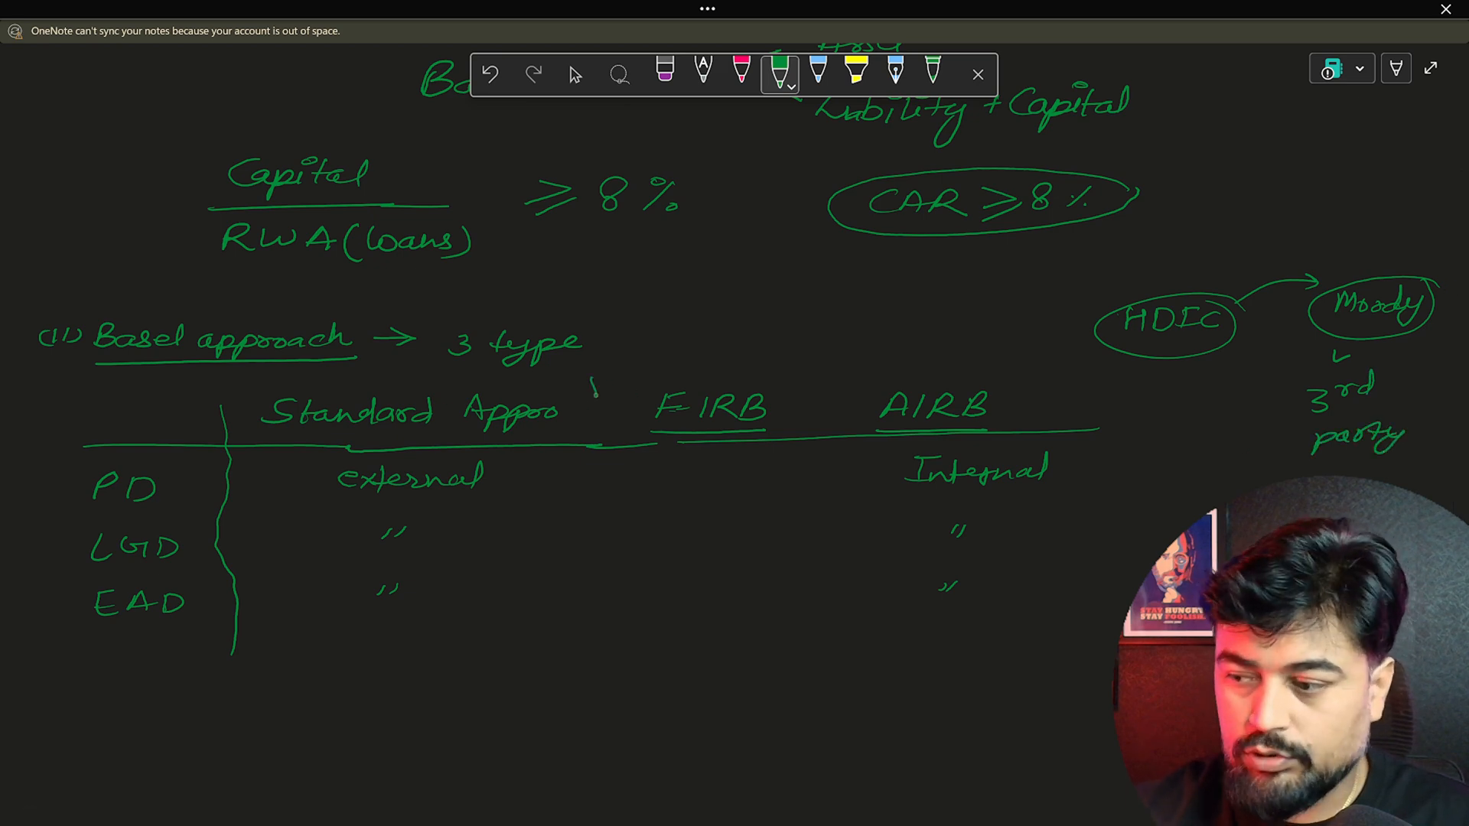
Draw vertical column dividers between Standard Approach, FIRB and AIRB and write 'prefer'
left_click_drag(592, 384, 585, 666)
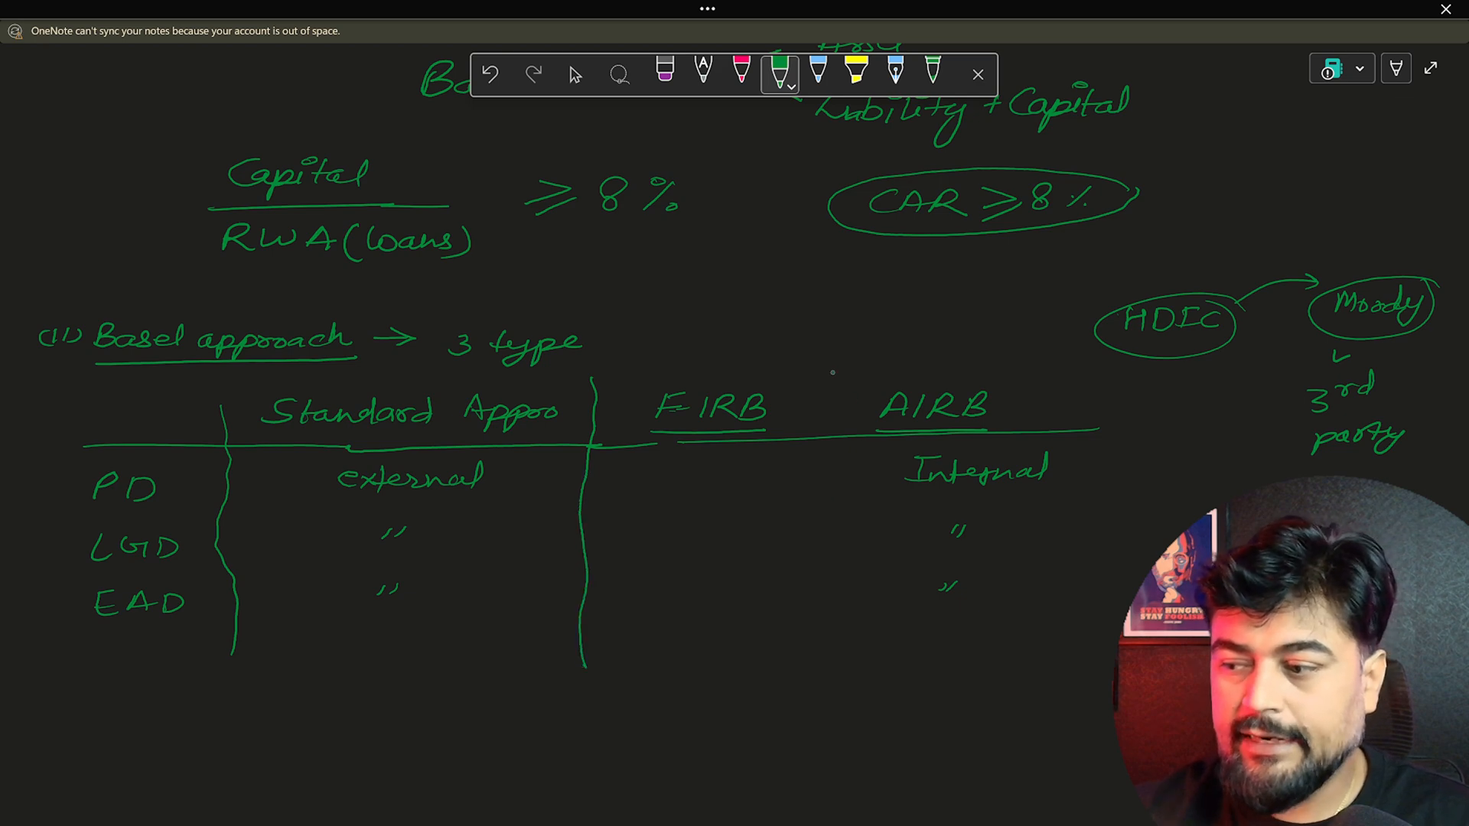
left_click_drag(830, 375, 826, 661)
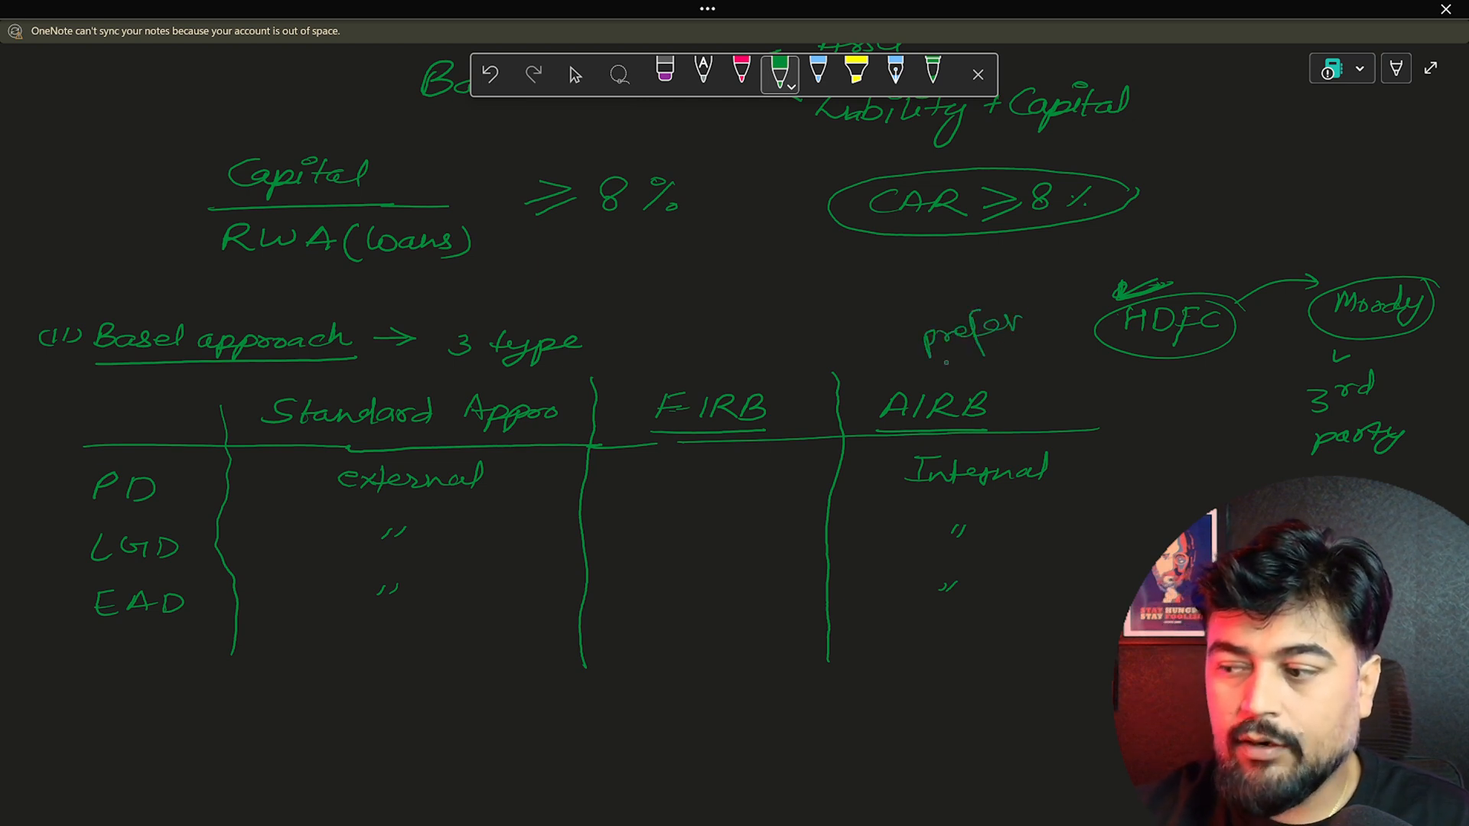
Fill the FIRB column with Internal, External, External and close the table with a bottom line
left_click_drag(923, 357, 1026, 352)
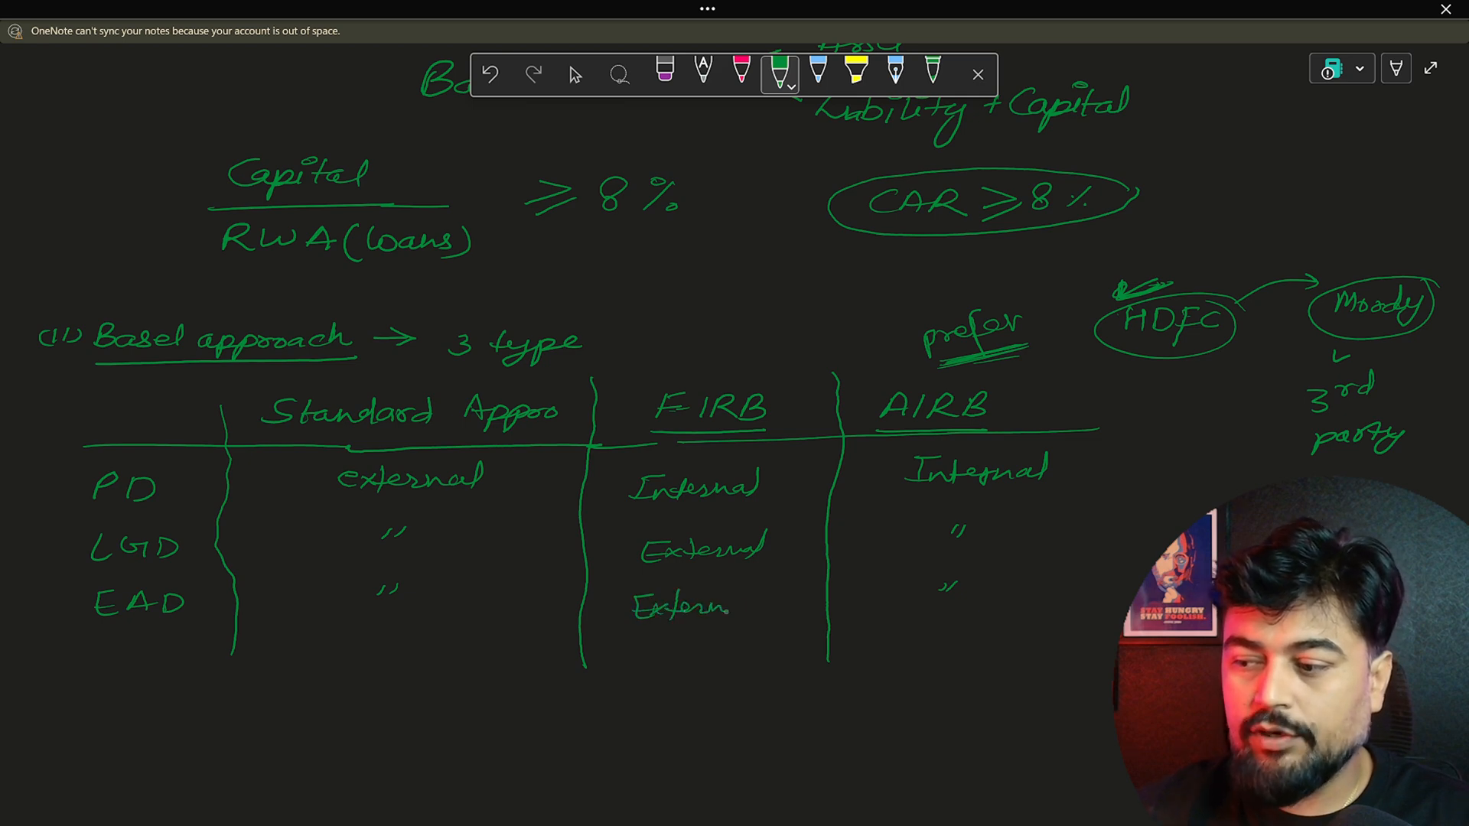
left_click_drag(60, 648, 473, 649)
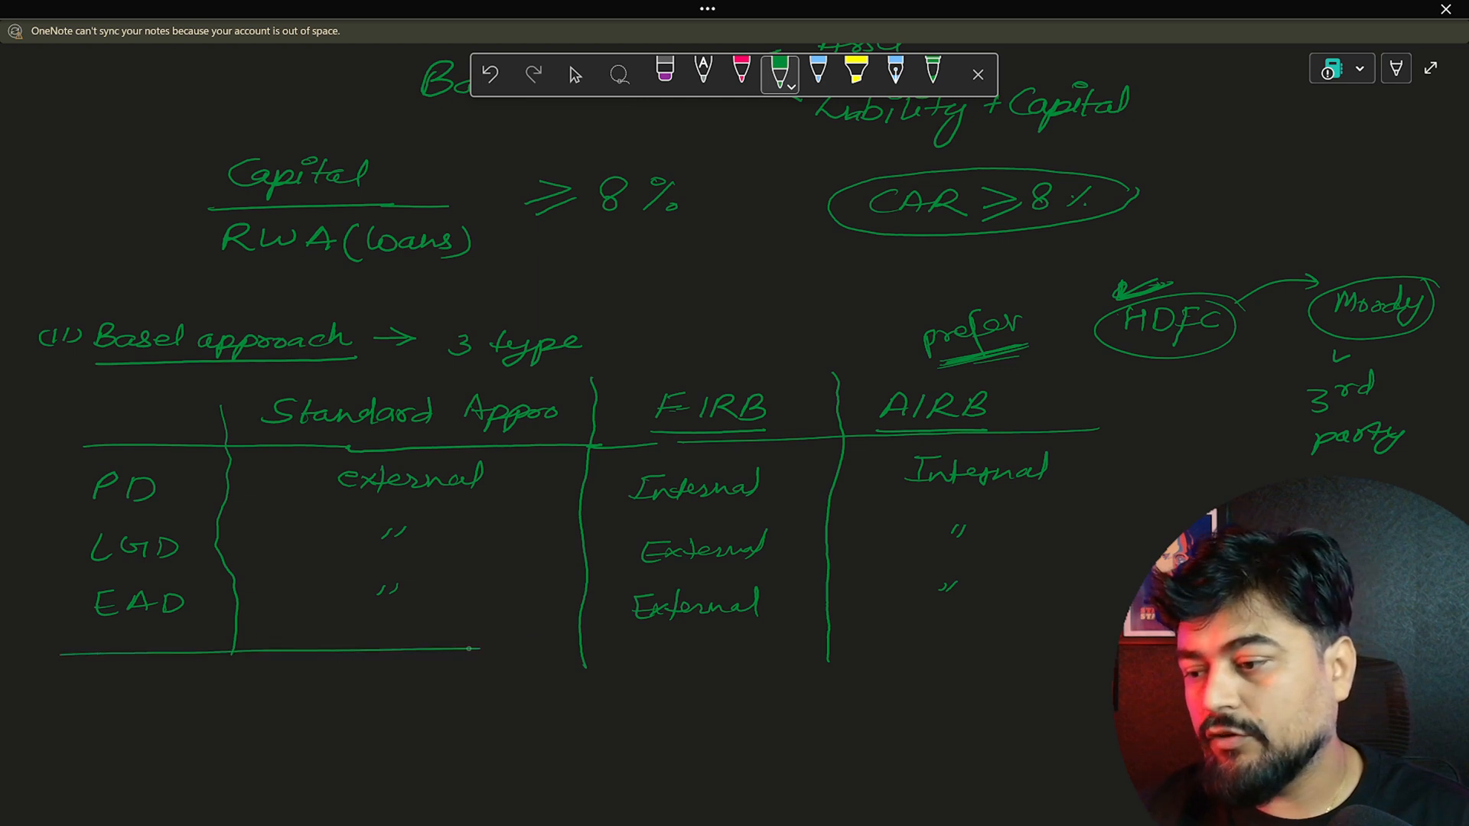
left_click_drag(473, 649, 1054, 637)
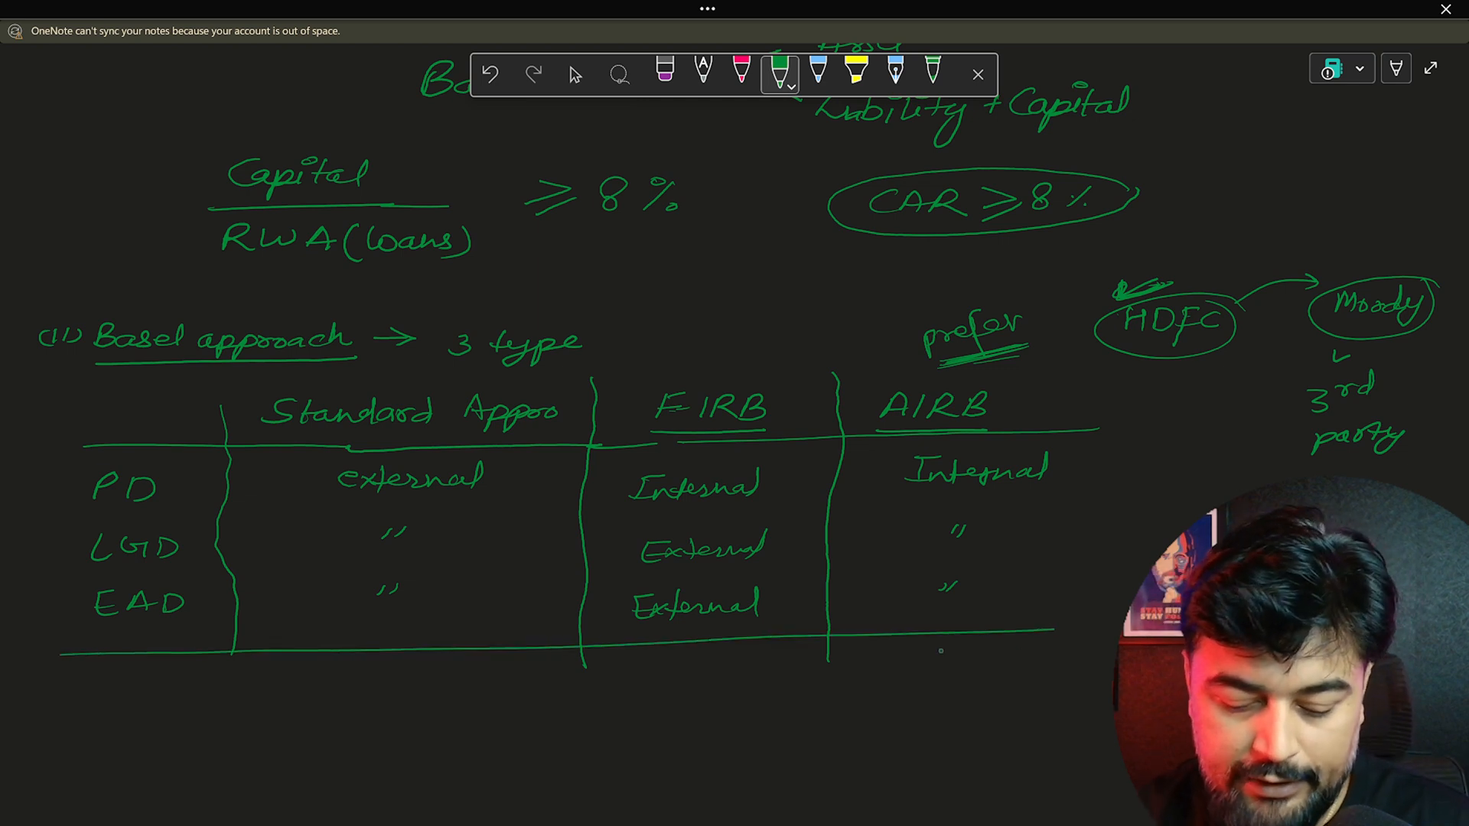
left_click(575, 75)
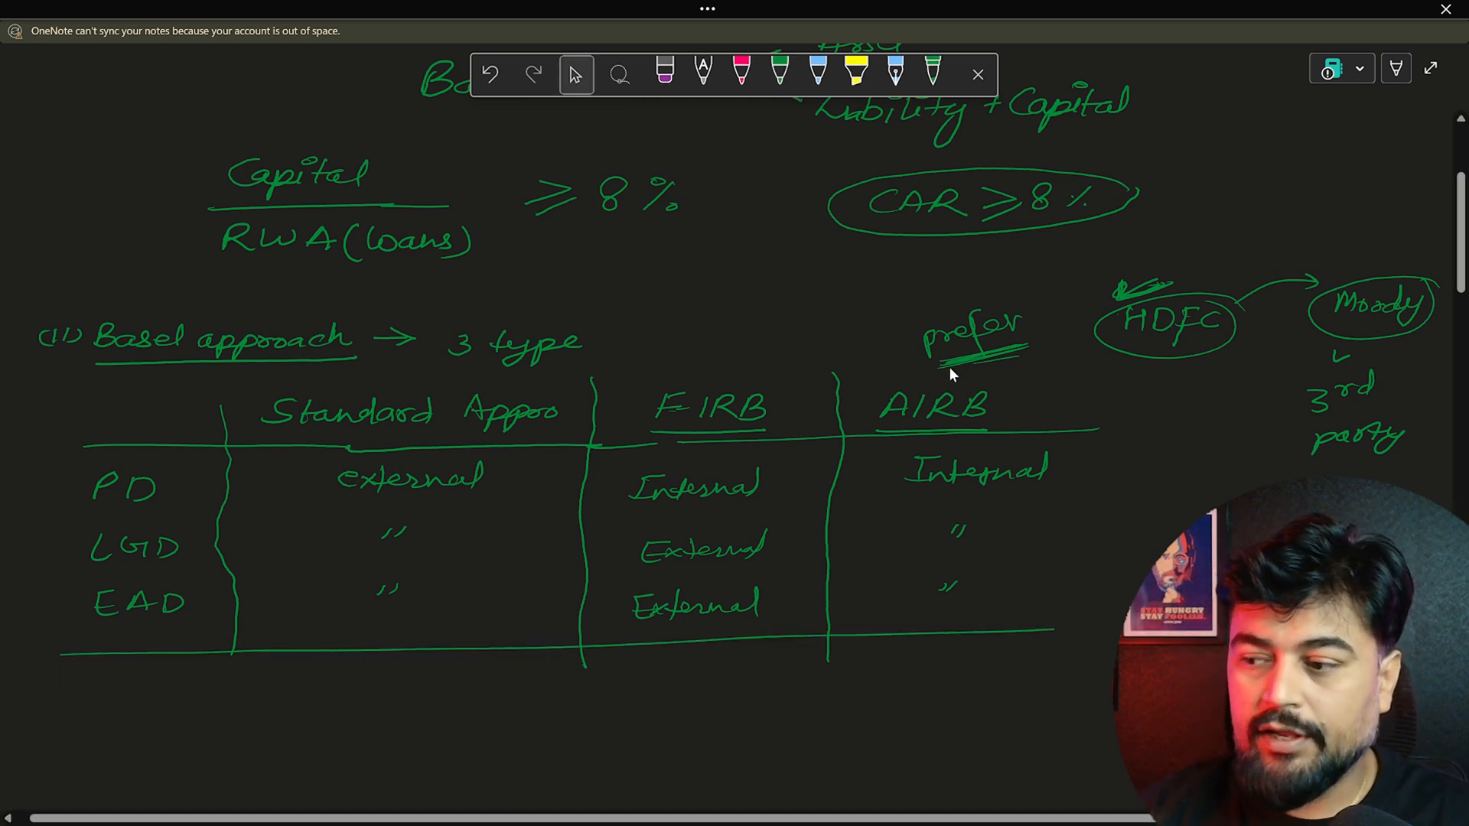
Write underlined 'Credit Score →' with FICO and S&P global as examples below the table
scroll("down", 3)
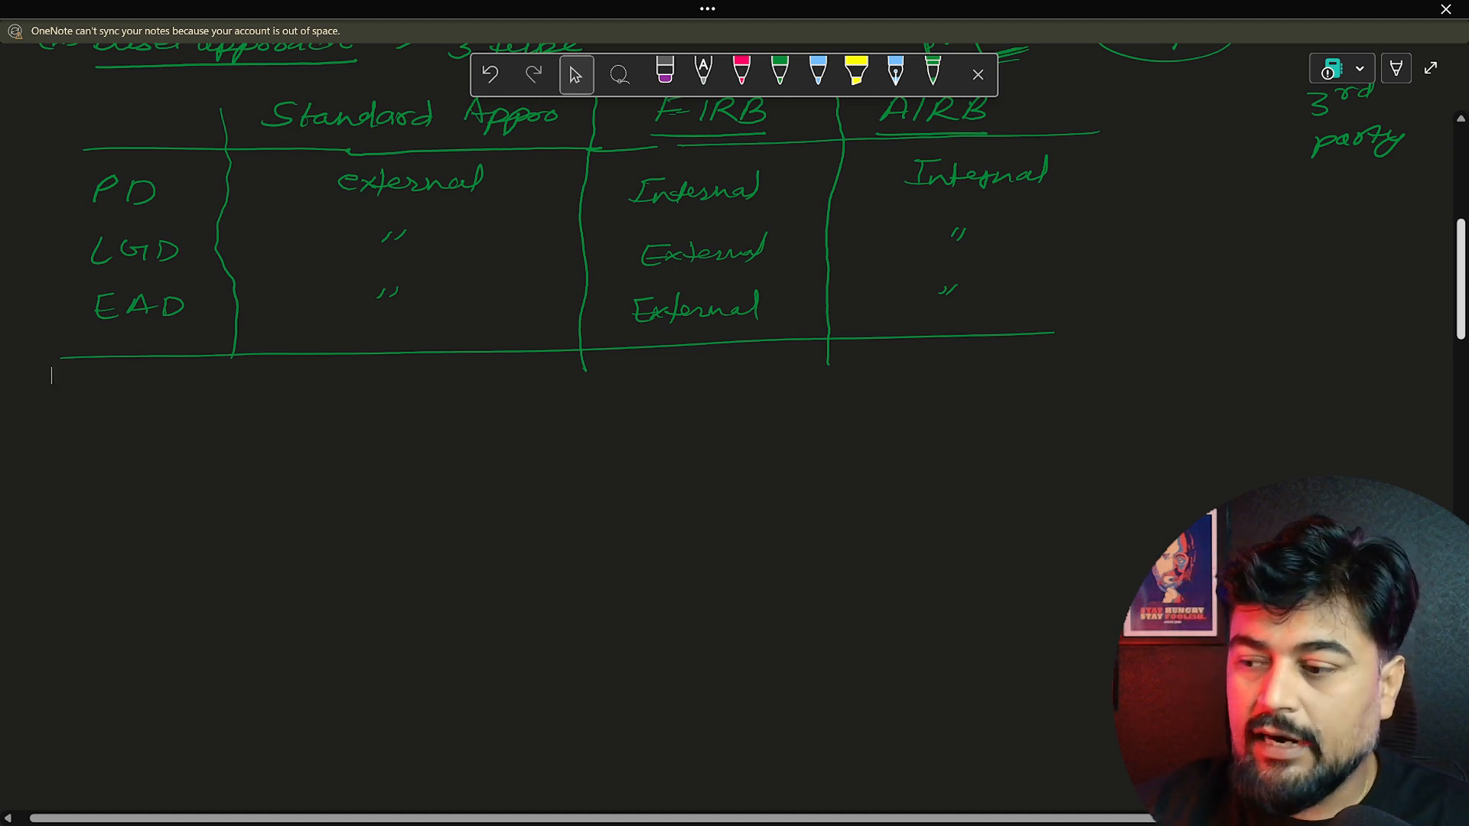
left_click(779, 74)
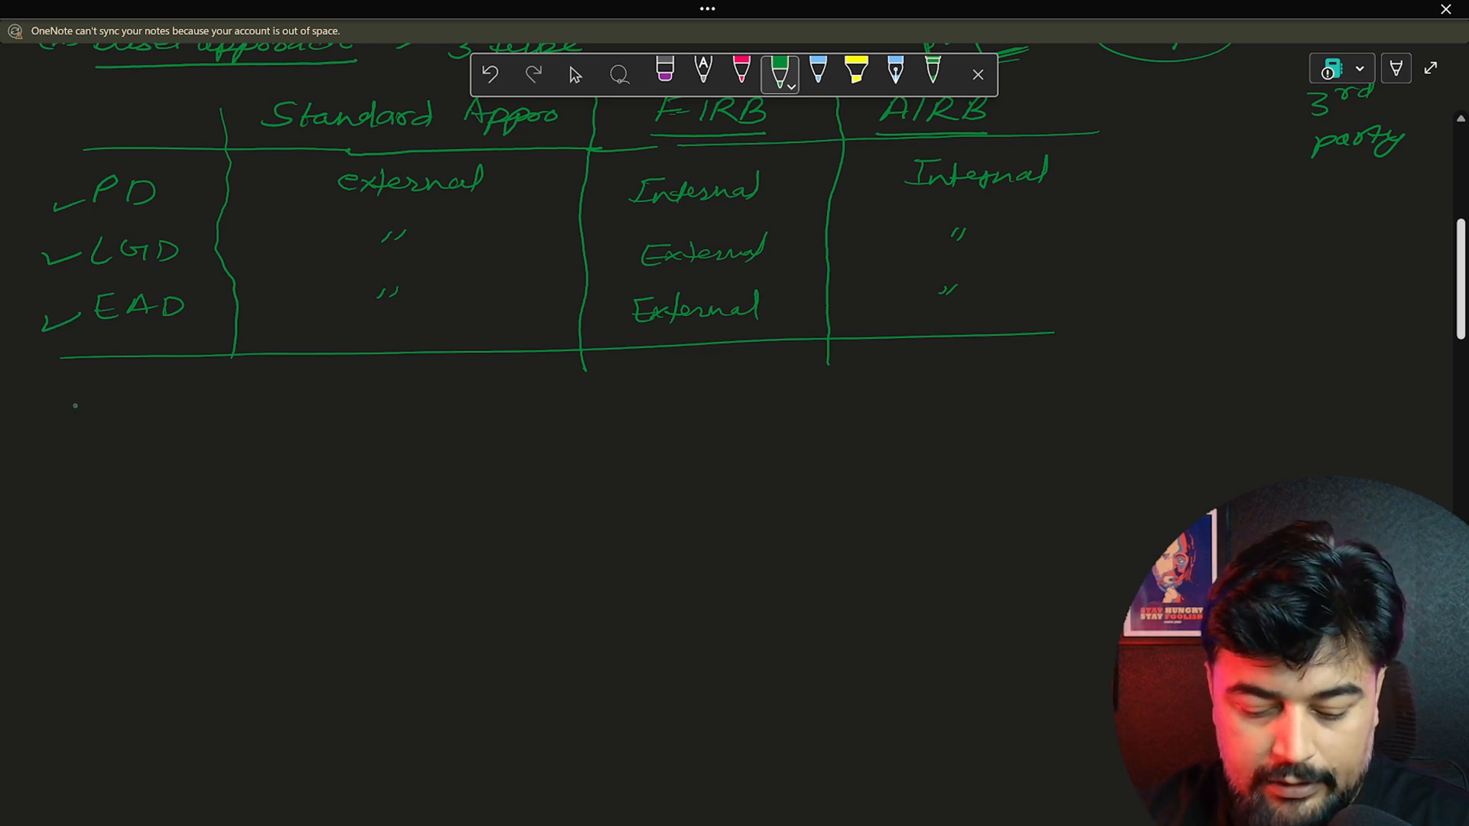
left_click_drag(57, 422, 163, 423)
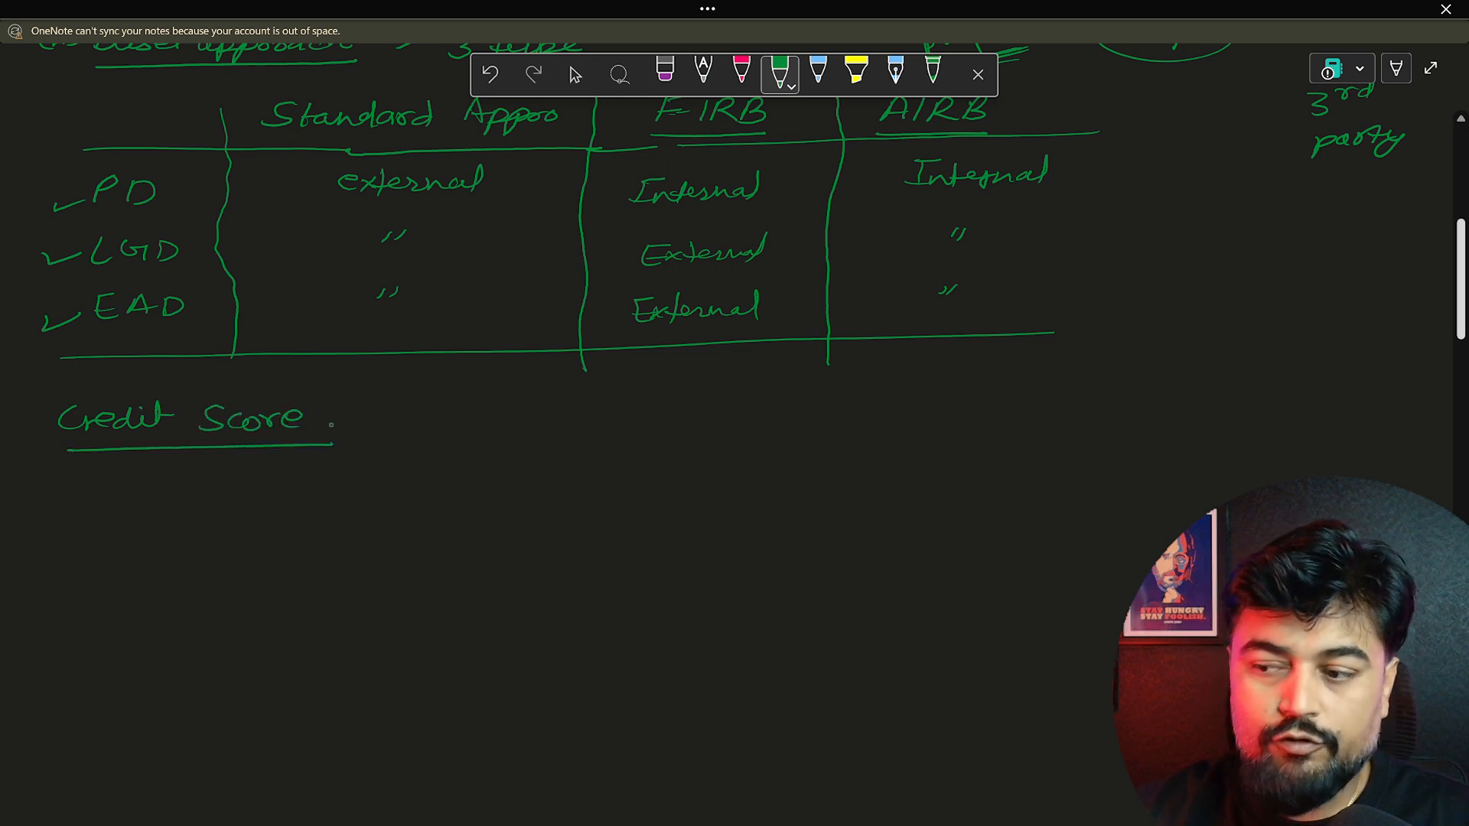
left_click_drag(337, 419, 387, 419)
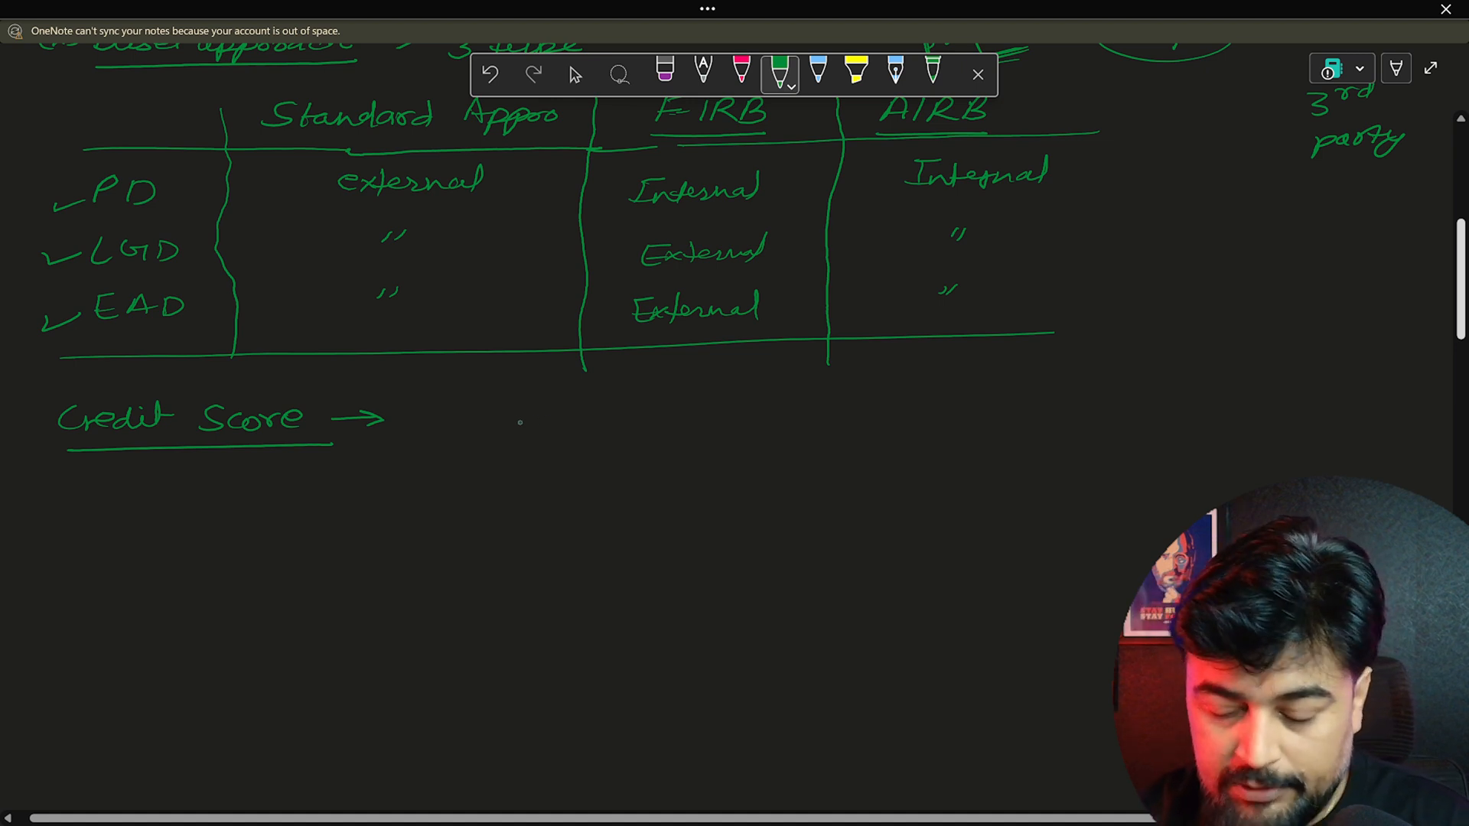
left_click_drag(441, 398, 437, 436)
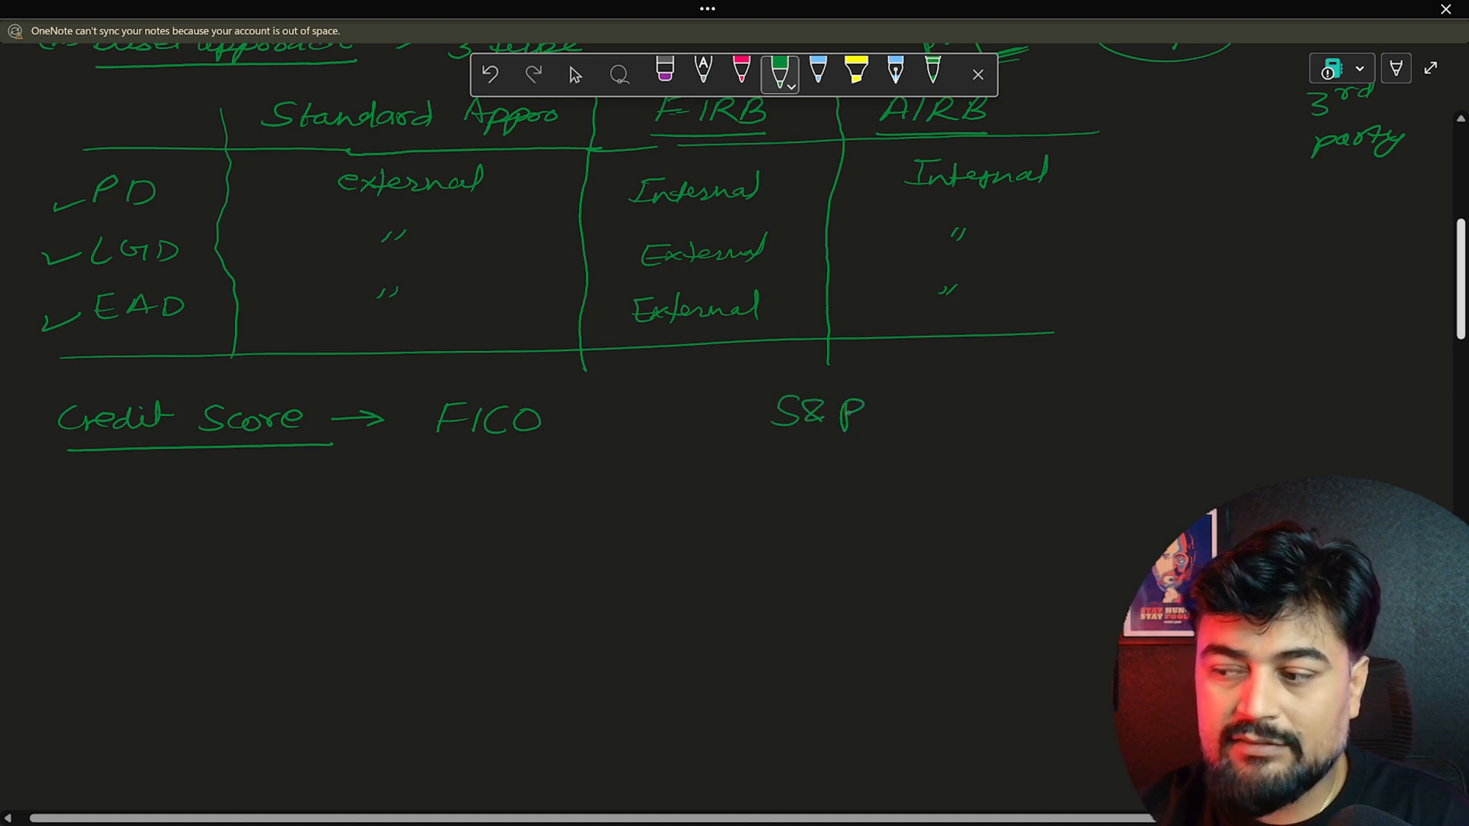
left_click_drag(886, 416, 998, 416)
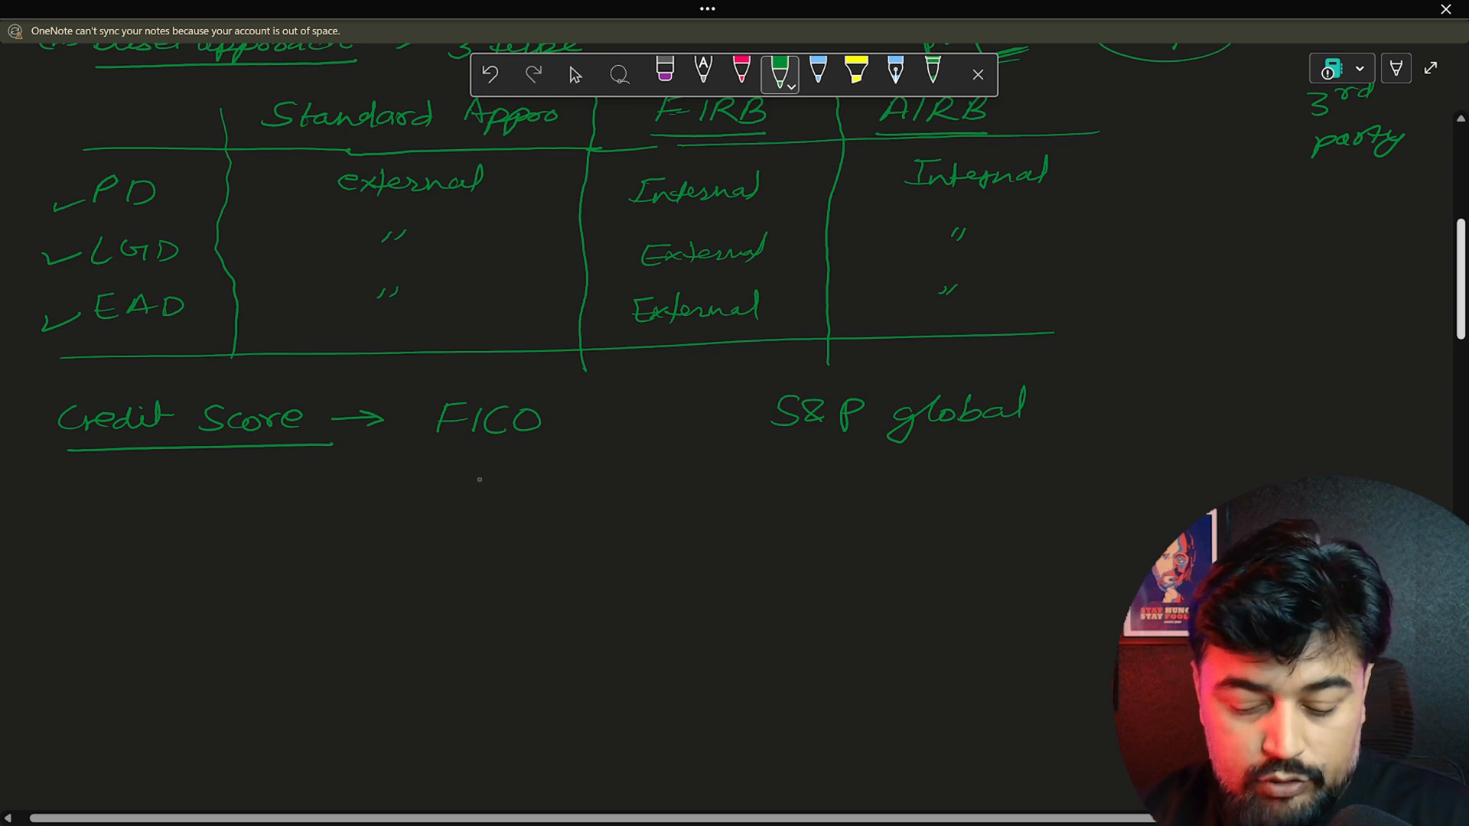
Note the FICO score range 300–850 under FICO
left_click_drag(423, 469, 440, 502)
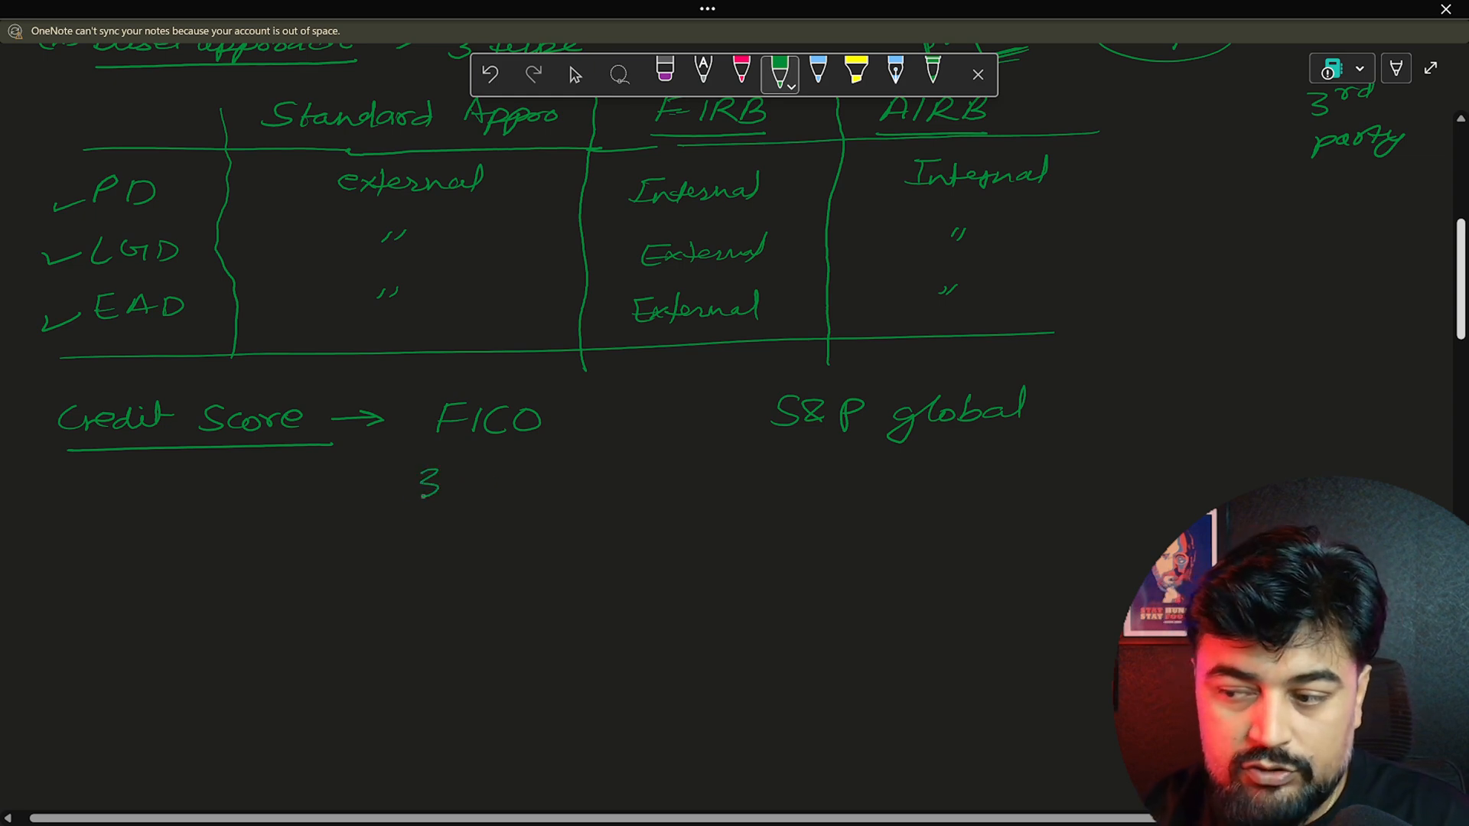
left_click_drag(416, 482, 539, 482)
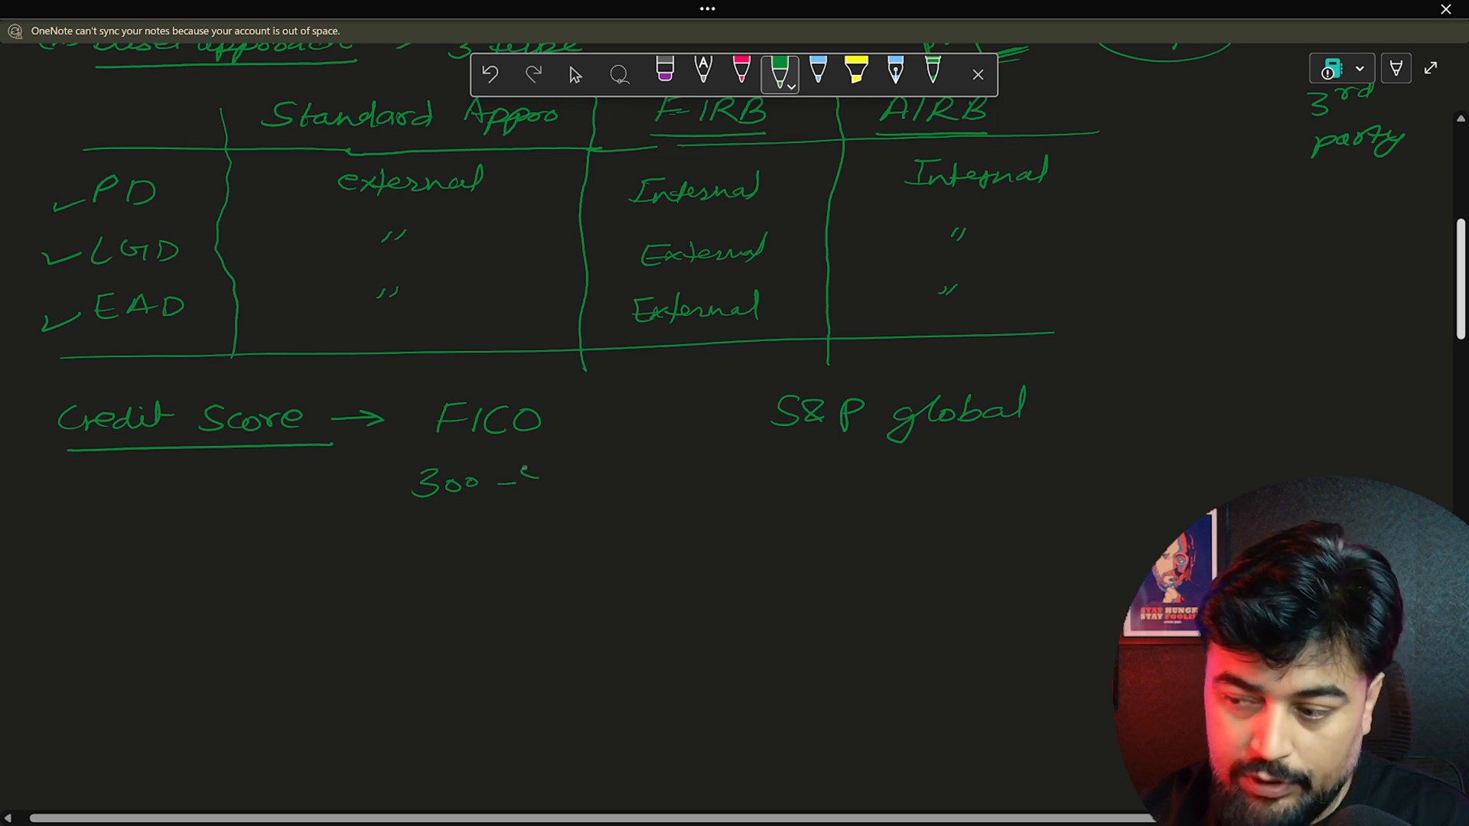
type("850")
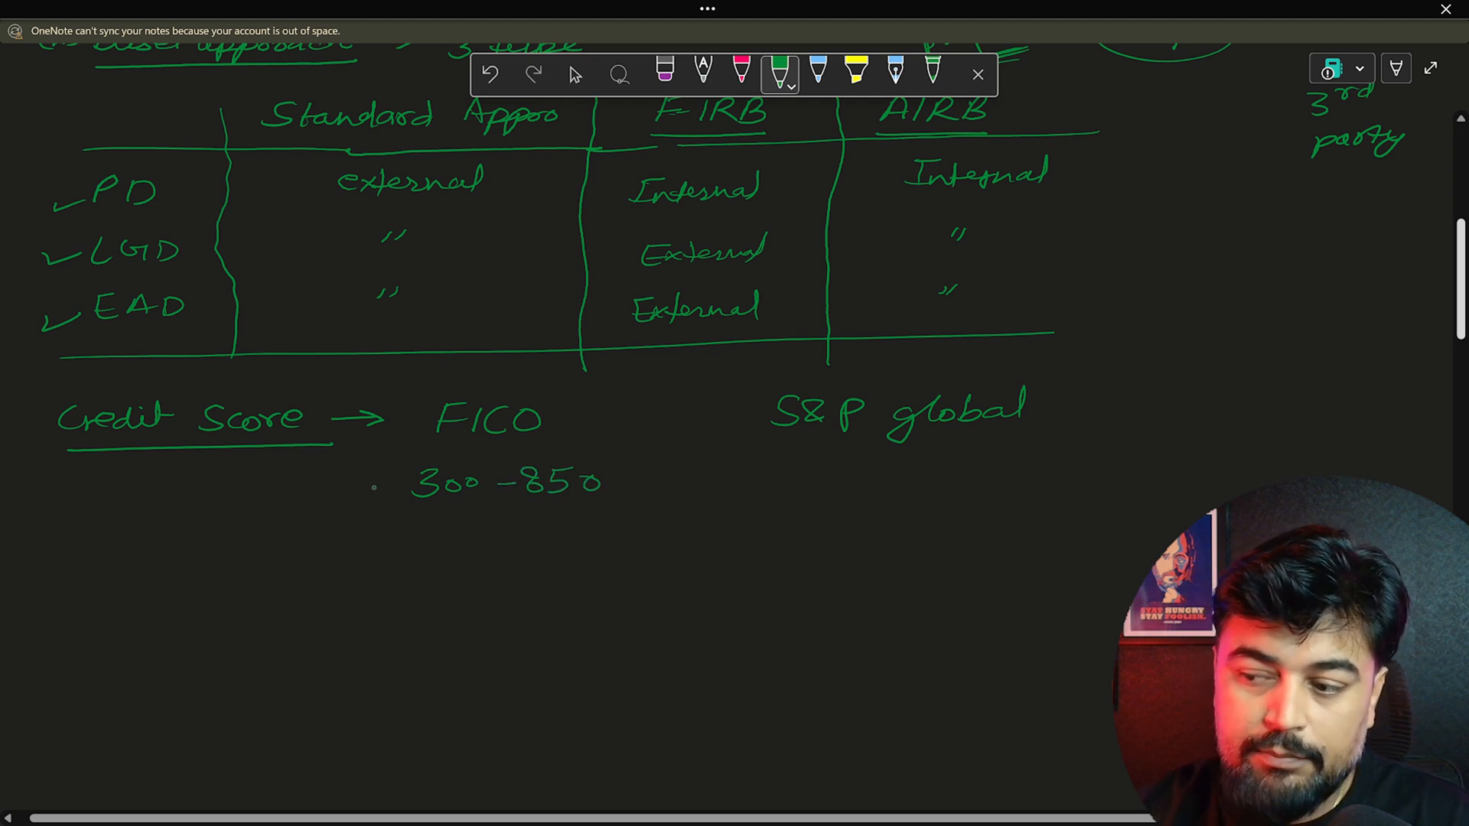
left_click_drag(375, 495, 407, 477)
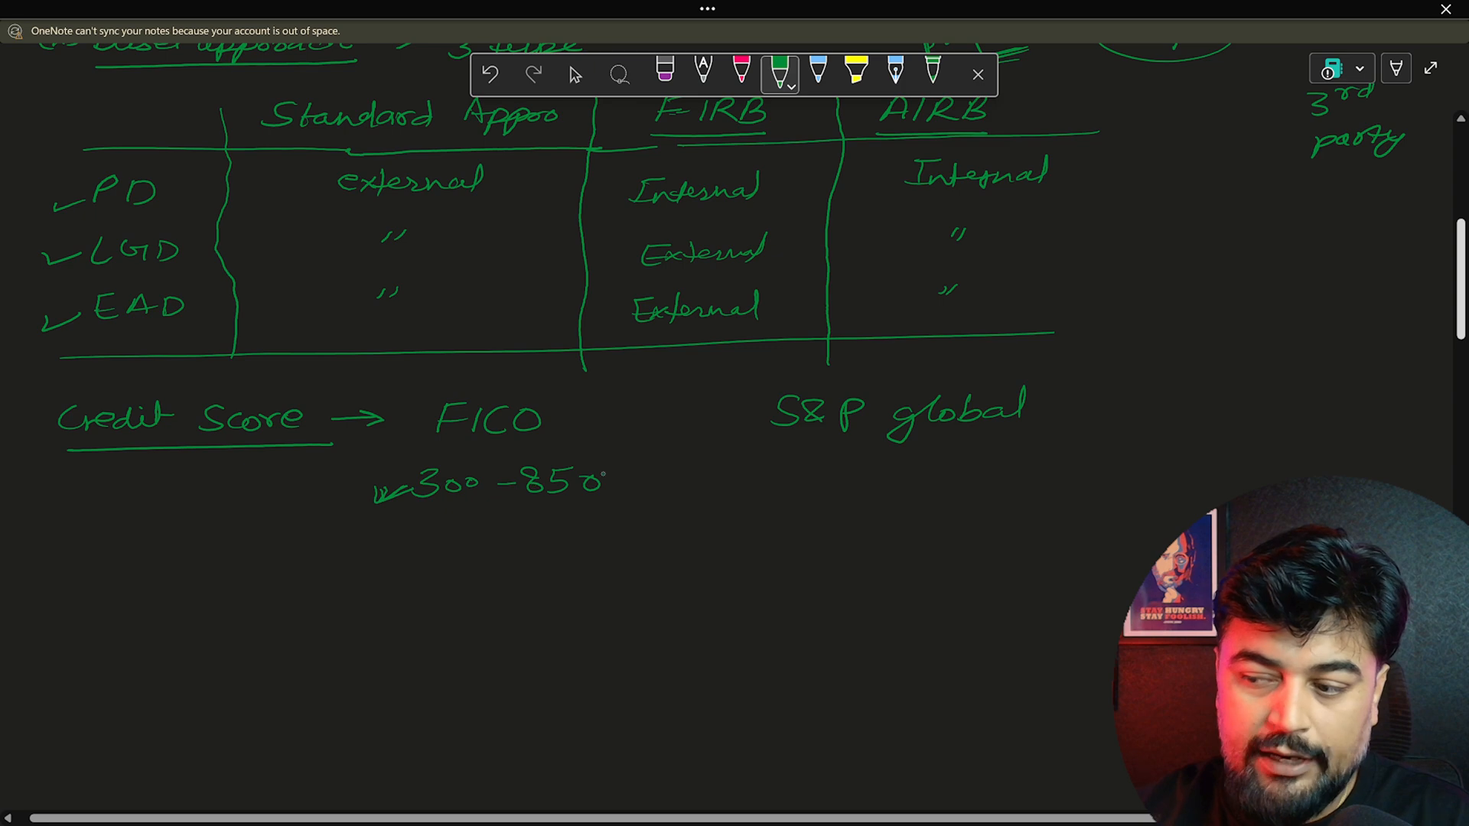
left_click_drag(609, 473, 657, 469)
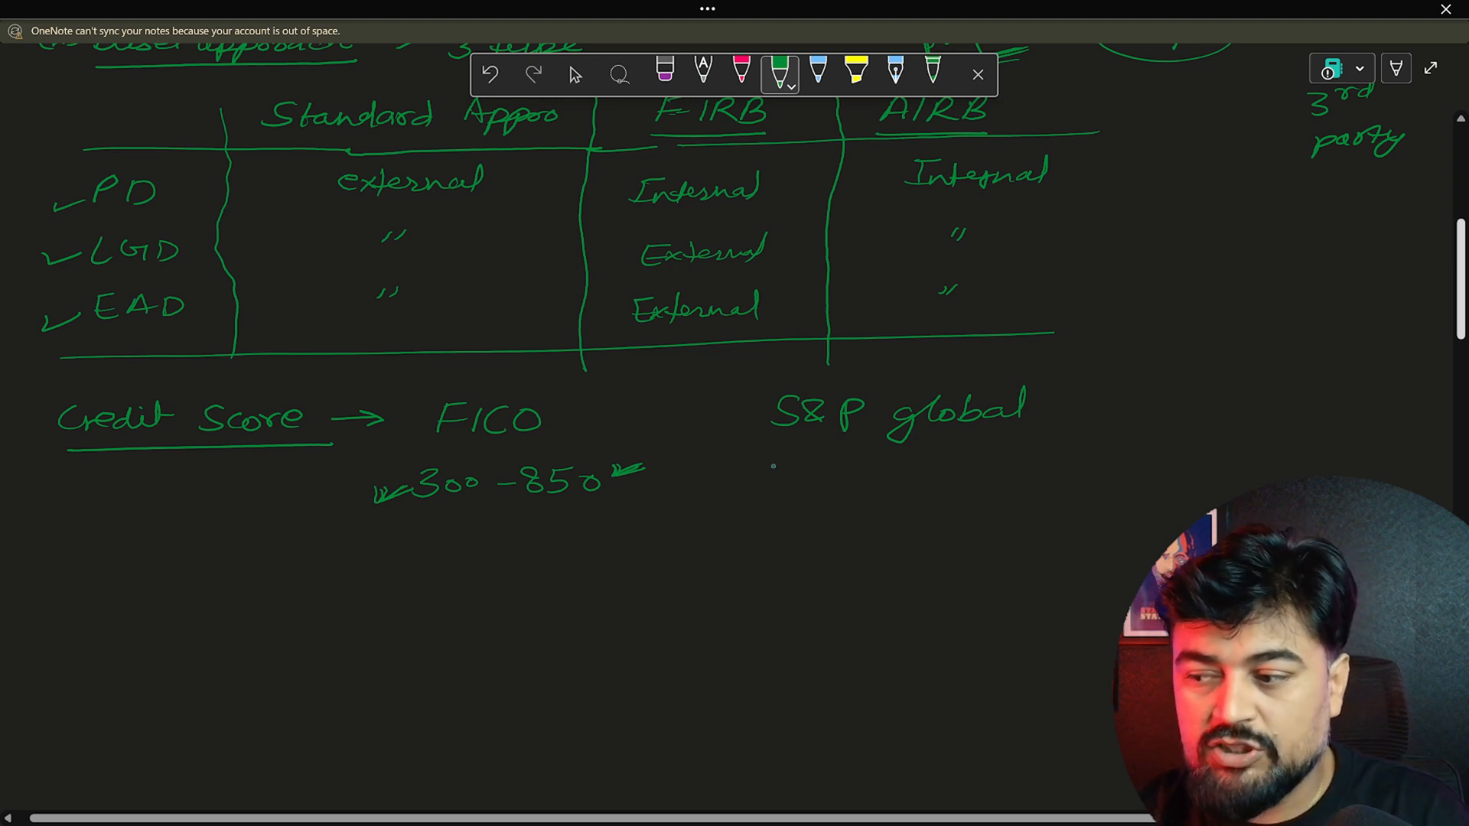
Write the S&P scale AAA, AA+, AA, AA– under S&P global, underlining AAA
left_click_drag(755, 478, 825, 478)
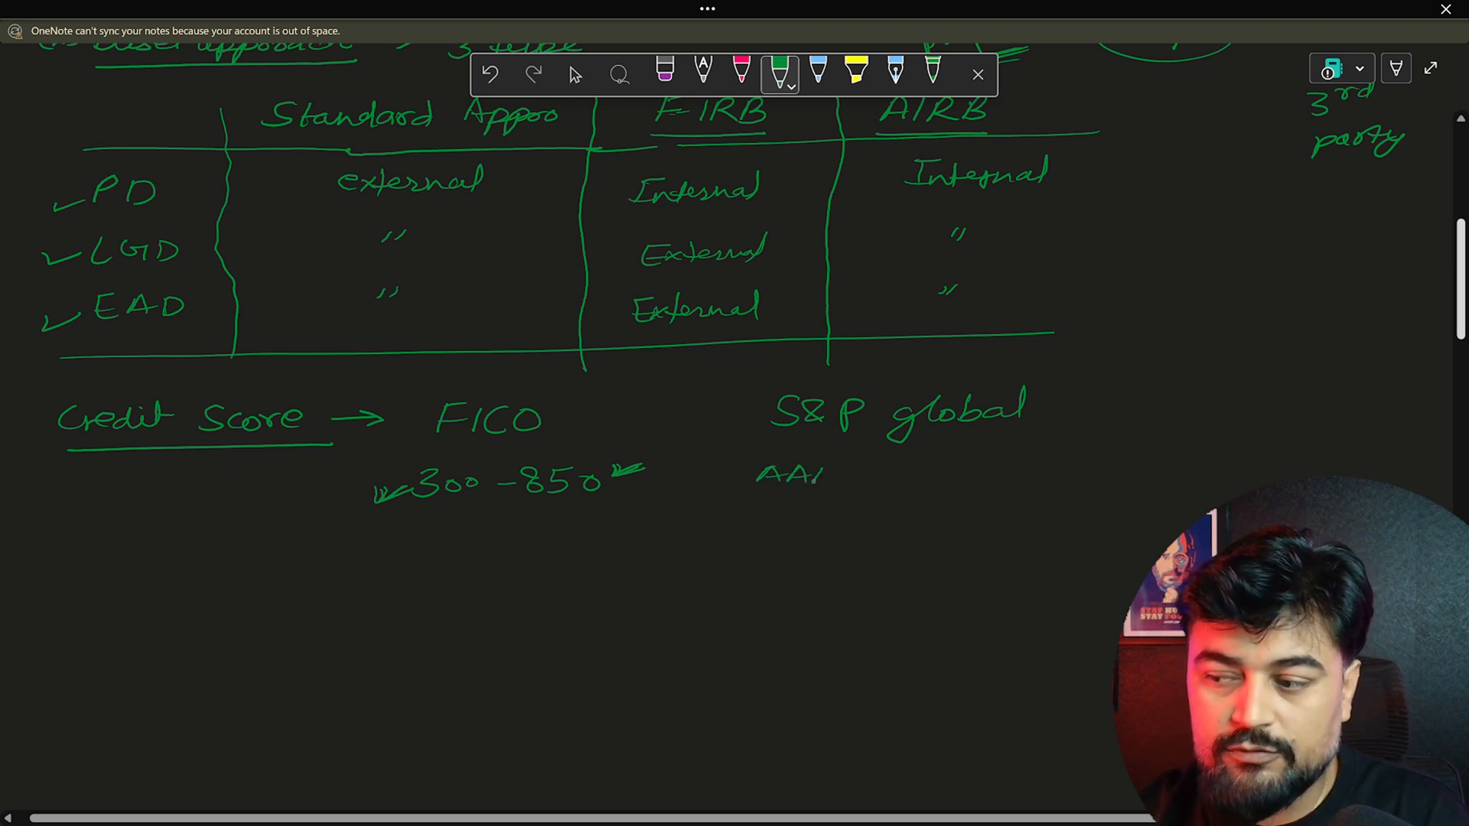
left_click_drag(755, 473, 838, 478)
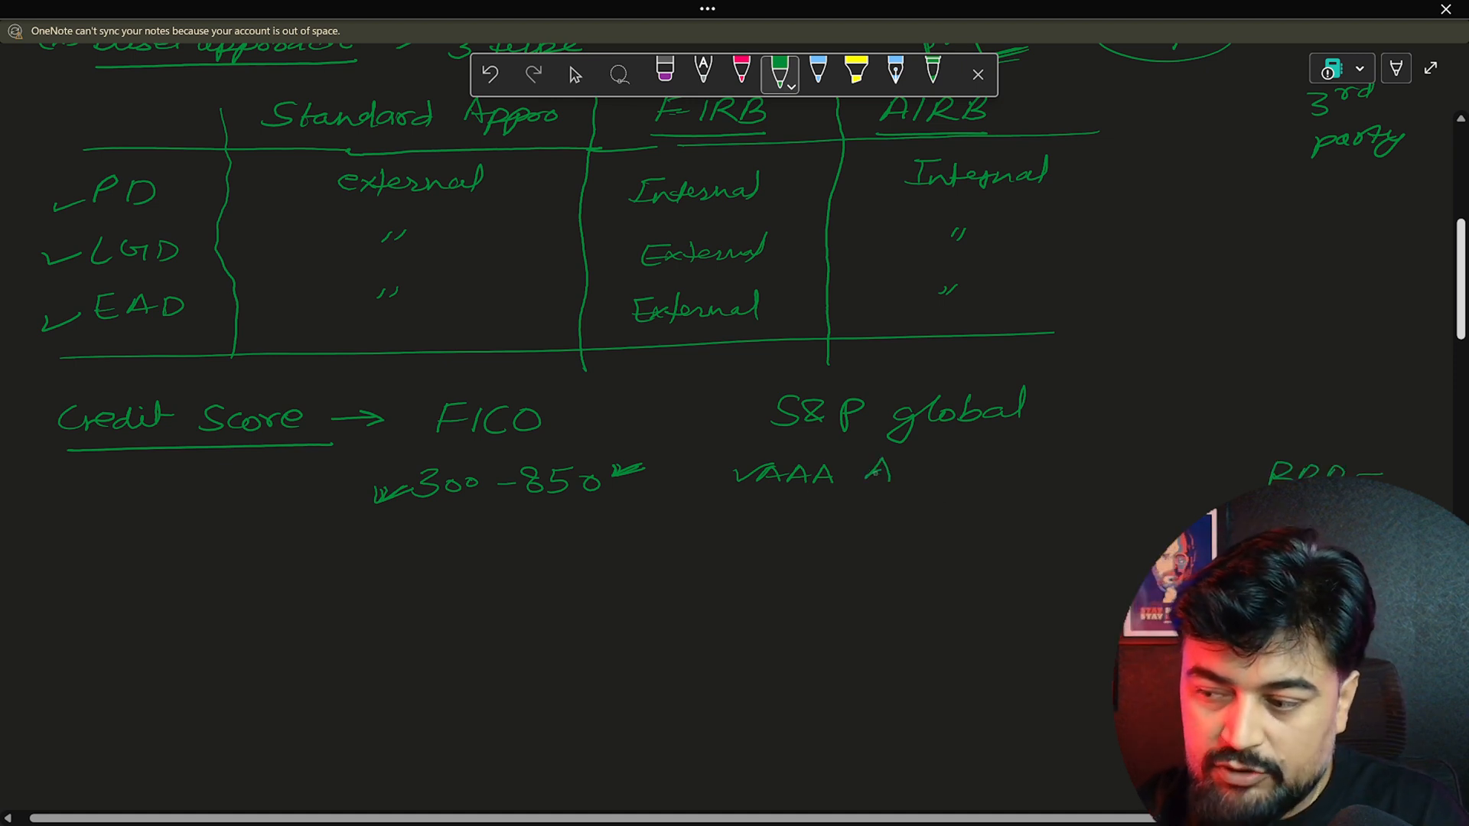
left_click_drag(871, 468, 946, 468)
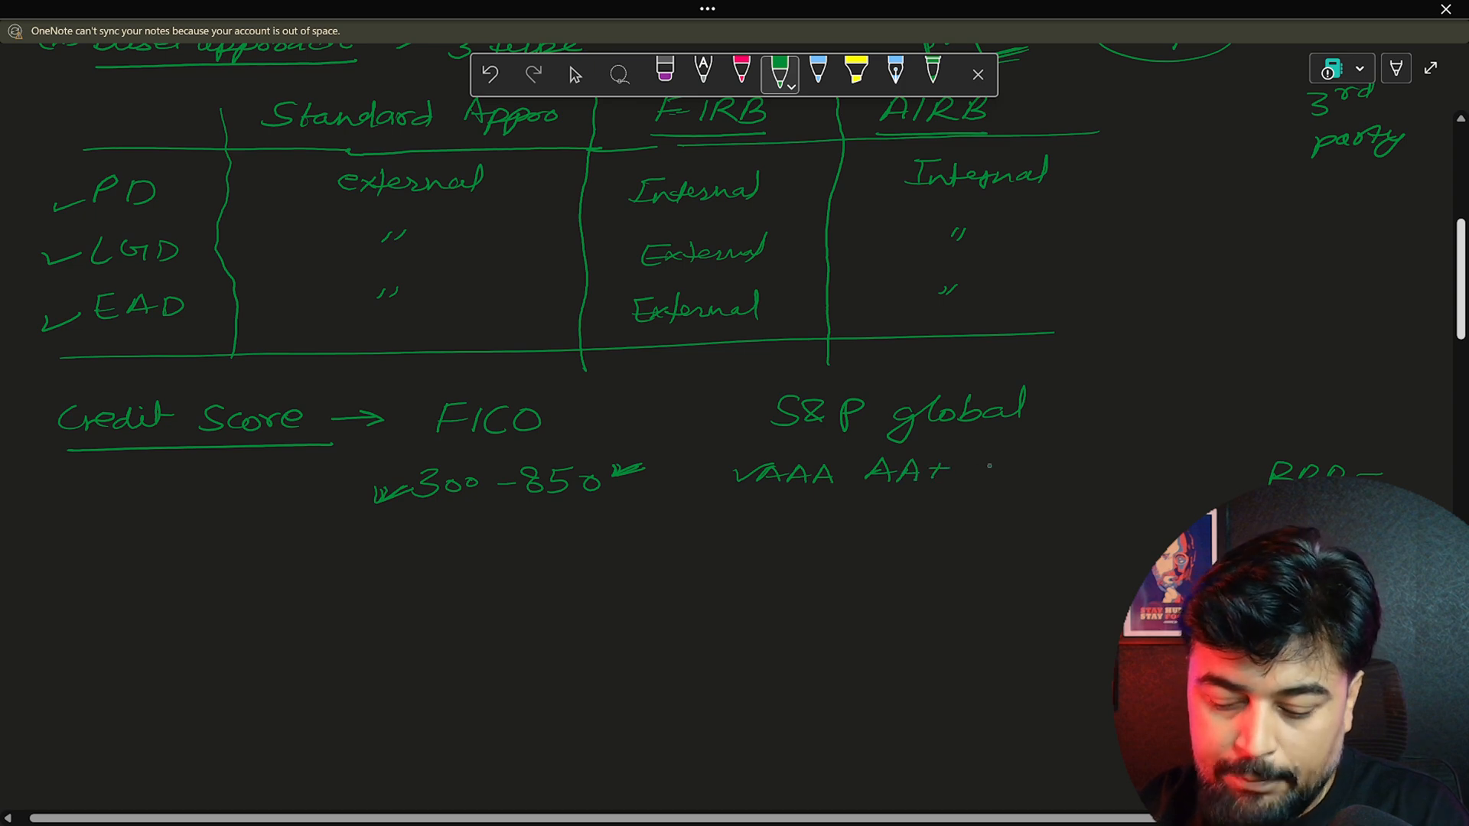
left_click_drag(966, 473, 1064, 473)
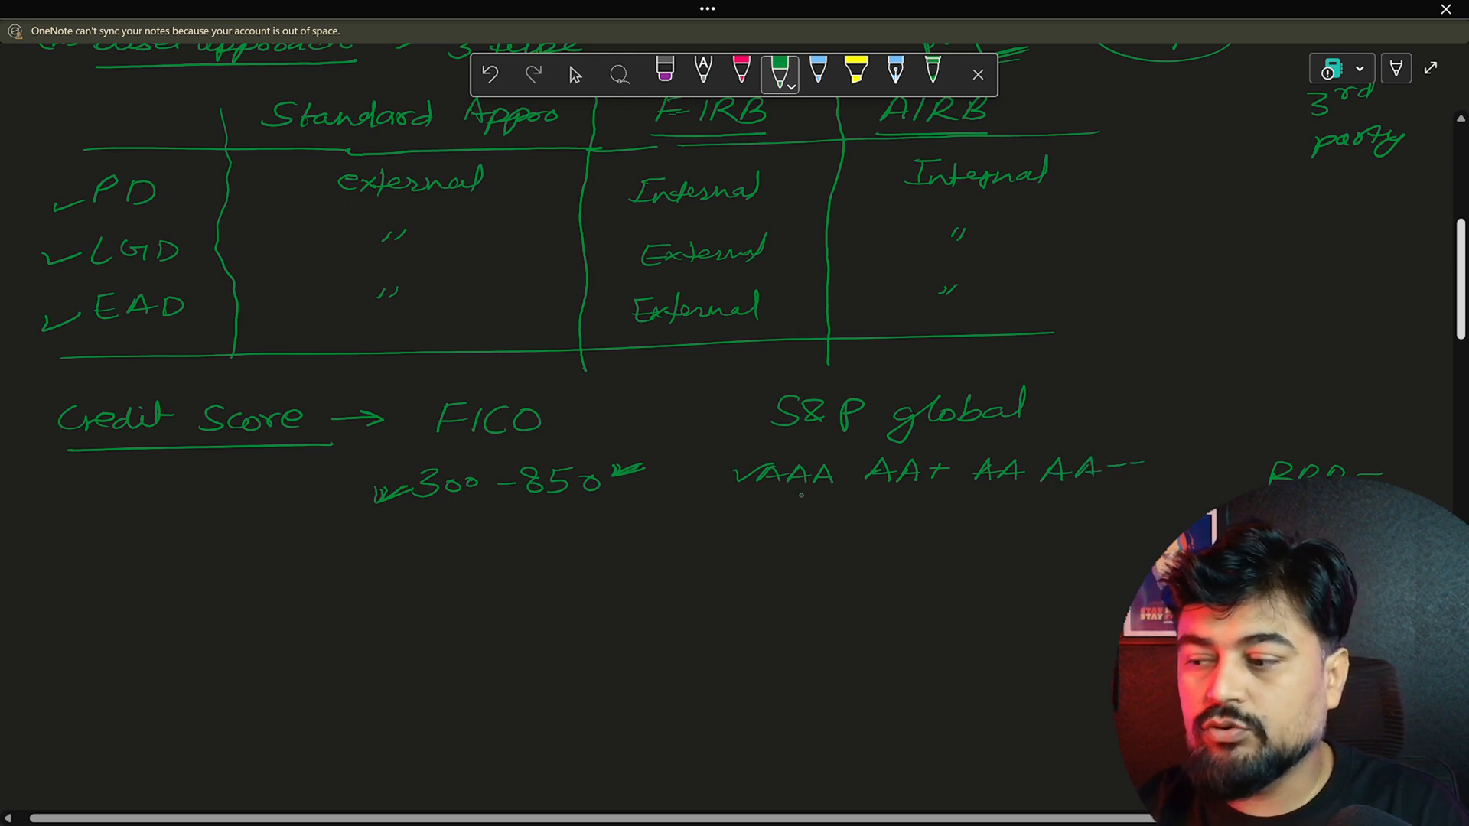
left_click_drag(769, 506, 816, 502)
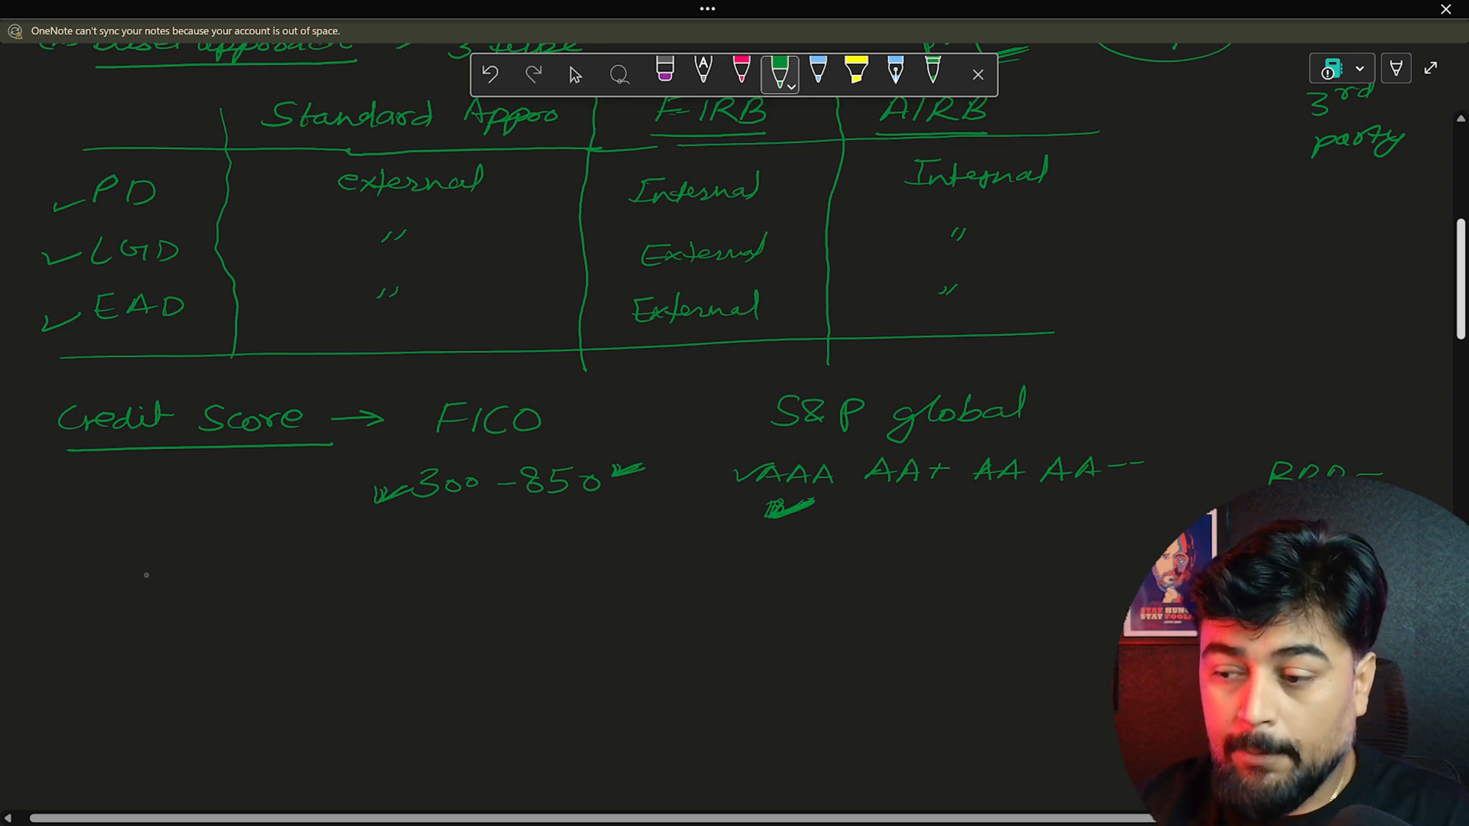
Write in pink 'Bank Love IRB so They Can Lend more money' below the credit scores
left_click(740, 70)
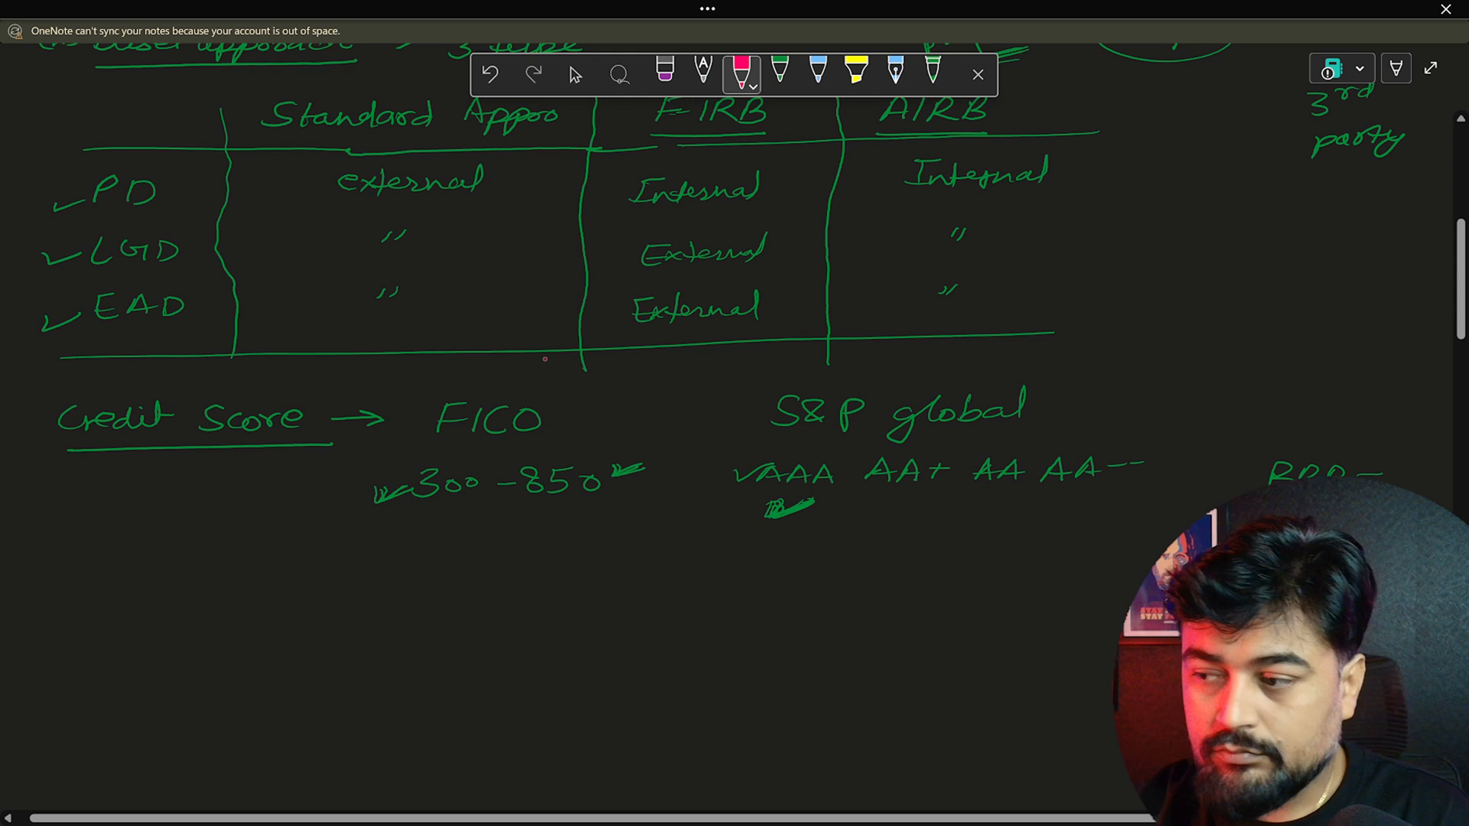
left_click_drag(84, 571, 131, 586)
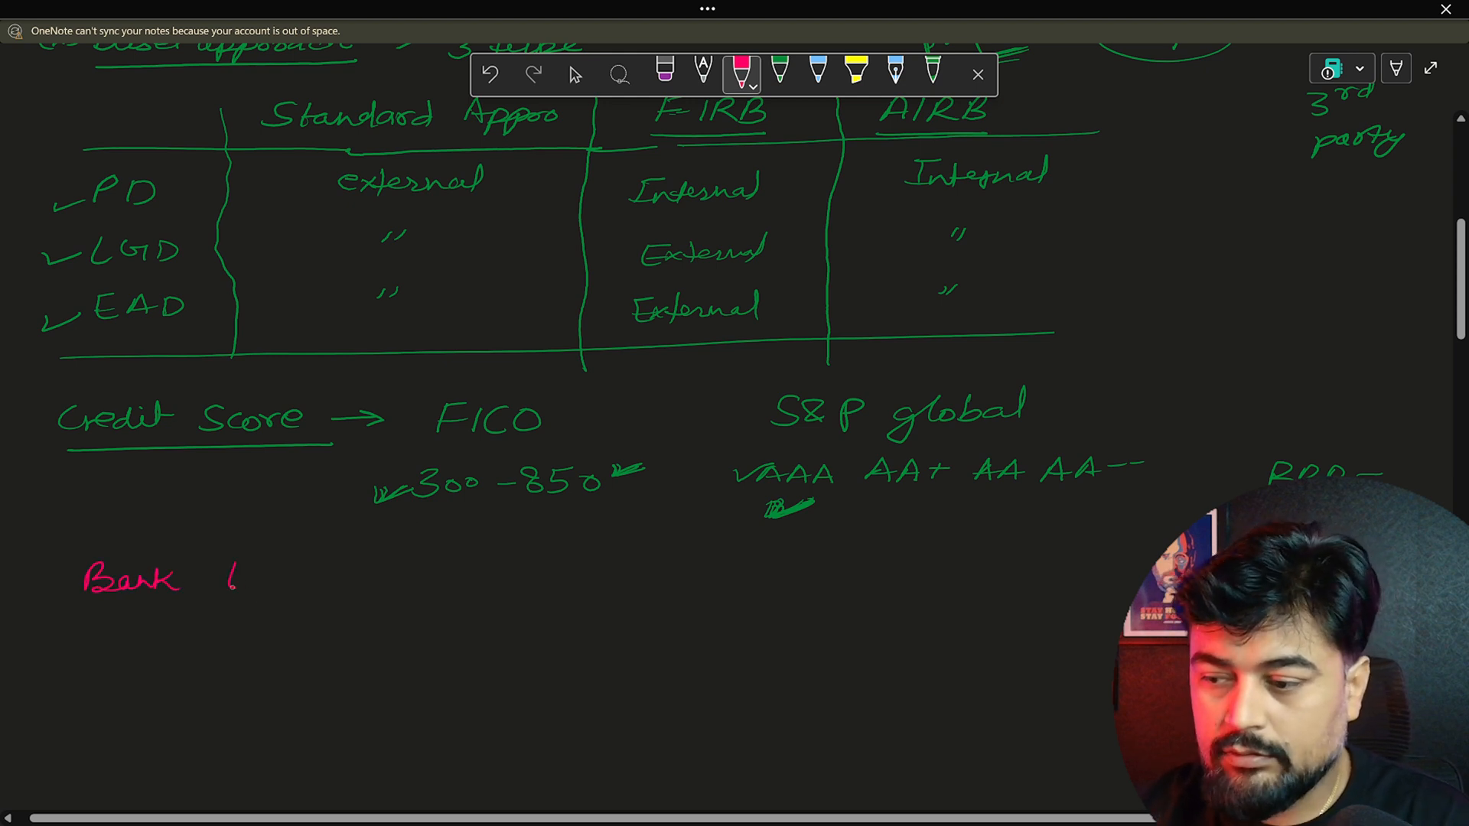
left_click_drag(234, 577, 370, 577)
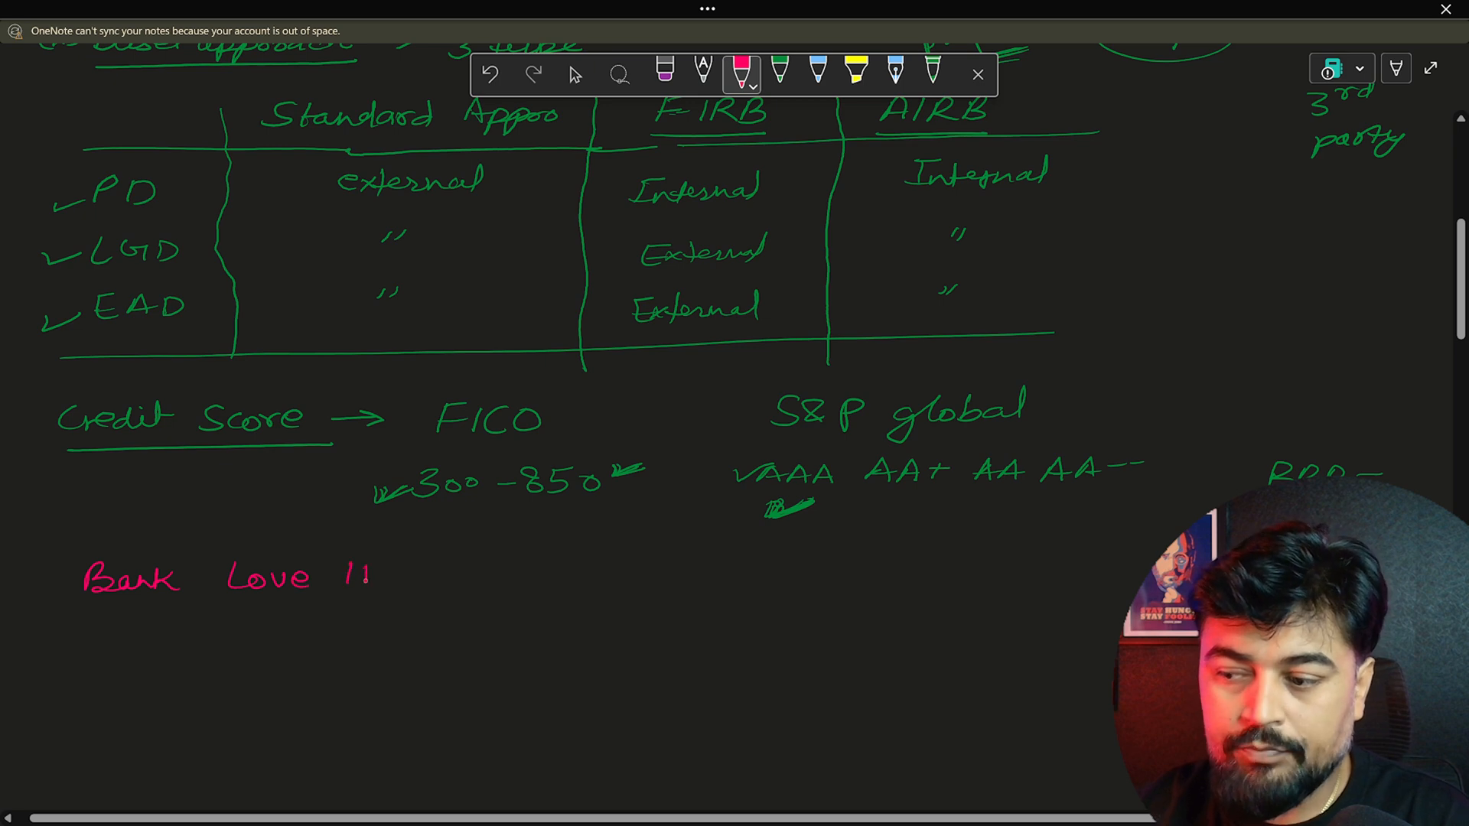
left_click_drag(337, 562, 422, 591)
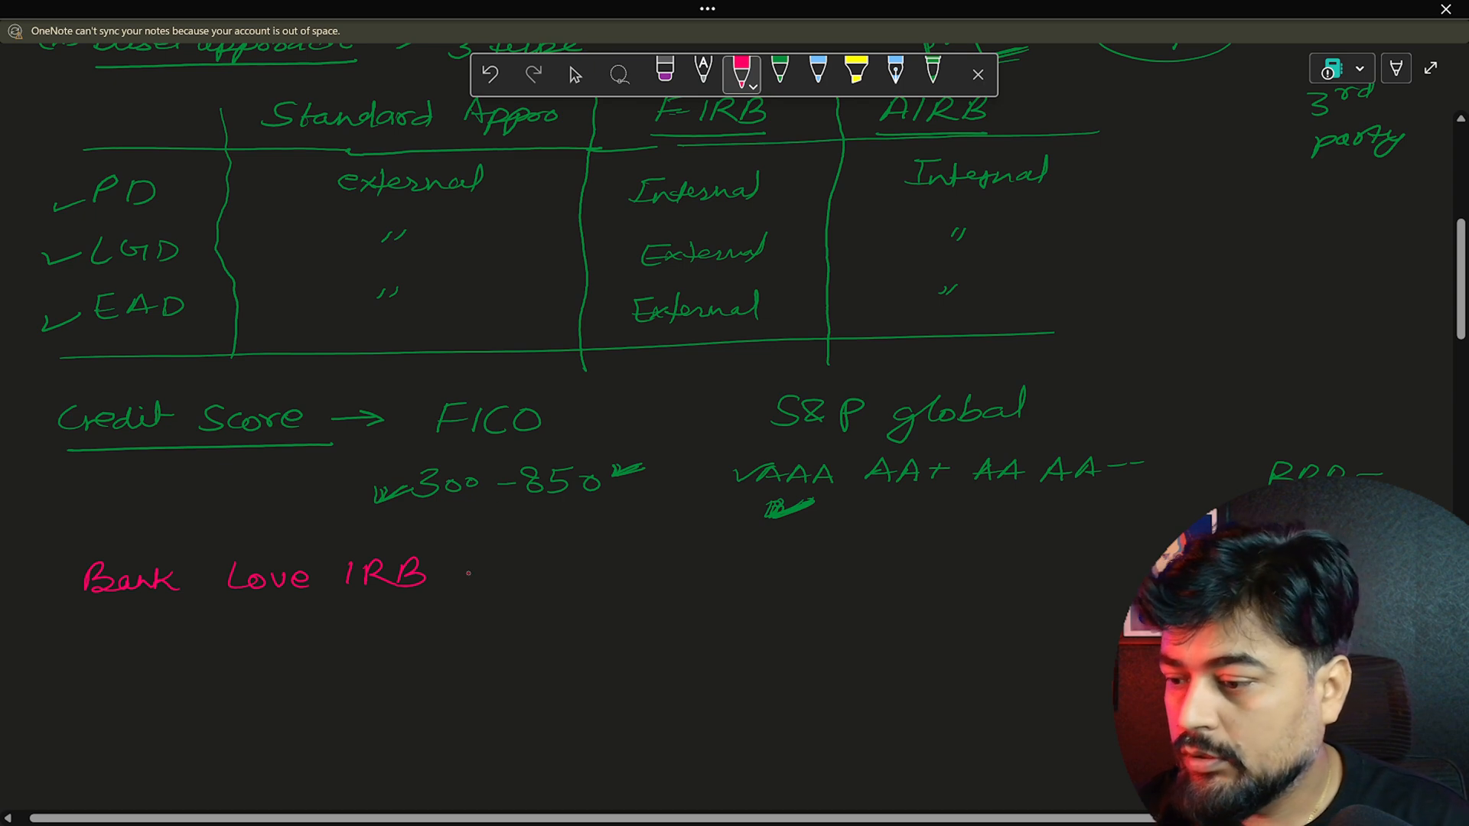
left_click_drag(450, 577, 507, 577)
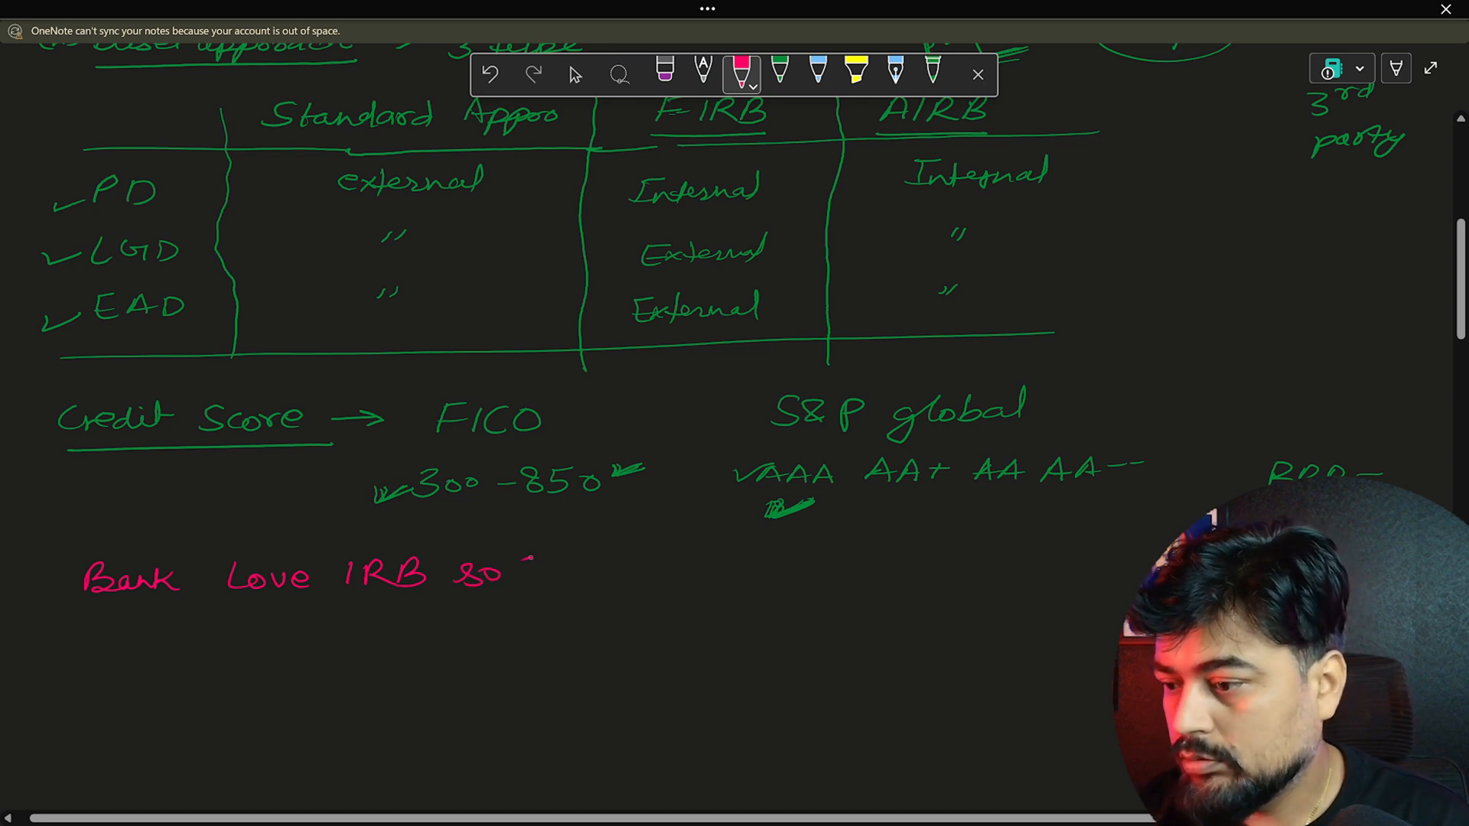
left_click_drag(530, 577, 618, 577)
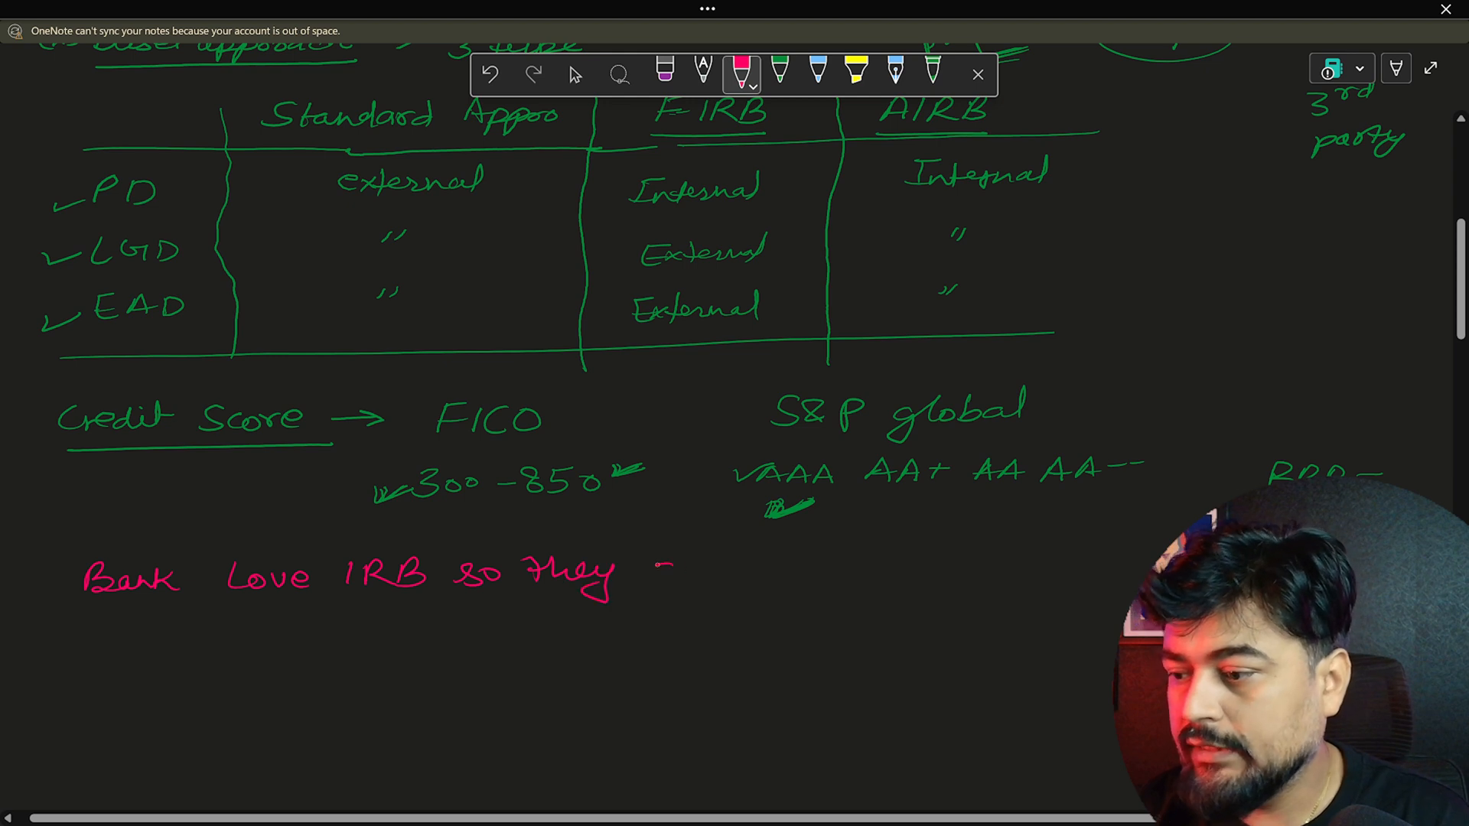
left_click_drag(644, 570, 795, 571)
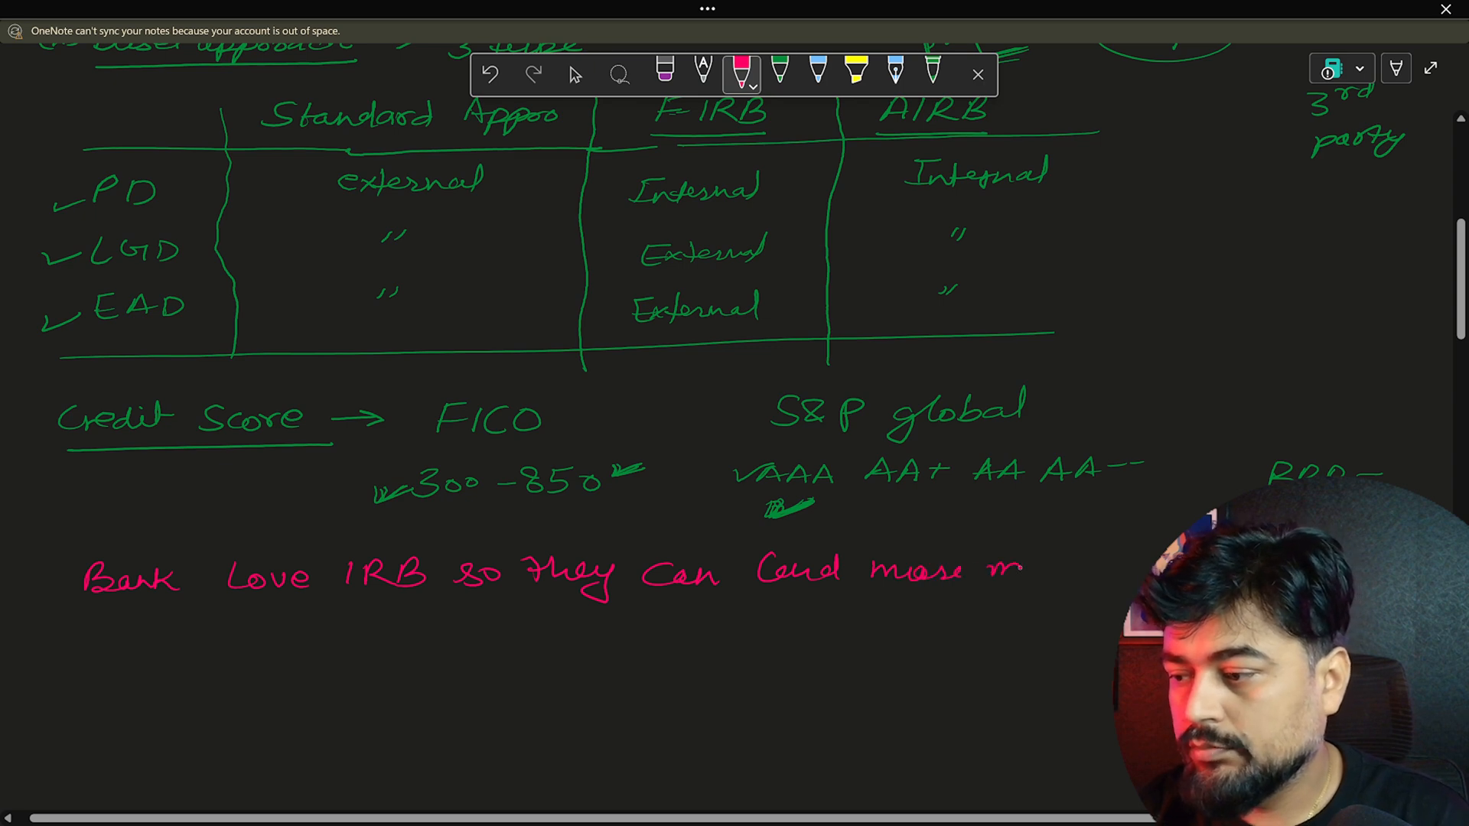
left_click_drag(985, 571, 1105, 571)
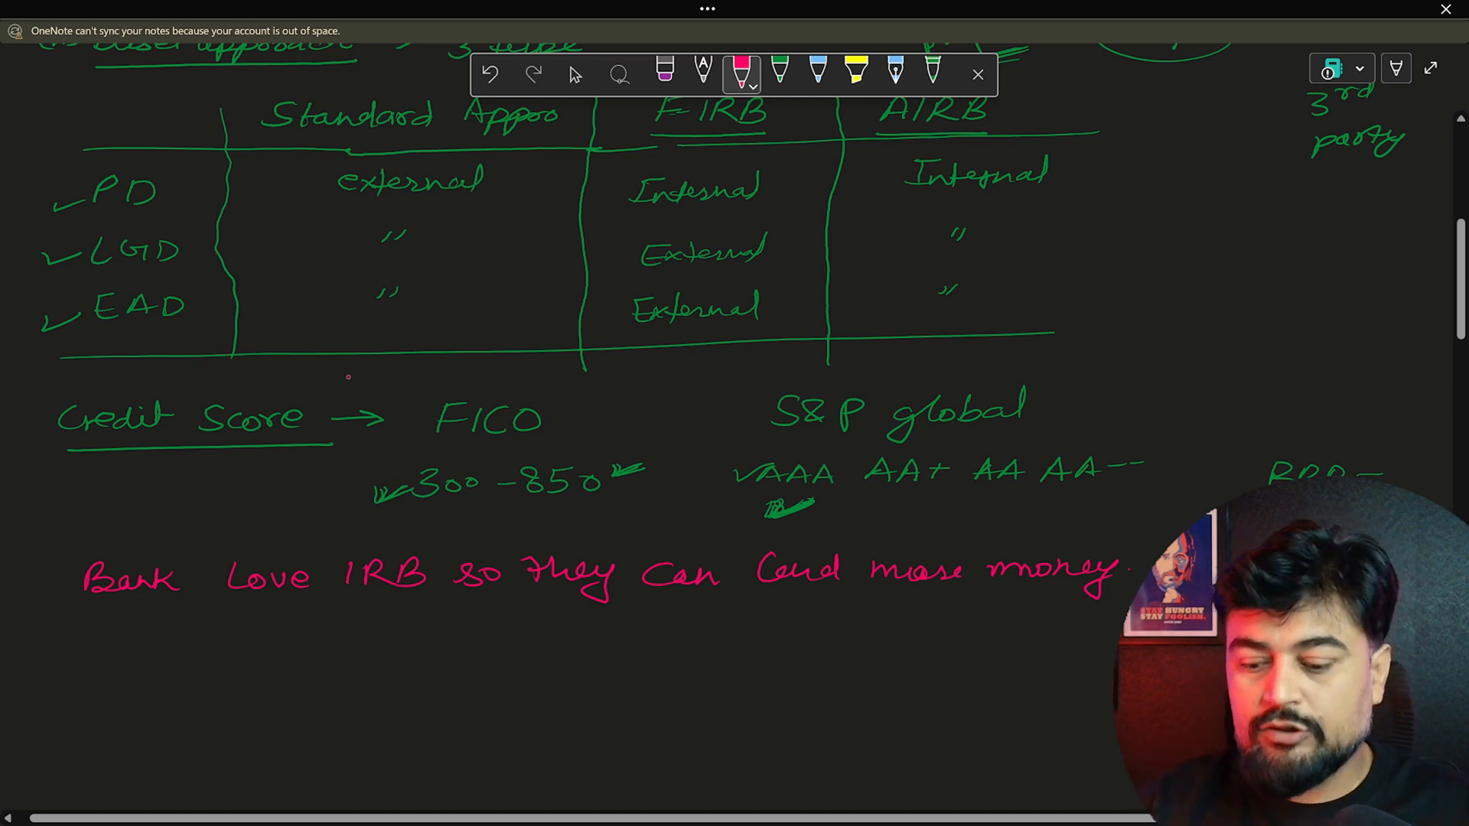
left_click(576, 74)
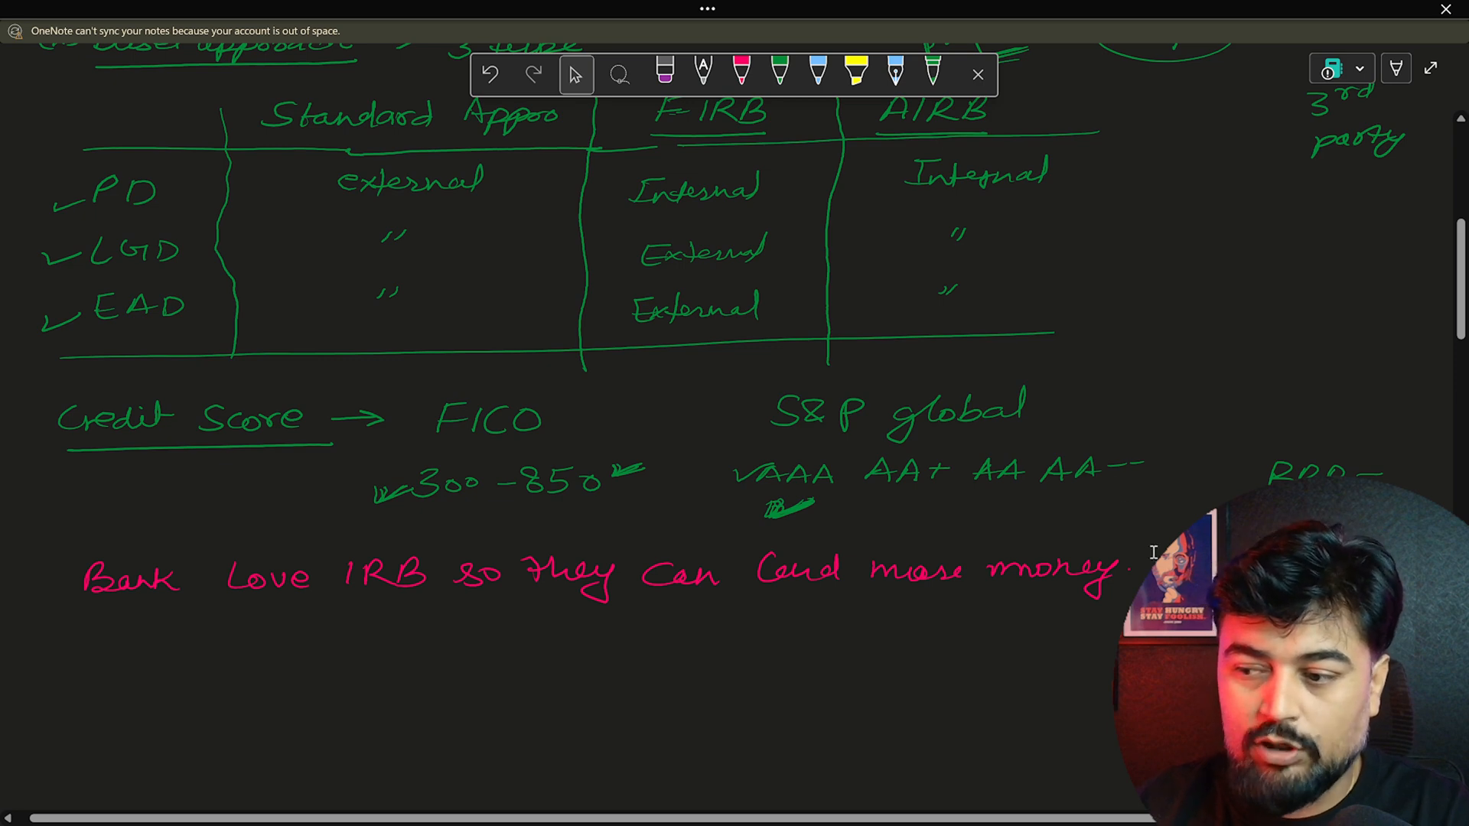
Move down the notes and pick the pink pen again for handwriting
scroll("down", 3)
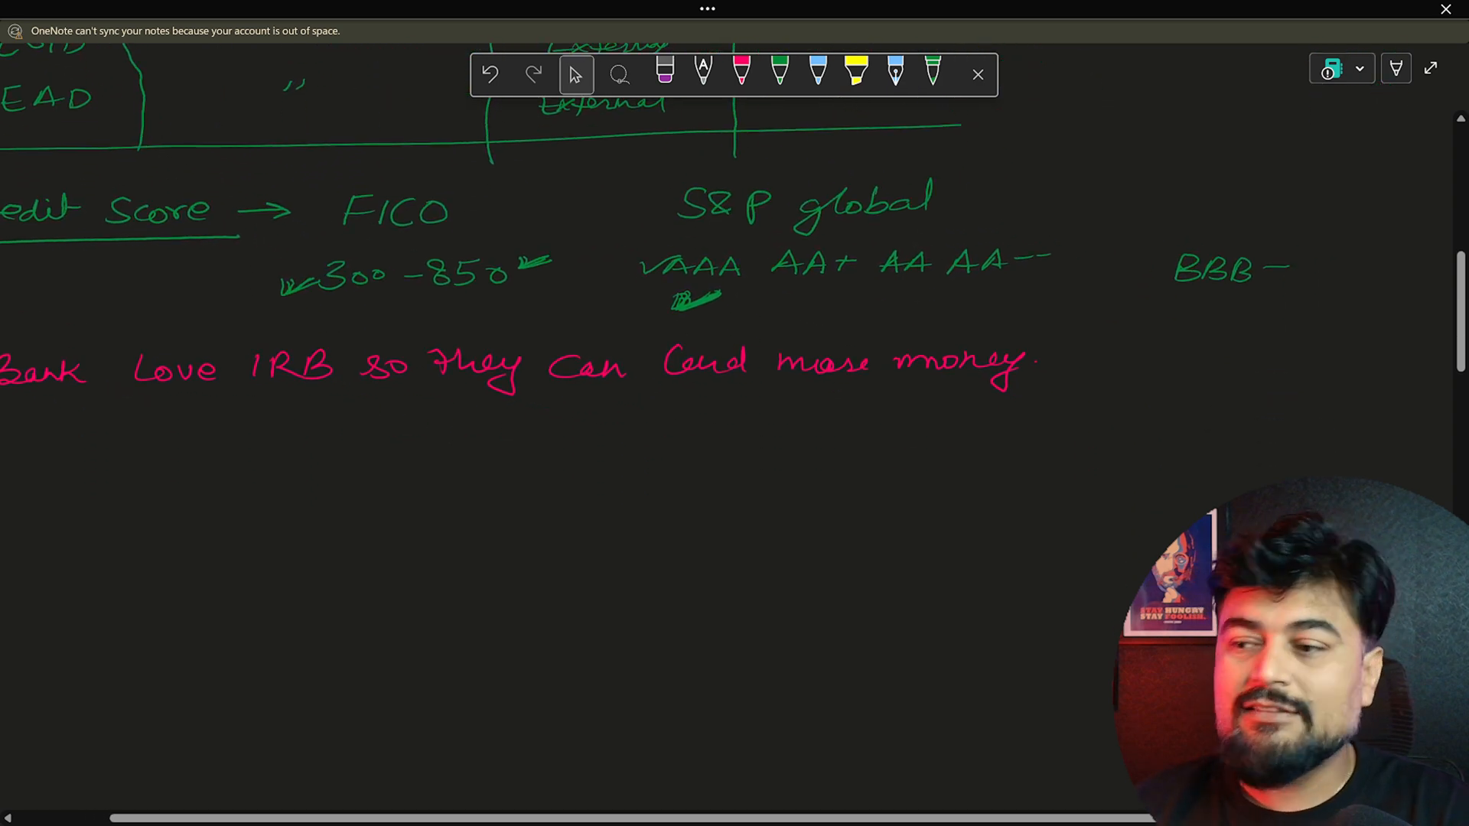
scroll("down", 3)
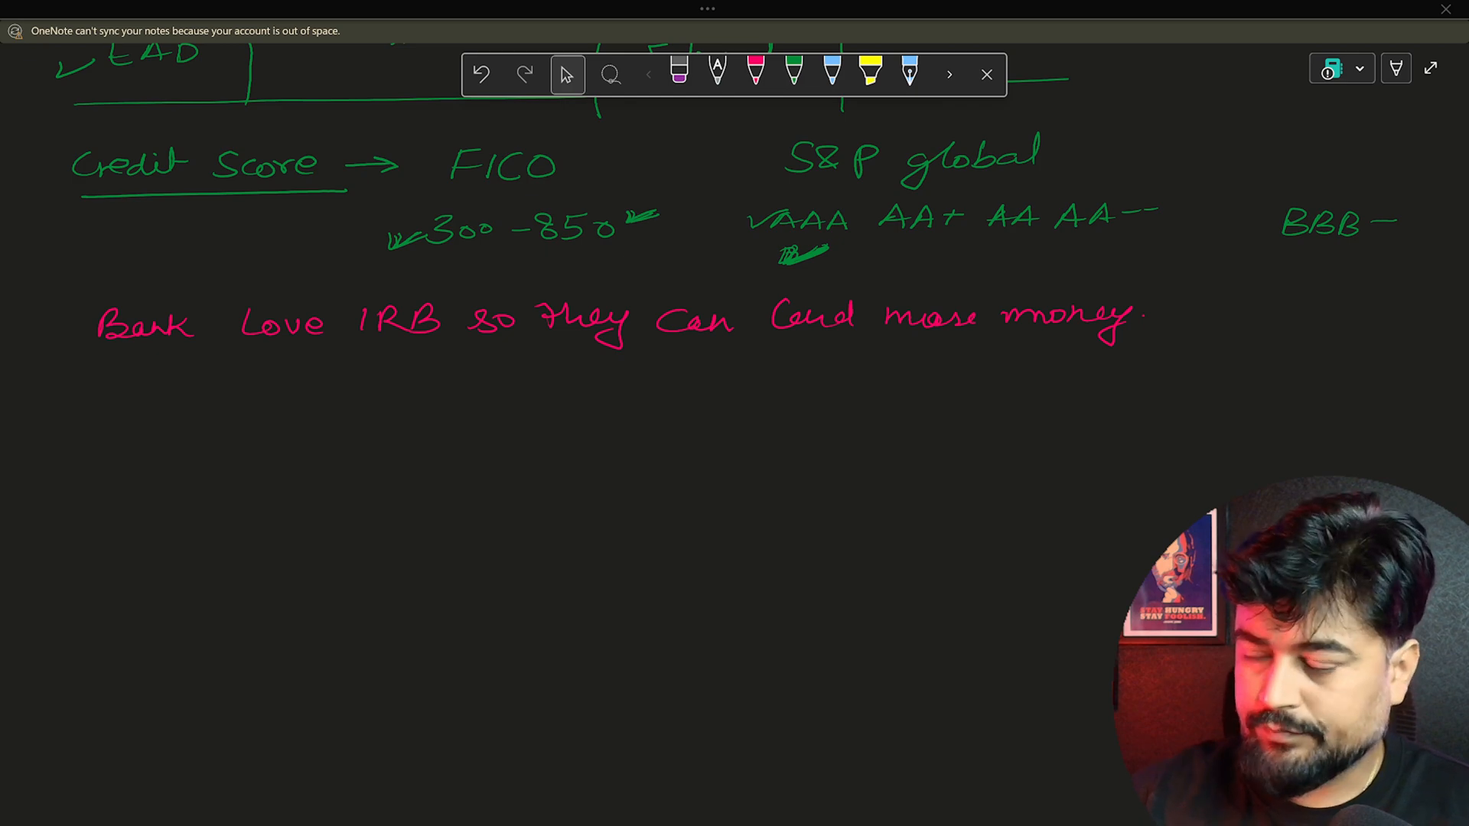
left_click(754, 74)
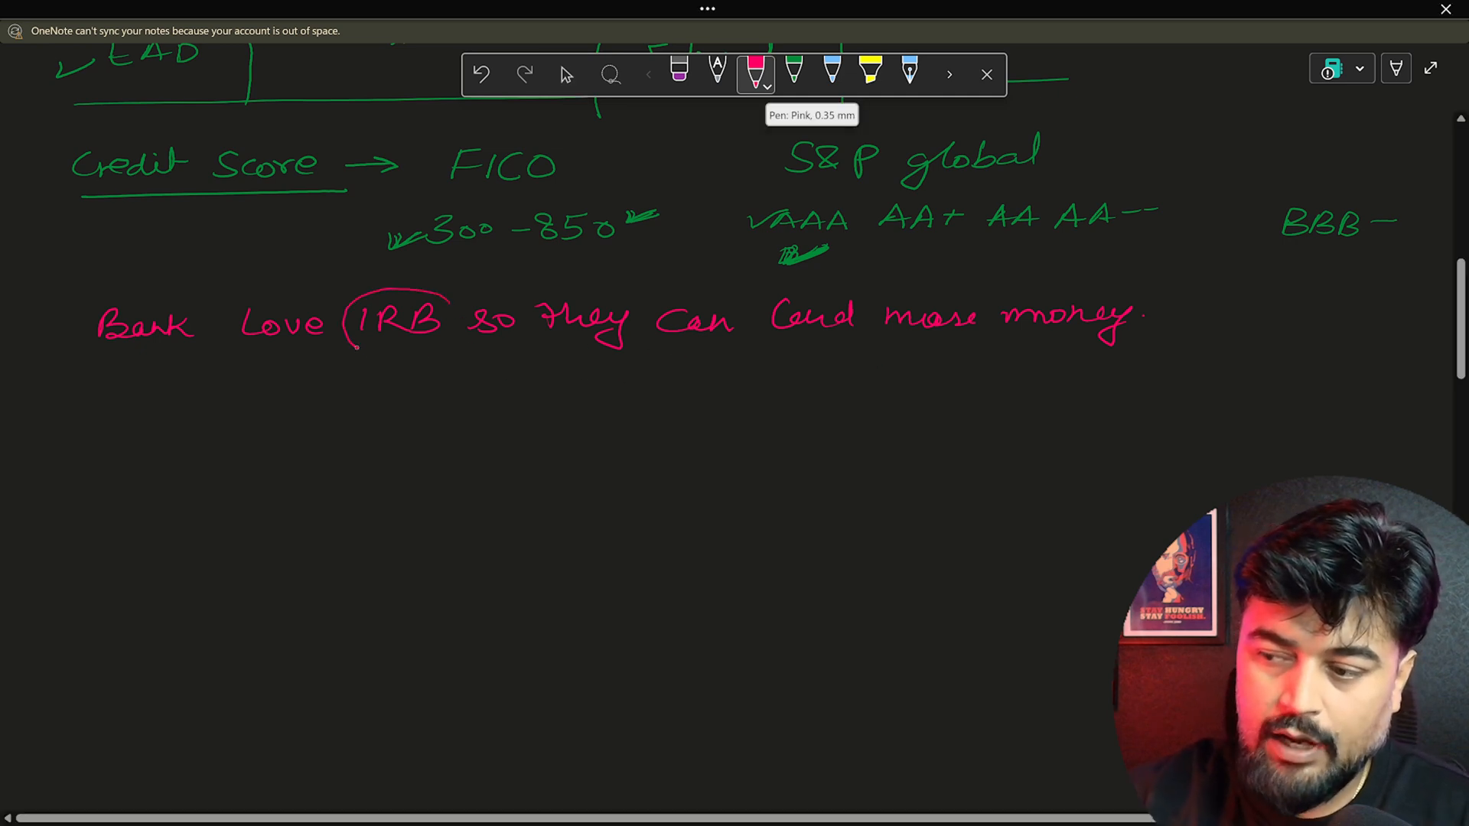
Circle IRB and handwrite a starred line: Asset class or Facility type (MTG, House loans, Credit card)
left_click_drag(352, 348, 459, 318)
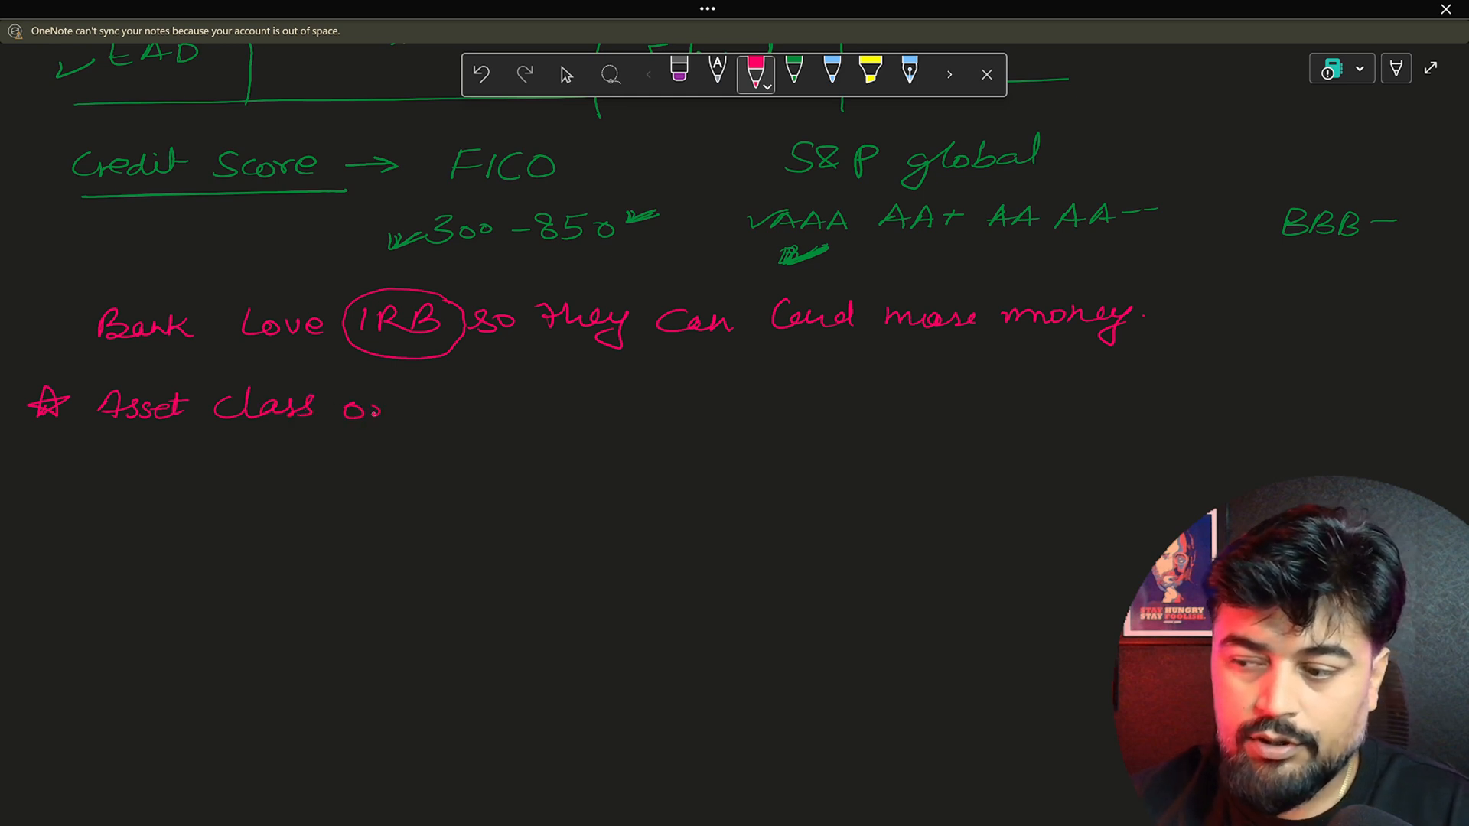
left_click_drag(375, 407, 511, 403)
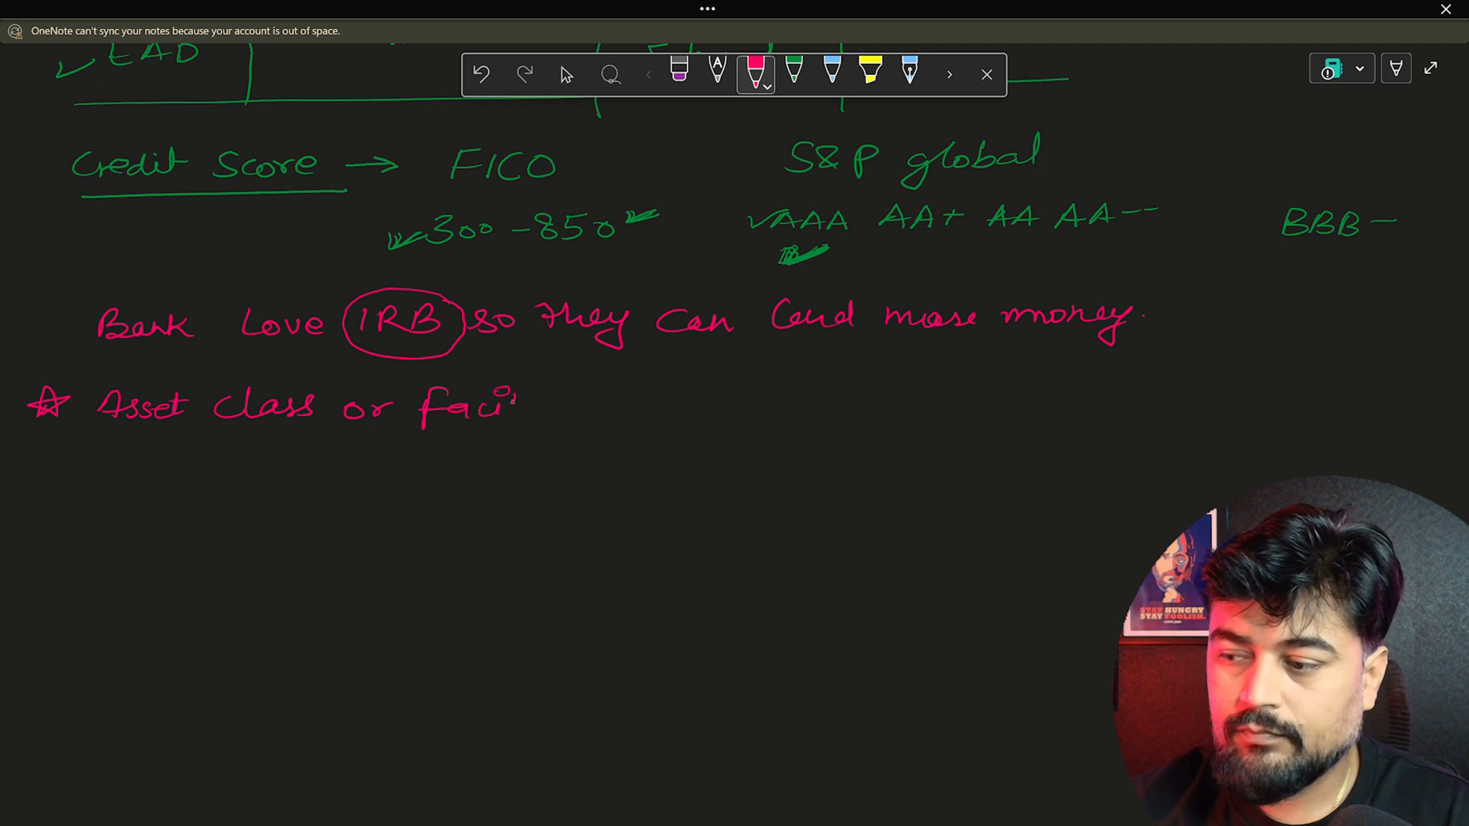
left_click_drag(521, 402, 571, 408)
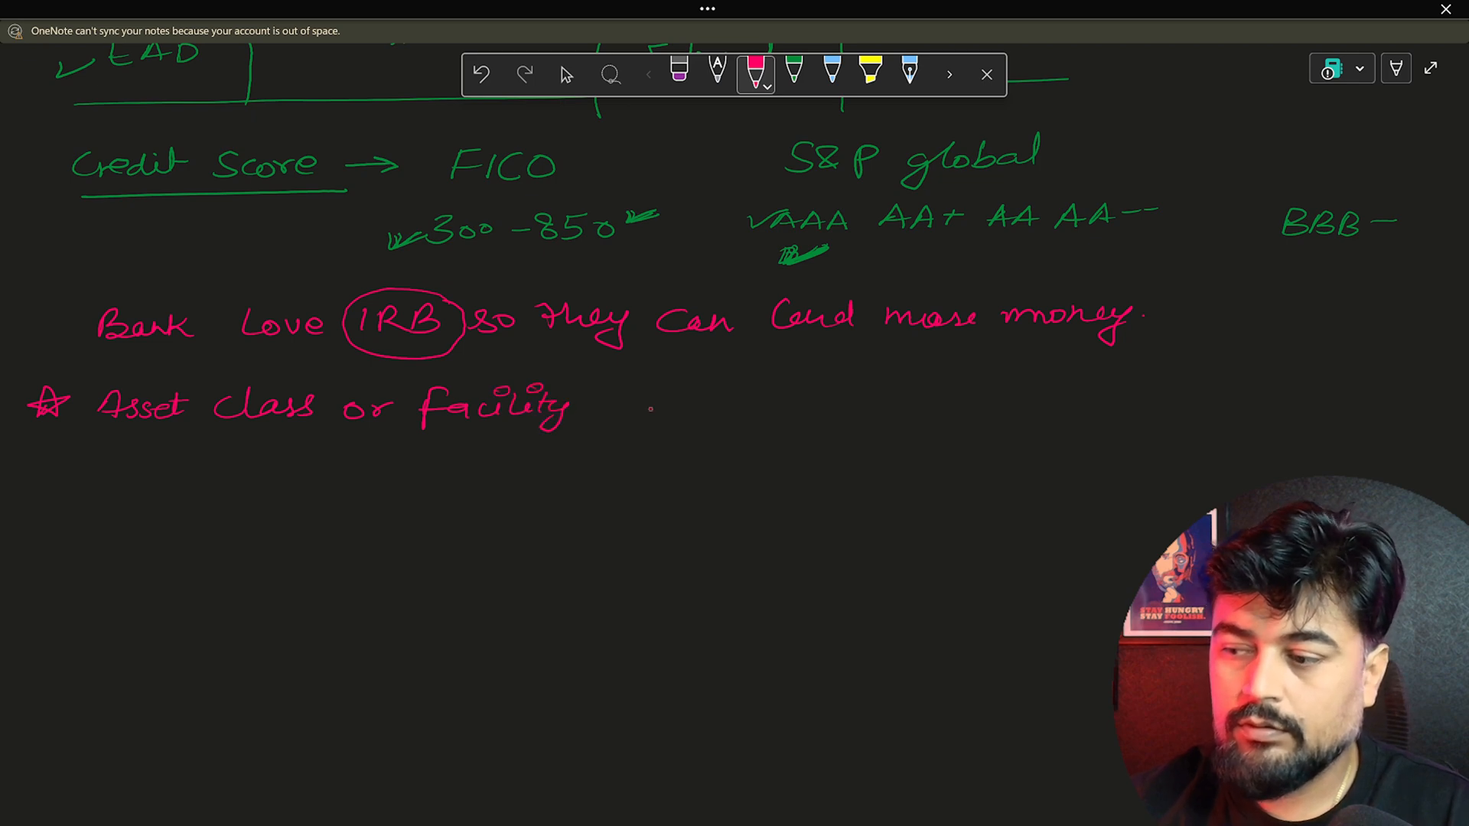
left_click_drag(600, 408, 671, 416)
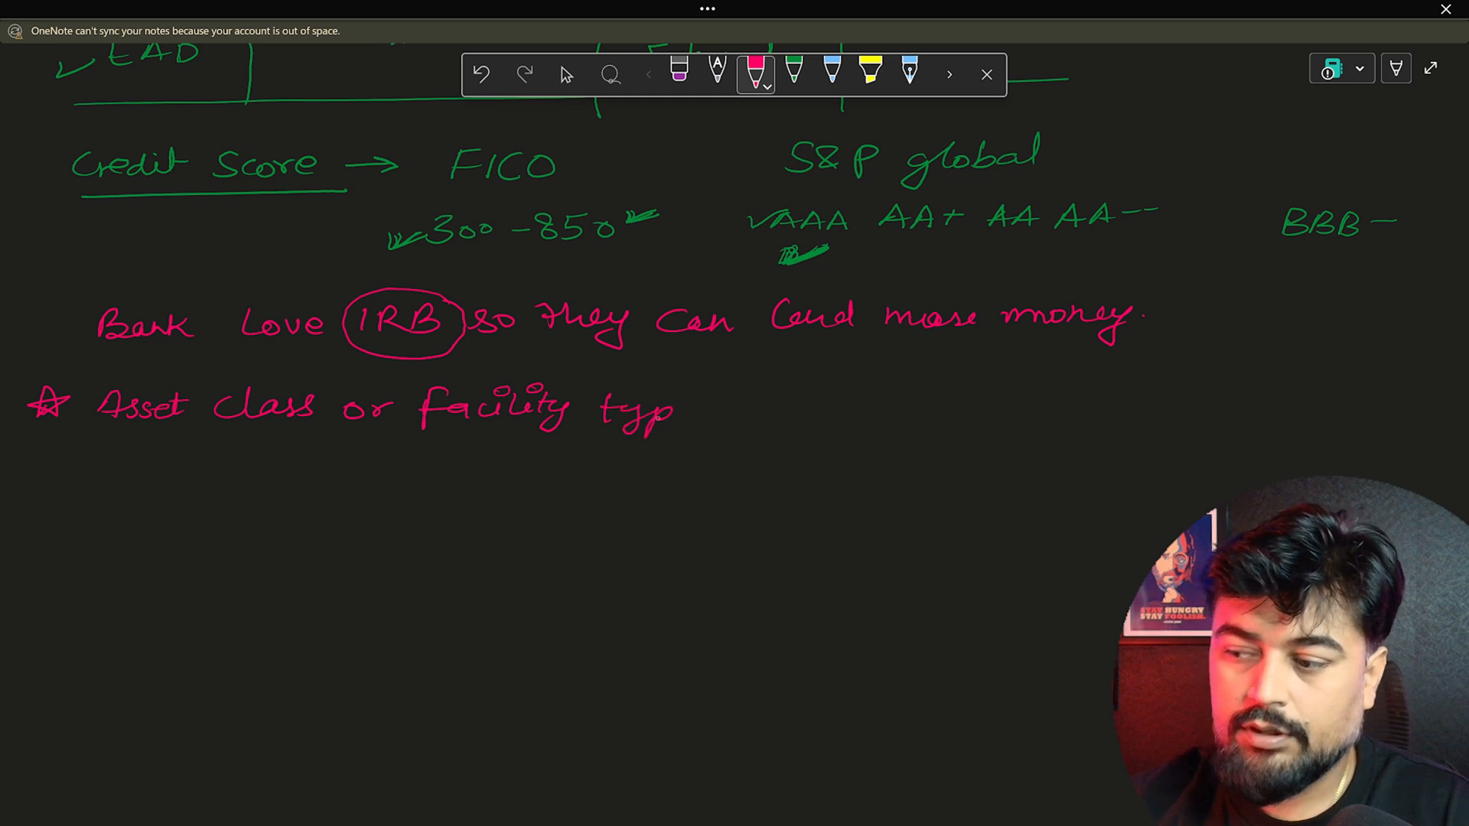
left_click_drag(657, 411, 736, 416)
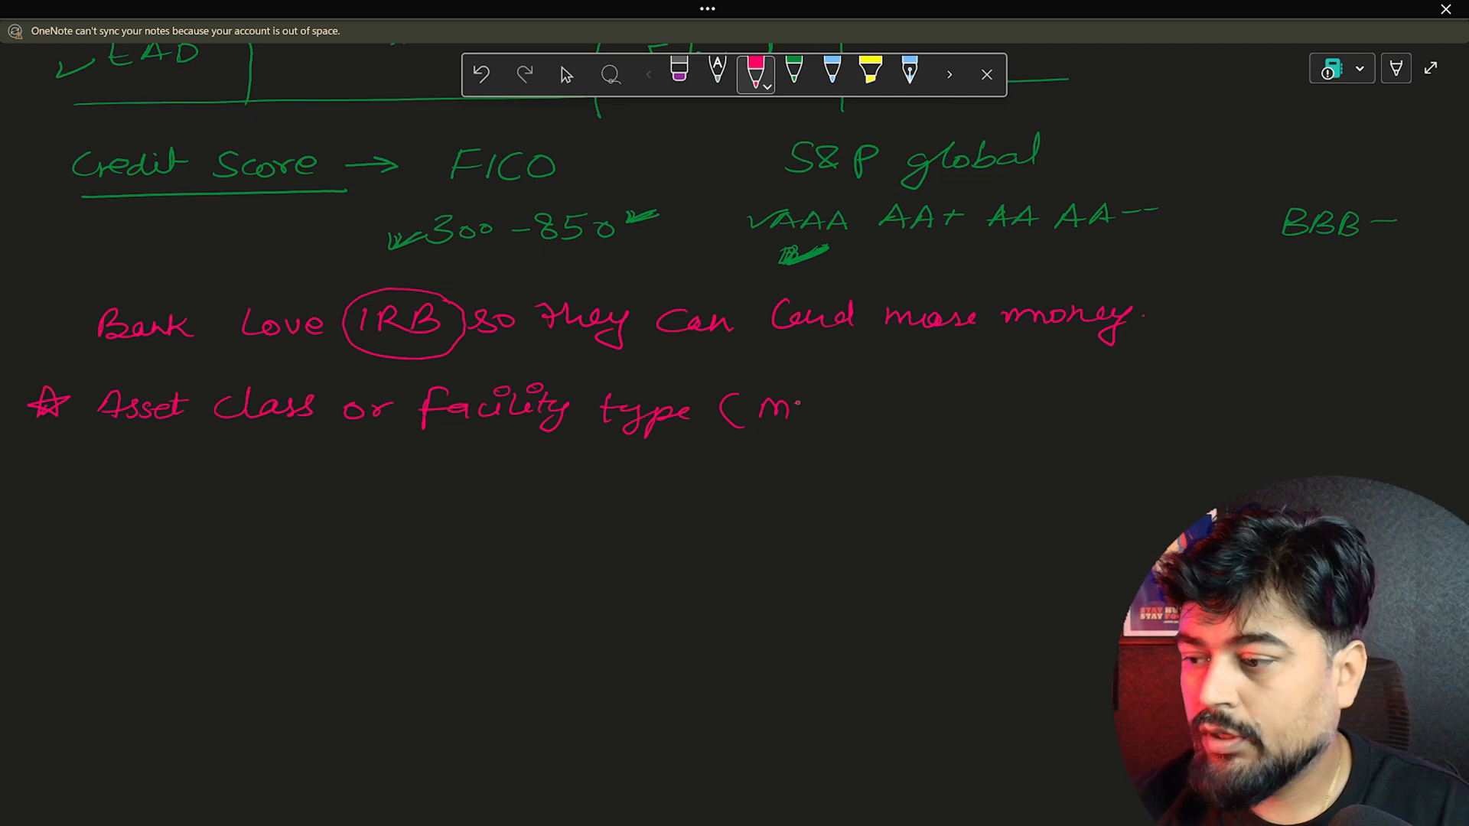
left_click_drag(777, 411, 900, 417)
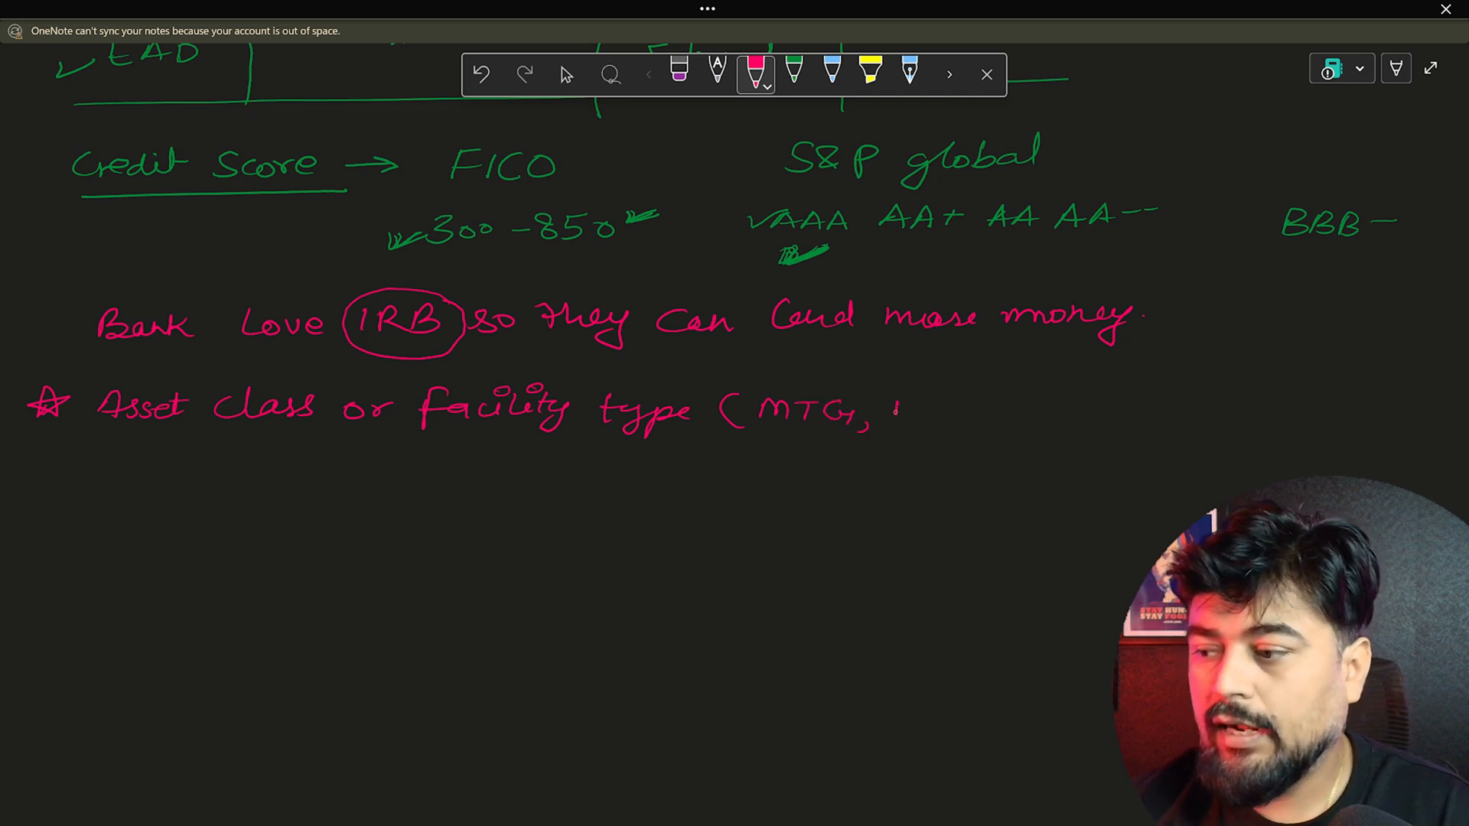
left_click_drag(882, 412, 984, 412)
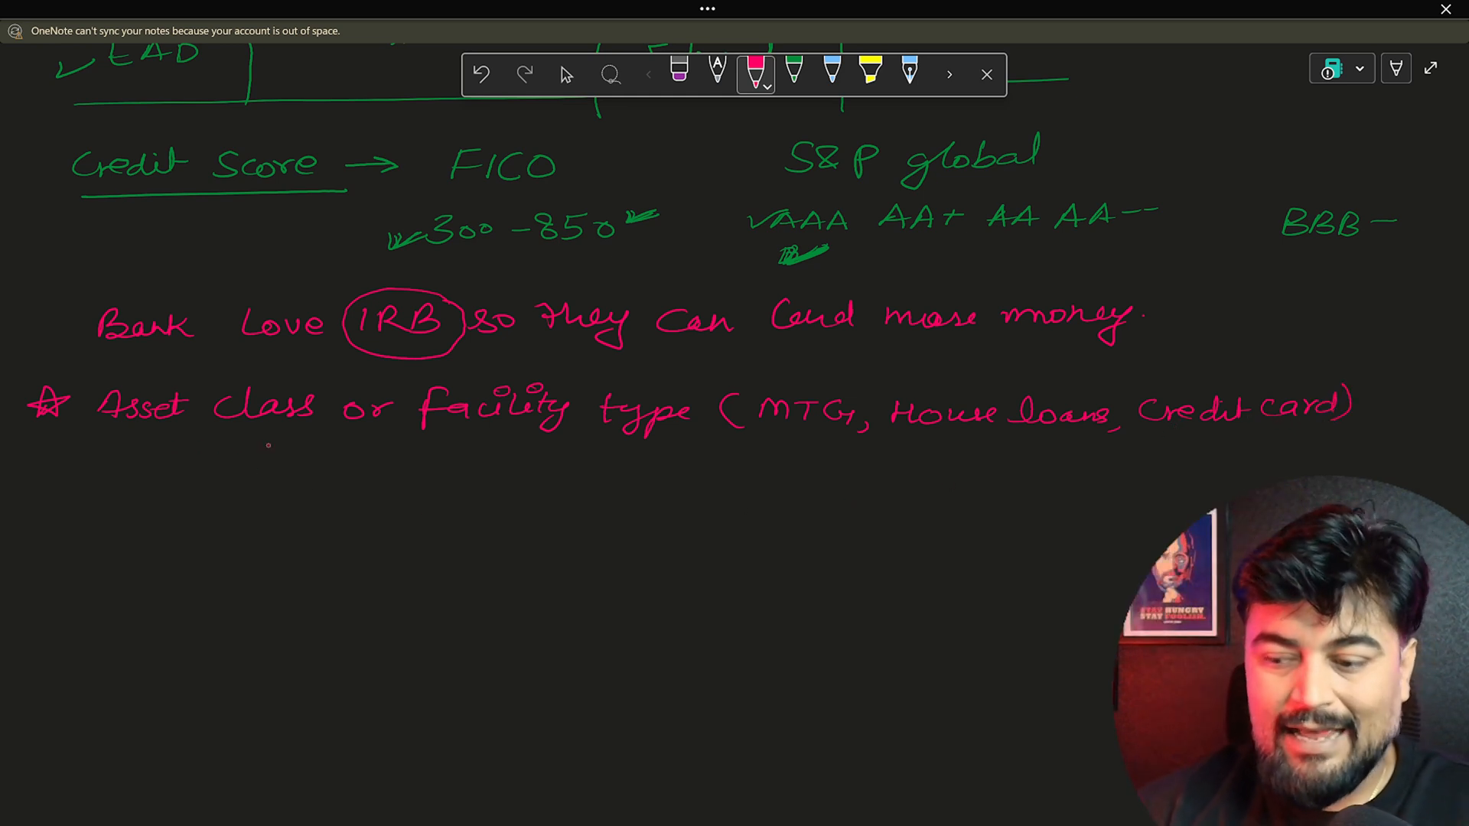
Handwrite three pink lines: PD – Logistic Regression, LGD – Beta Regression, EAD – Beta ″
left_click_drag(163, 492, 168, 473)
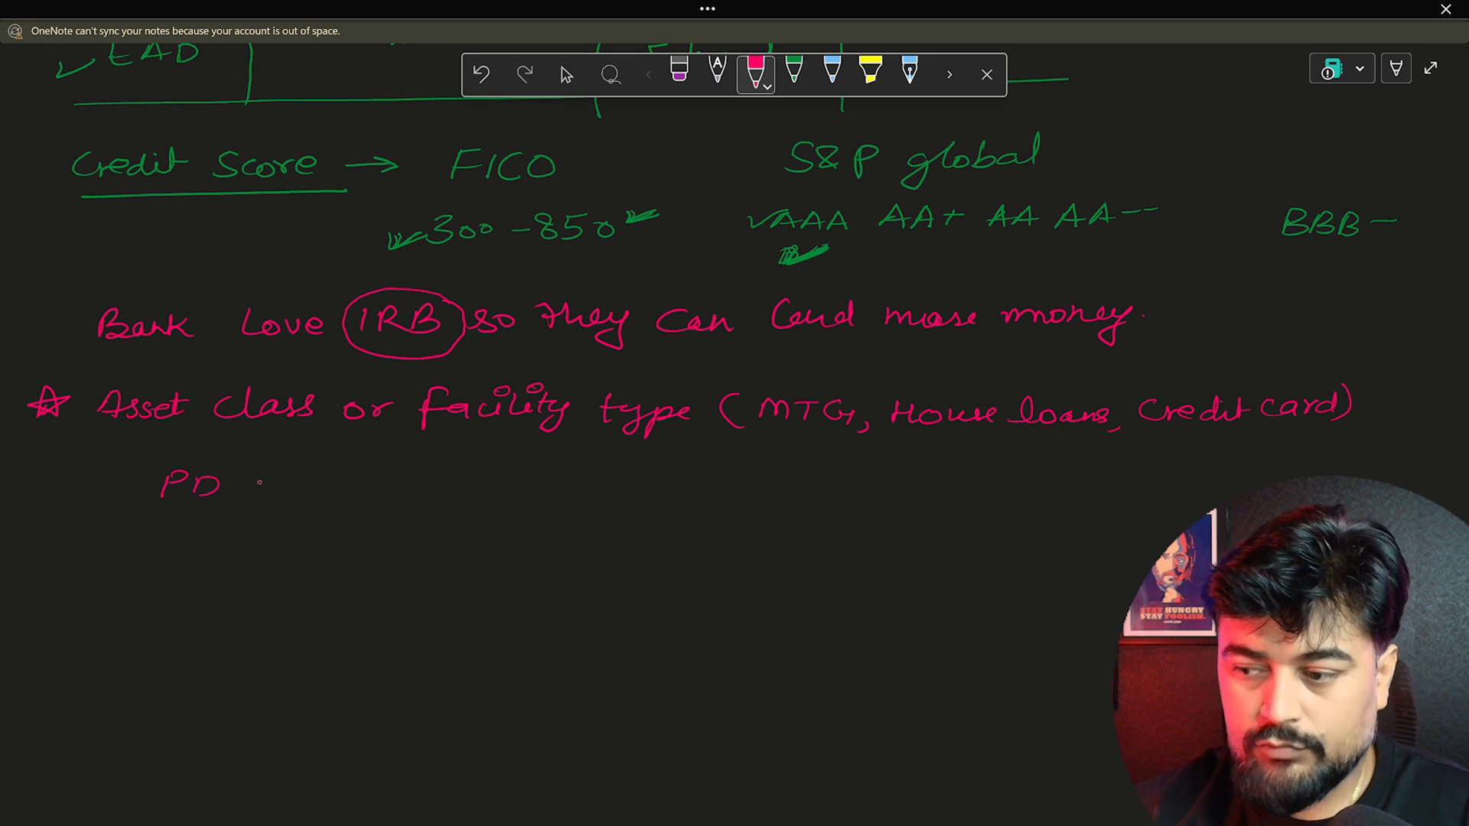
left_click_drag(262, 482, 328, 468)
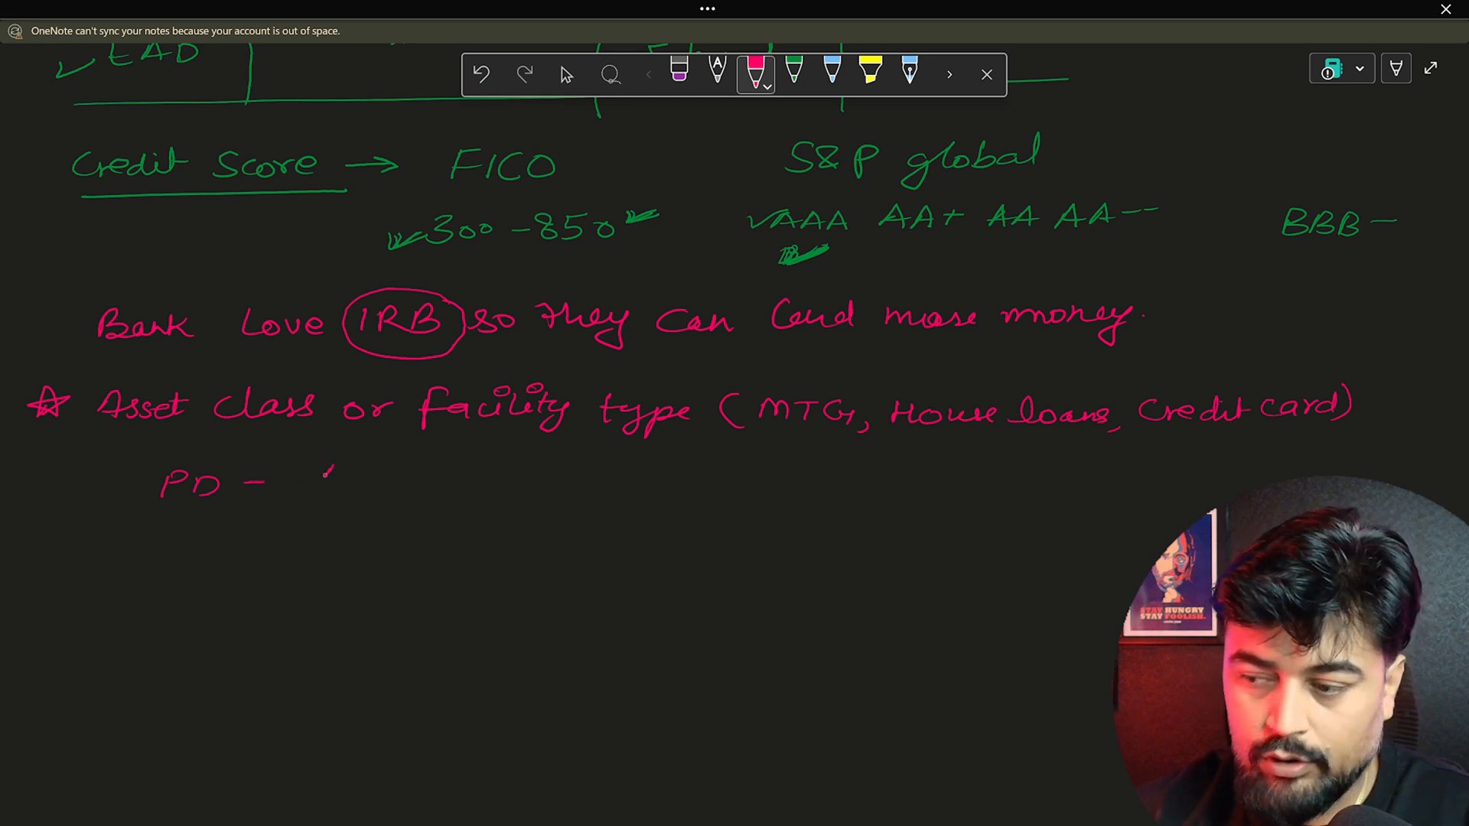
type("Logistic Regression")
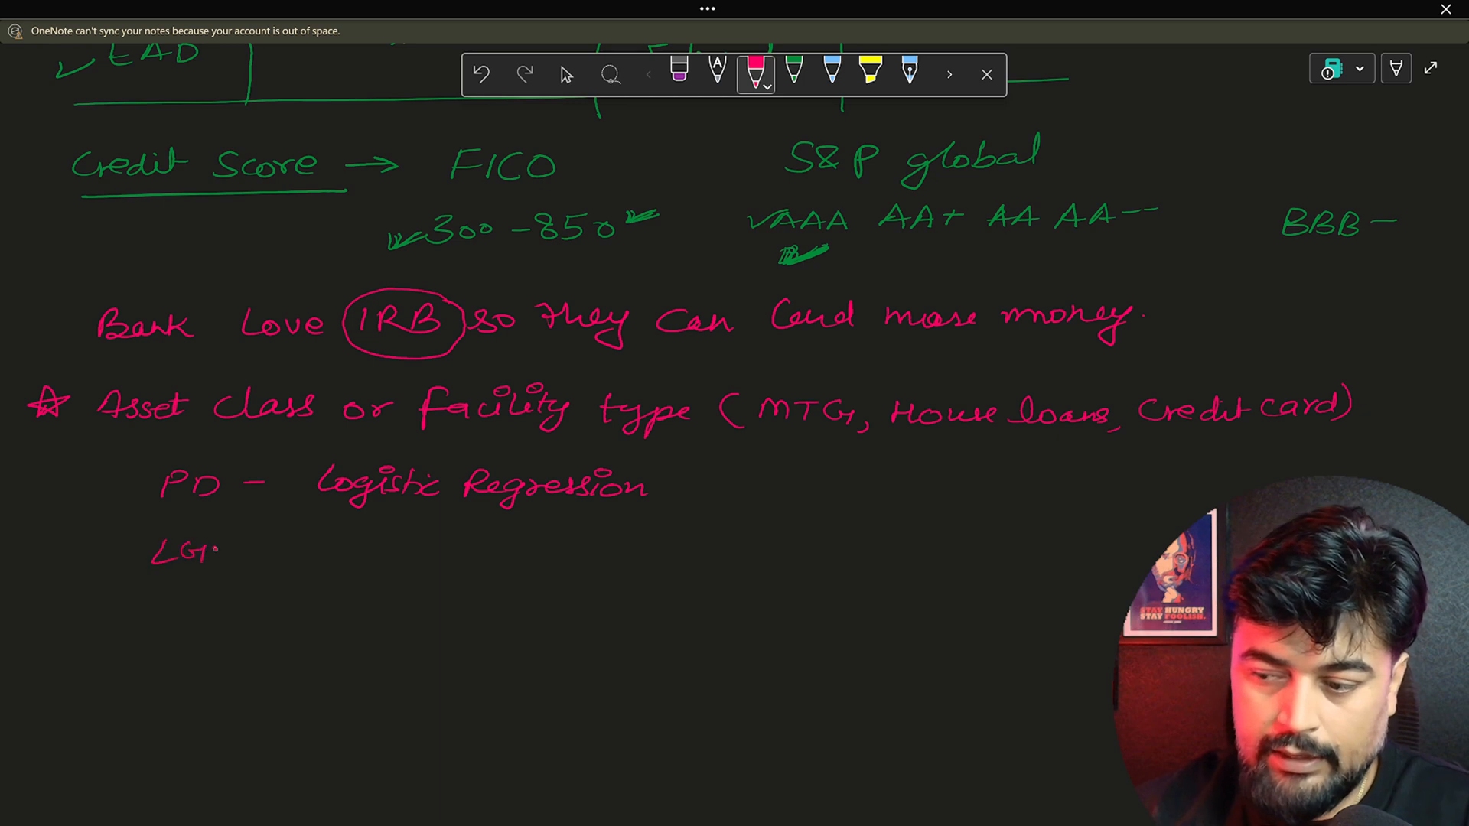
type("D - P")
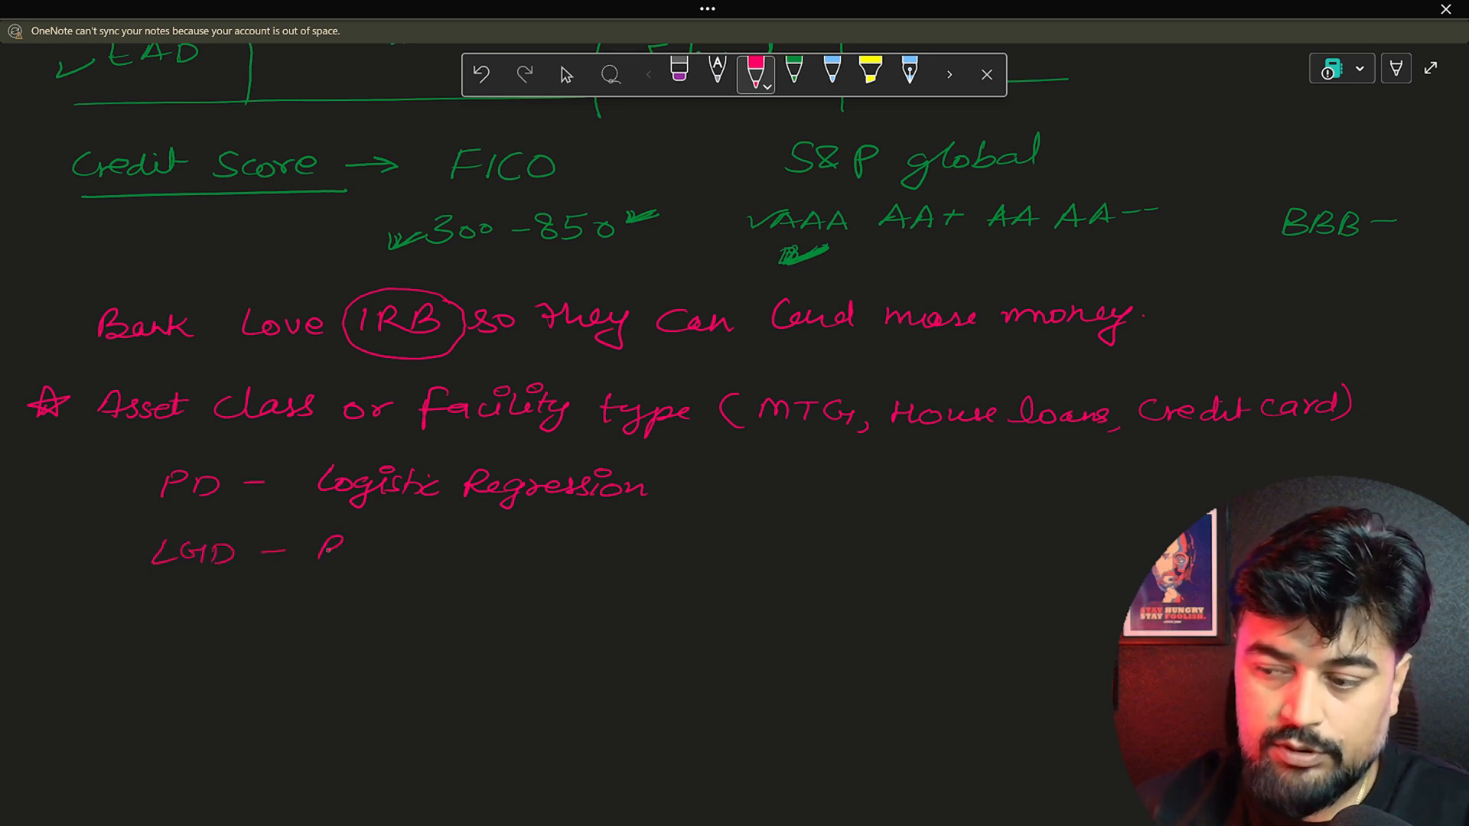
type("Beta Regression")
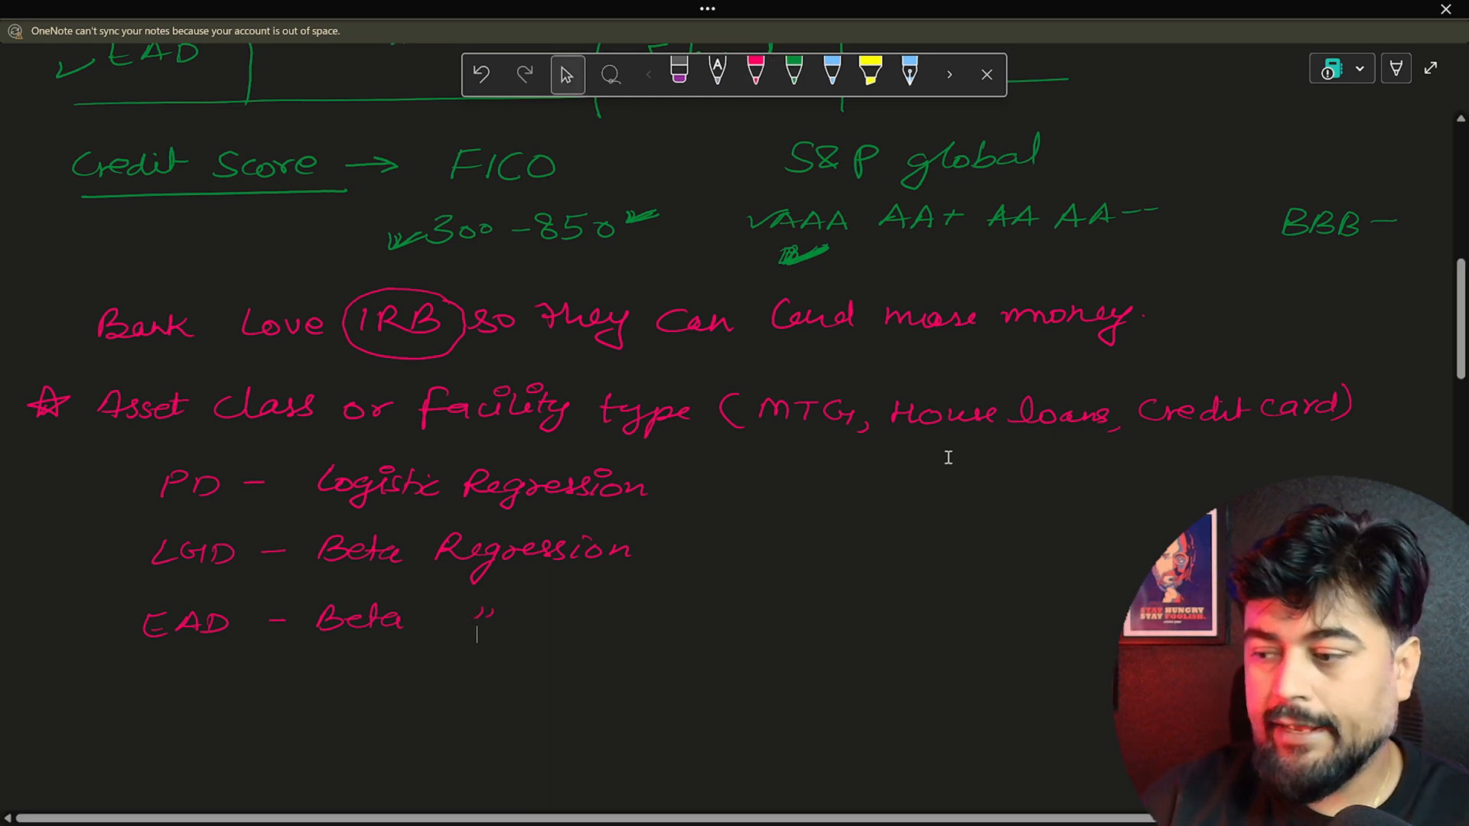
scroll("down", 3)
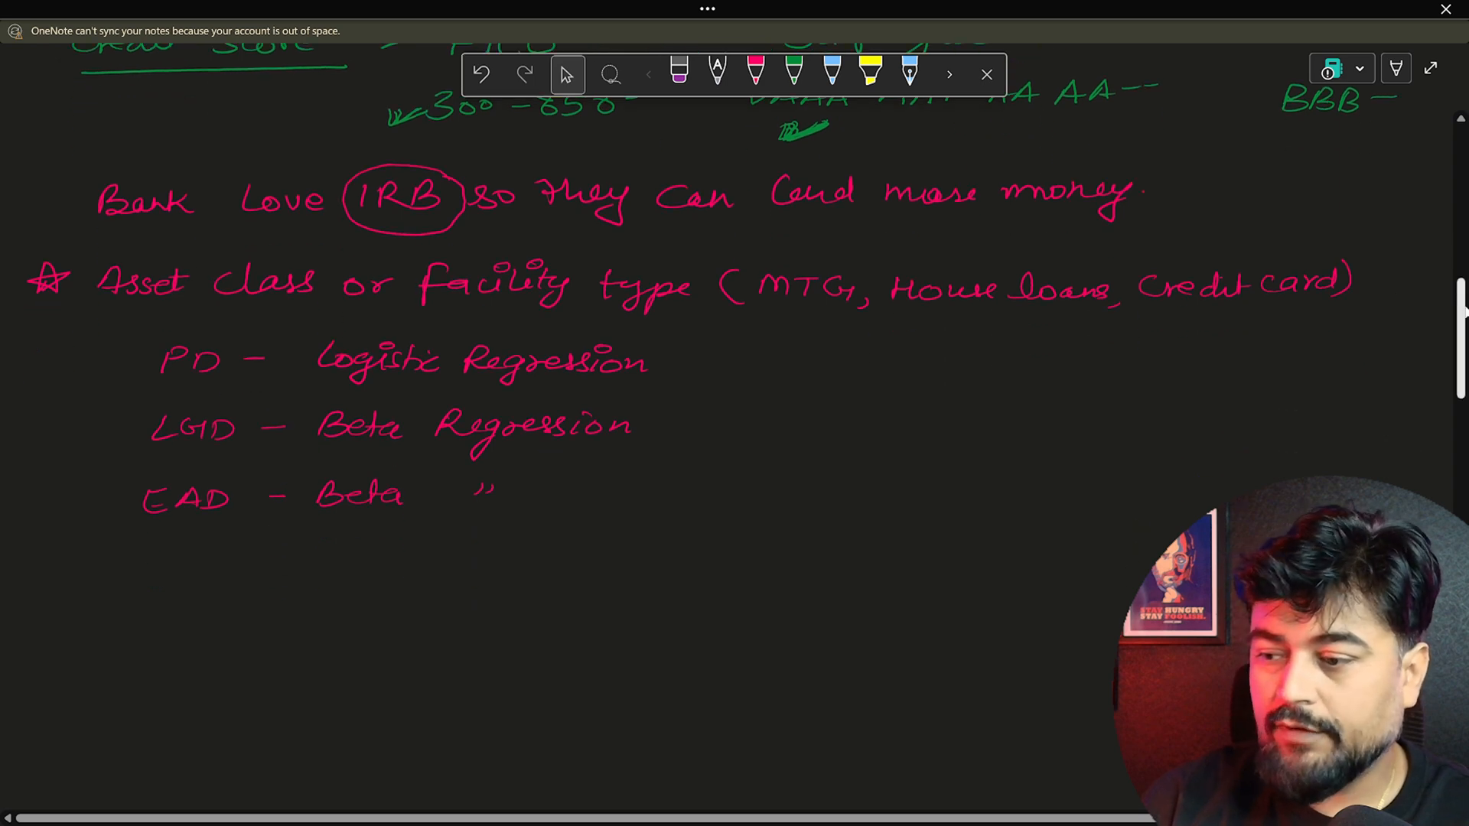
In green ink, write a double-underlined 'PD Variables' heading with an arrow to 'Demographic'
scroll("down", 3)
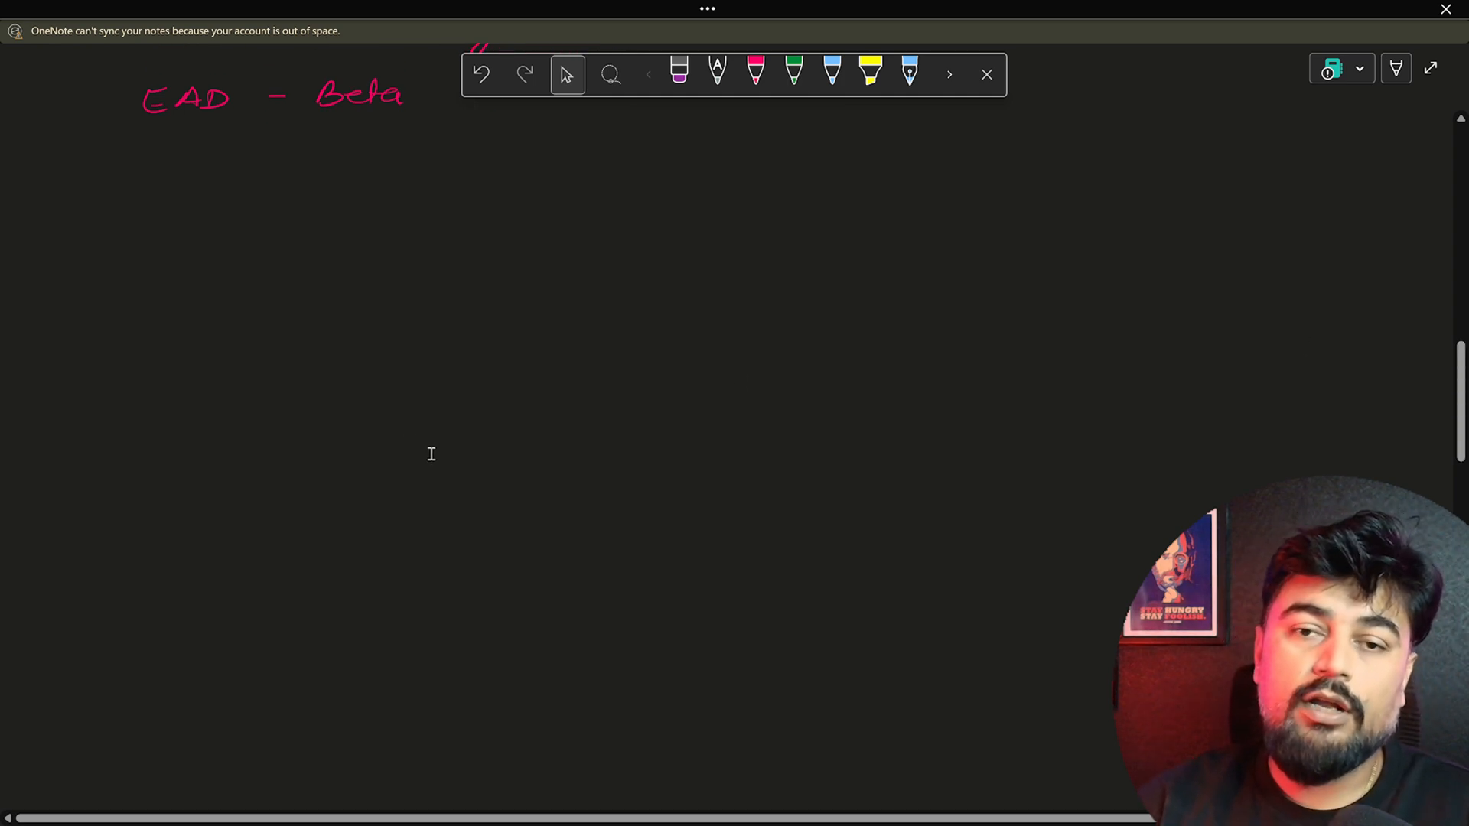
left_click(755, 73)
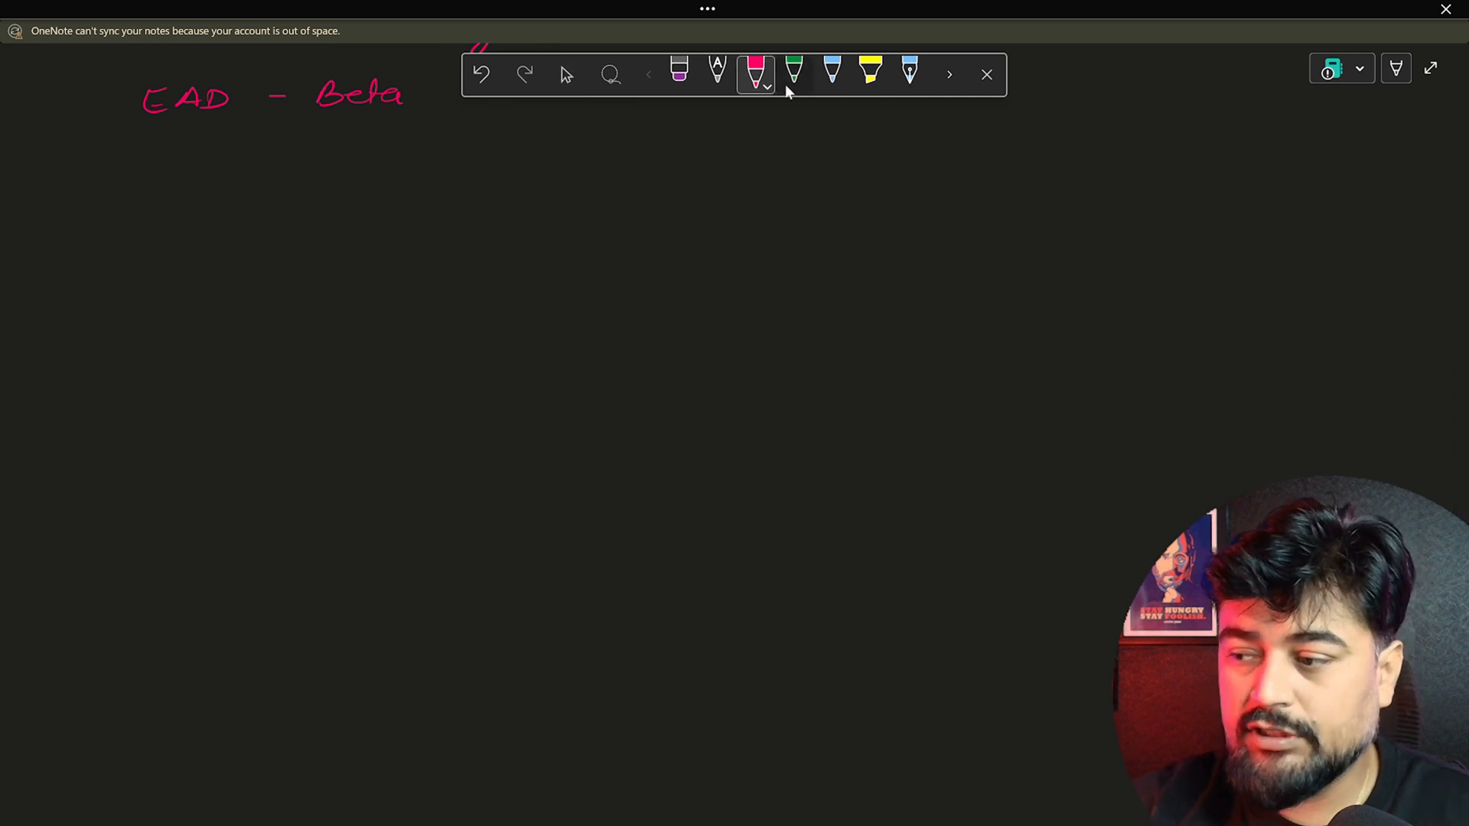
left_click(794, 73)
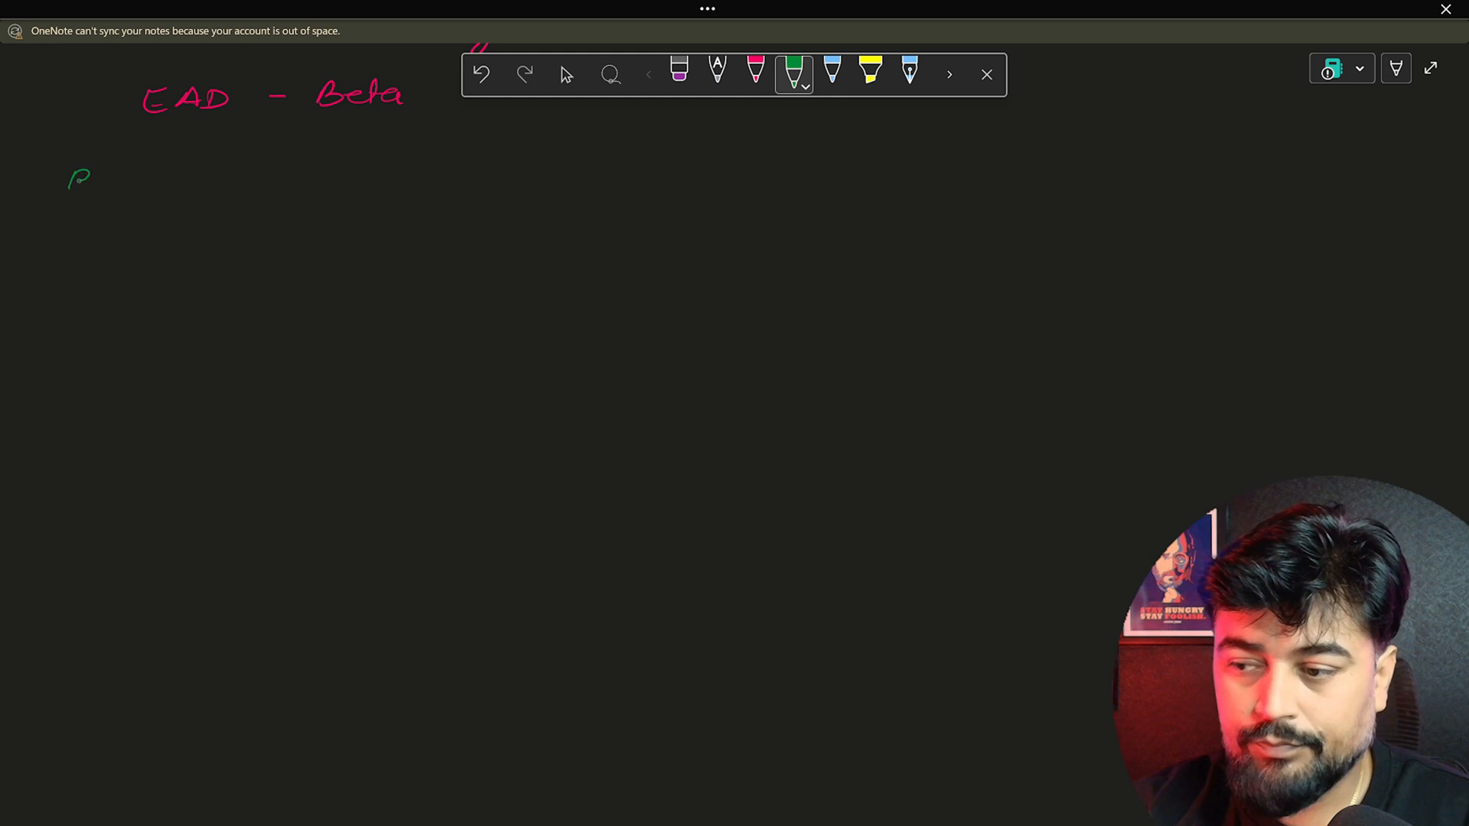
left_click_drag(94, 182, 112, 183)
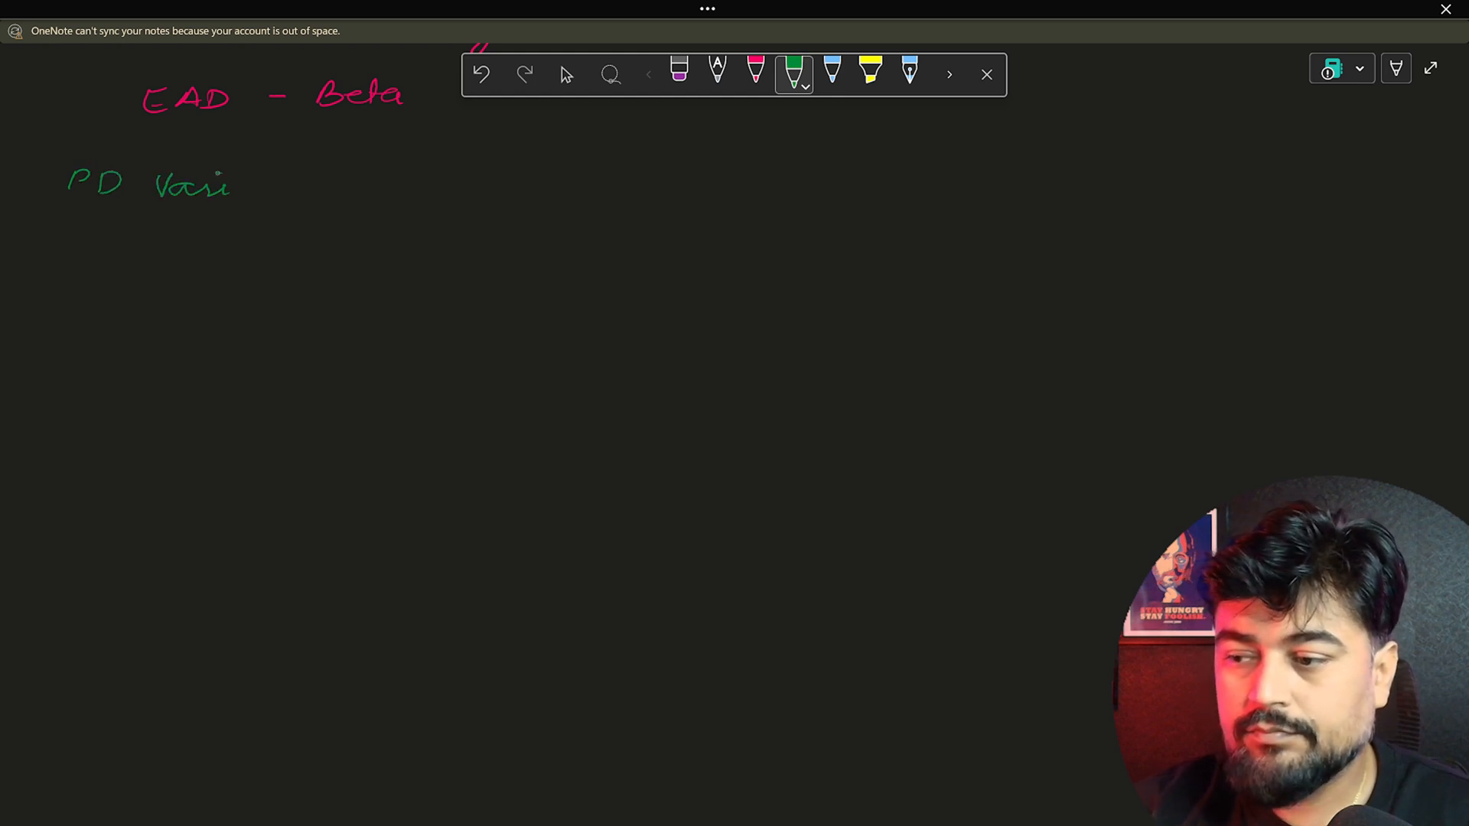
left_click_drag(220, 182, 309, 182)
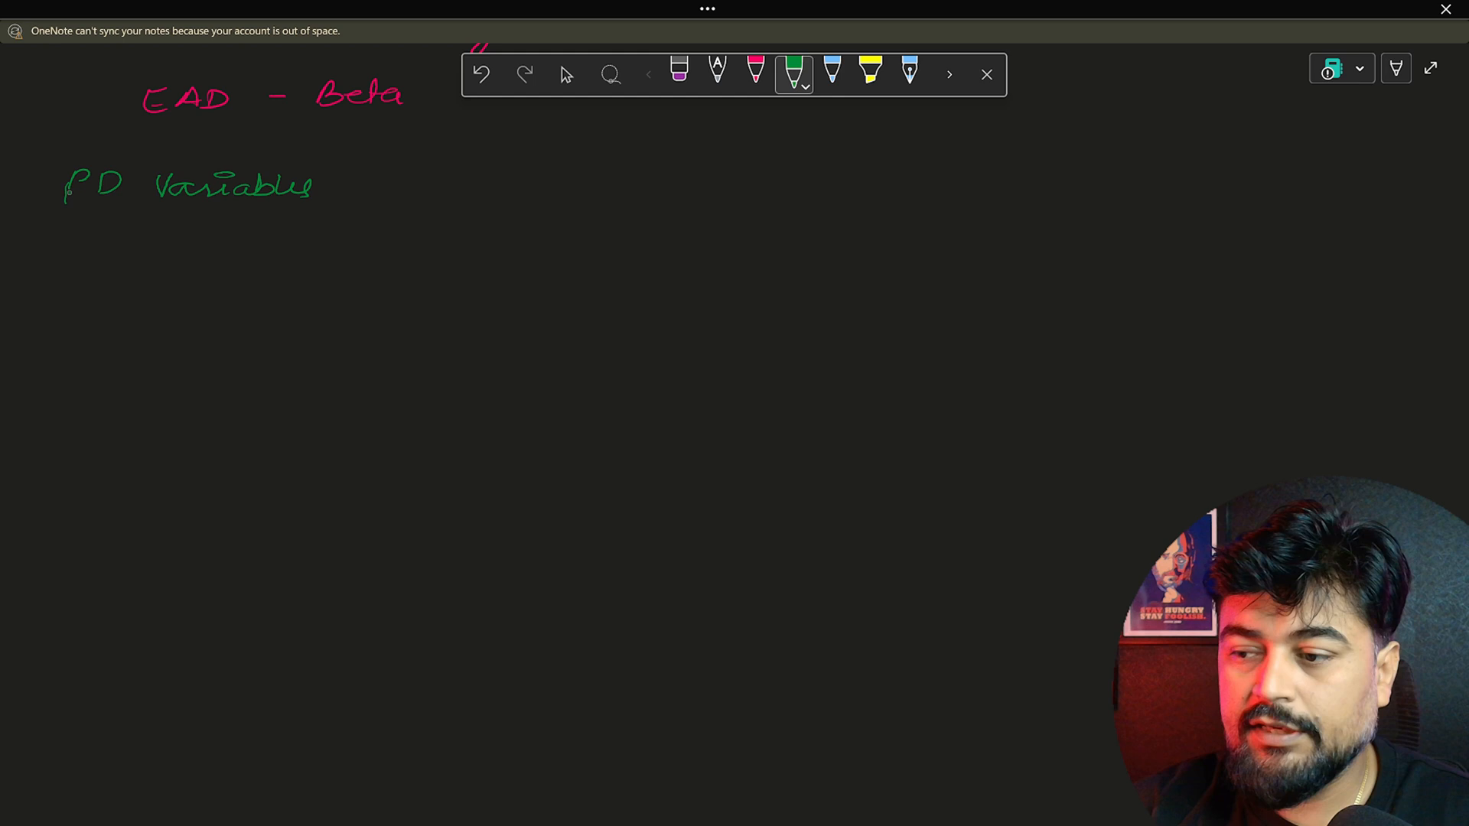
left_click_drag(73, 217, 286, 213)
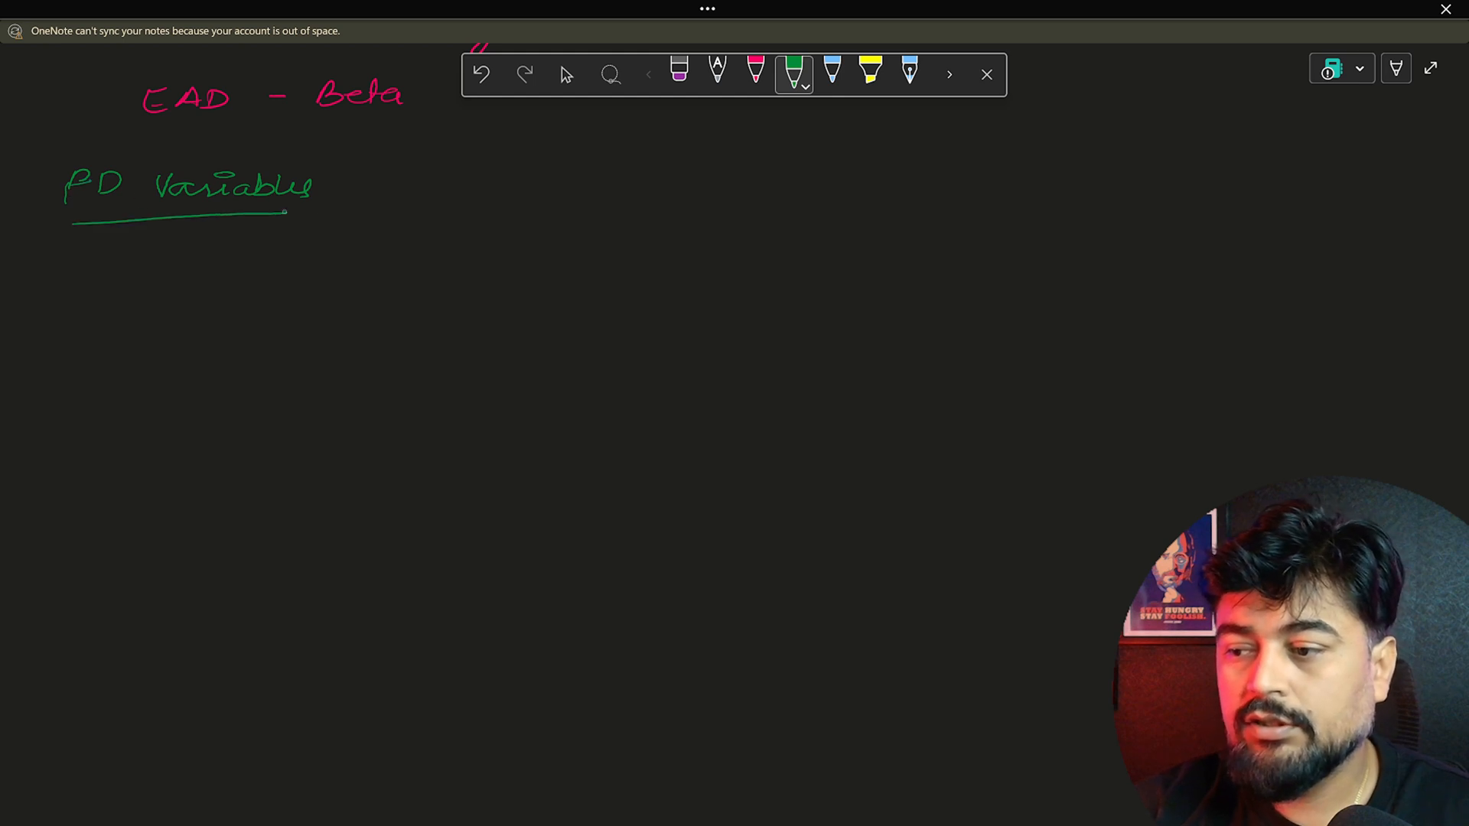
left_click_drag(71, 225, 282, 223)
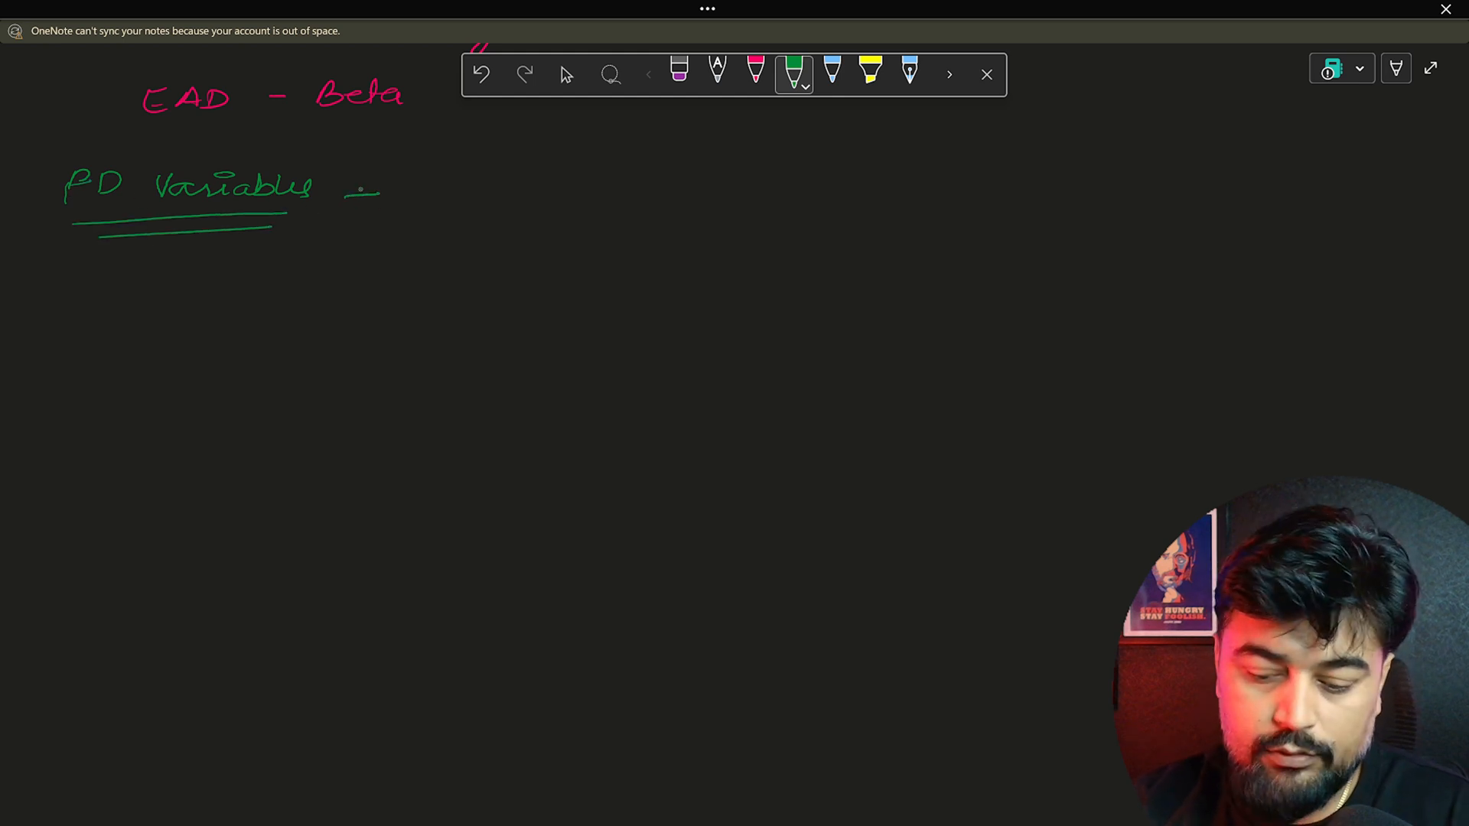
left_click_drag(352, 195, 383, 194)
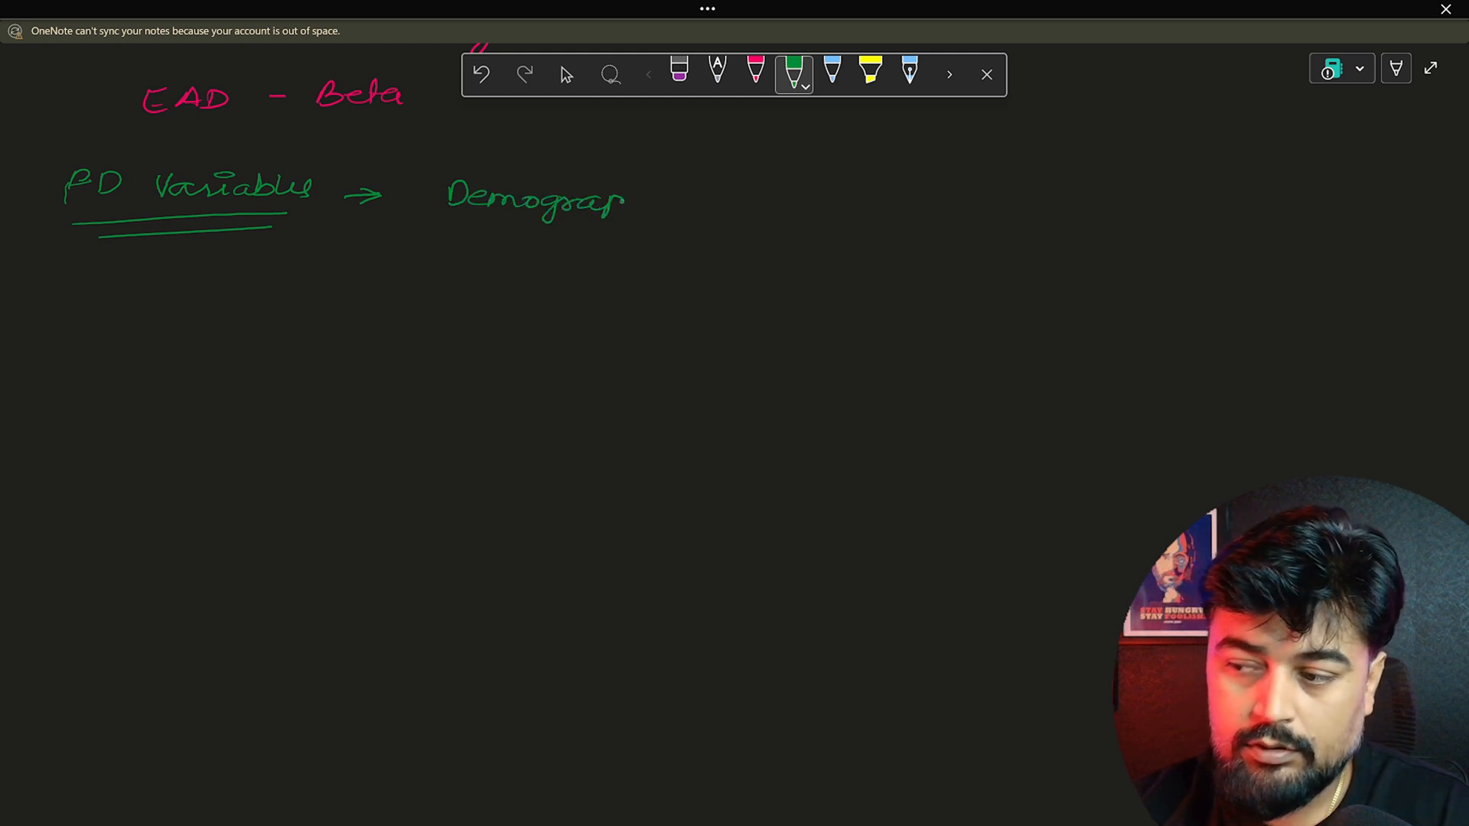
left_click_drag(627, 197, 684, 198)
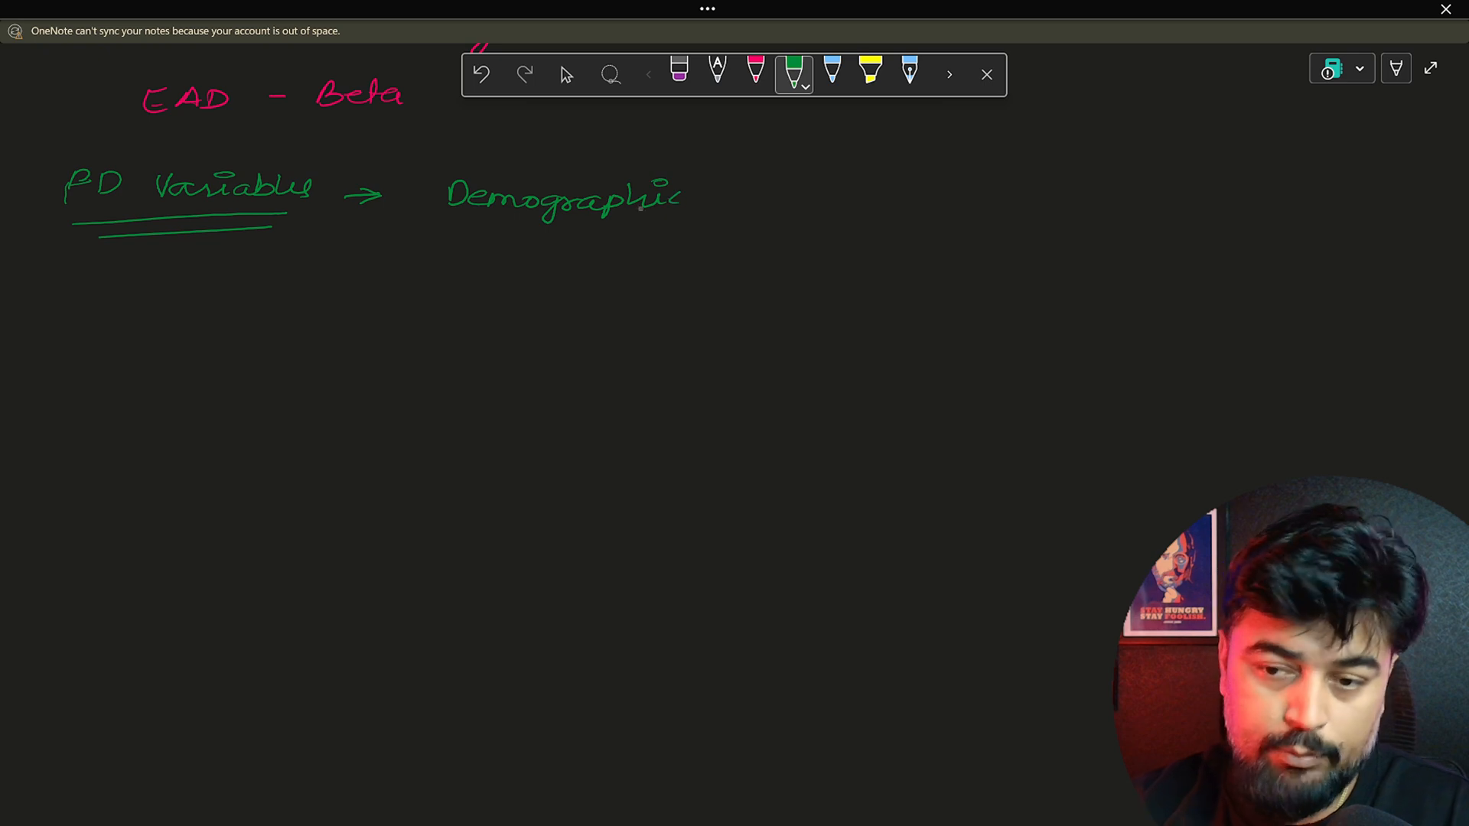
List Age, Address, Marriage, education and Income under Demographic
left_click_drag(502, 252, 544, 239)
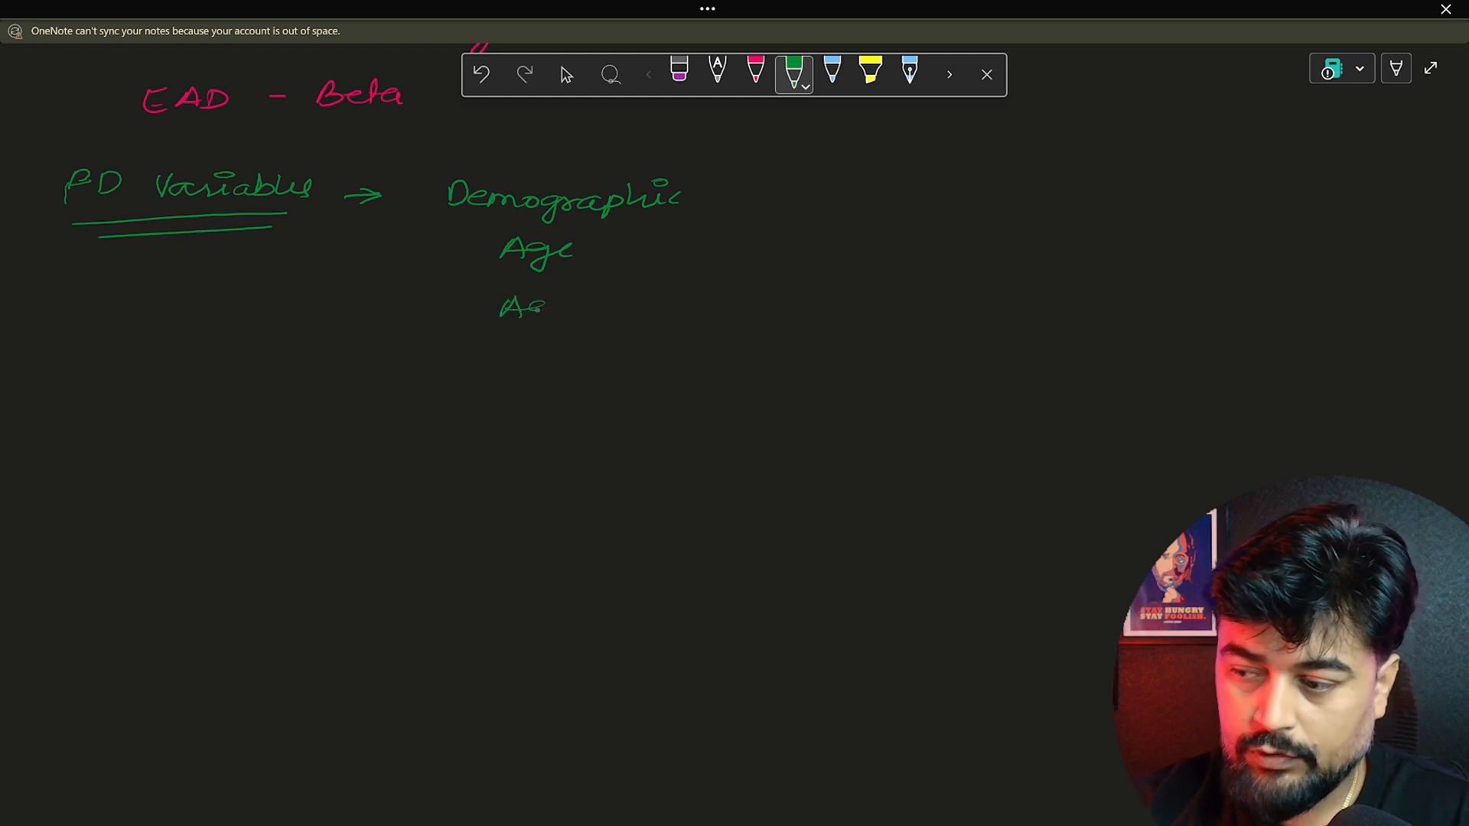
type("Address")
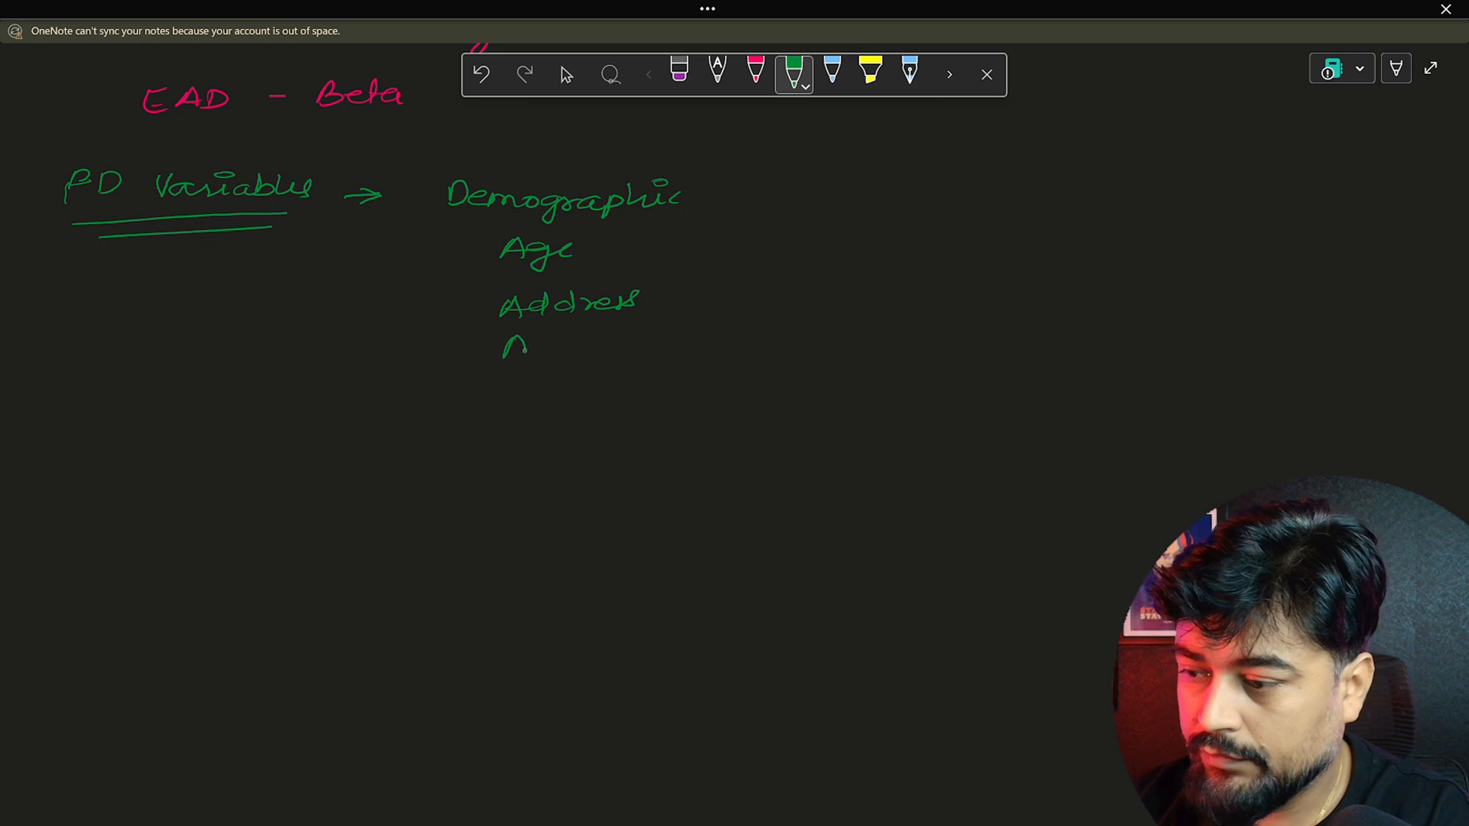
left_click_drag(506, 349, 618, 349)
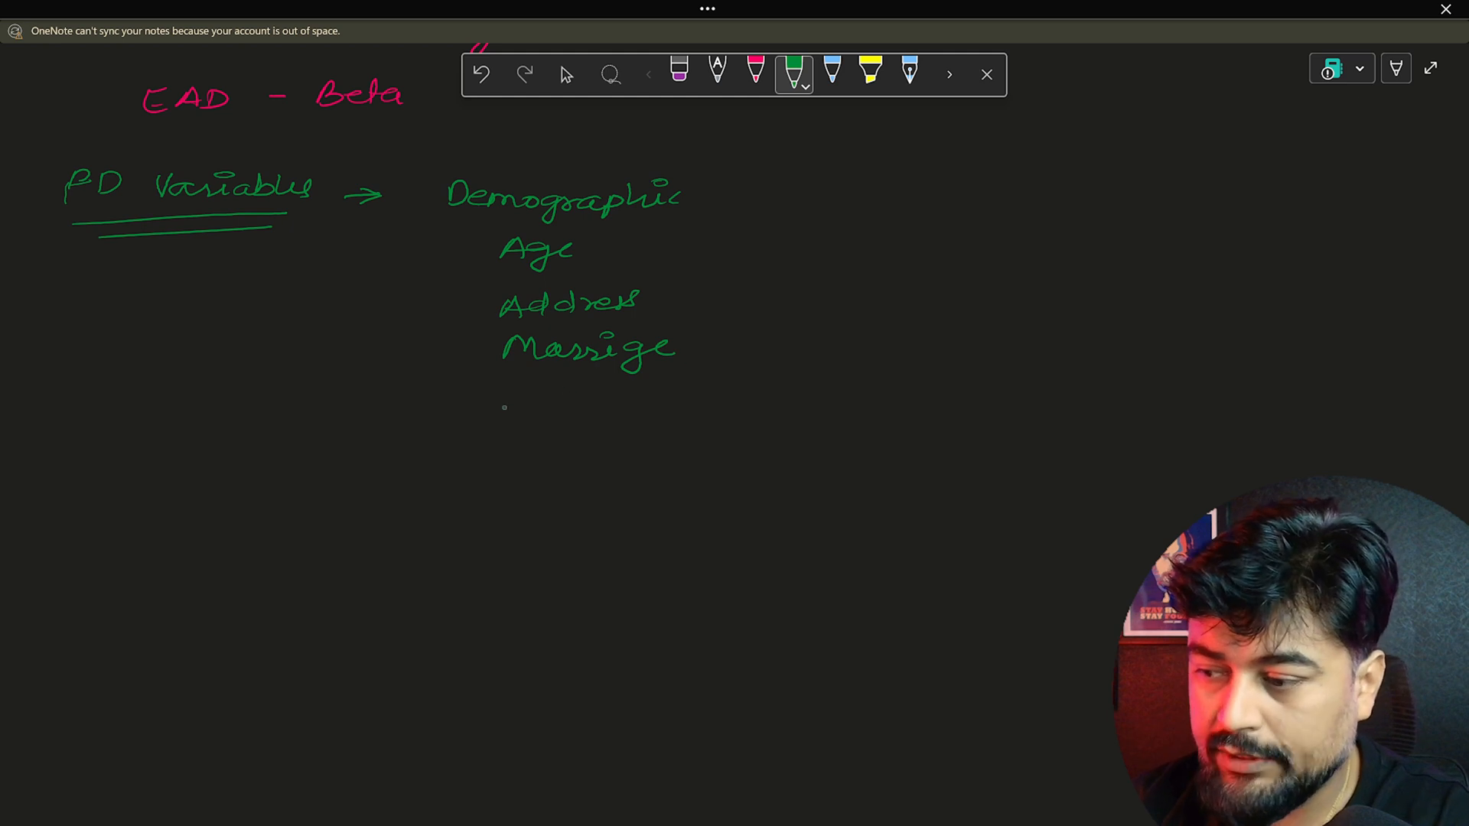
left_click_drag(504, 404, 614, 404)
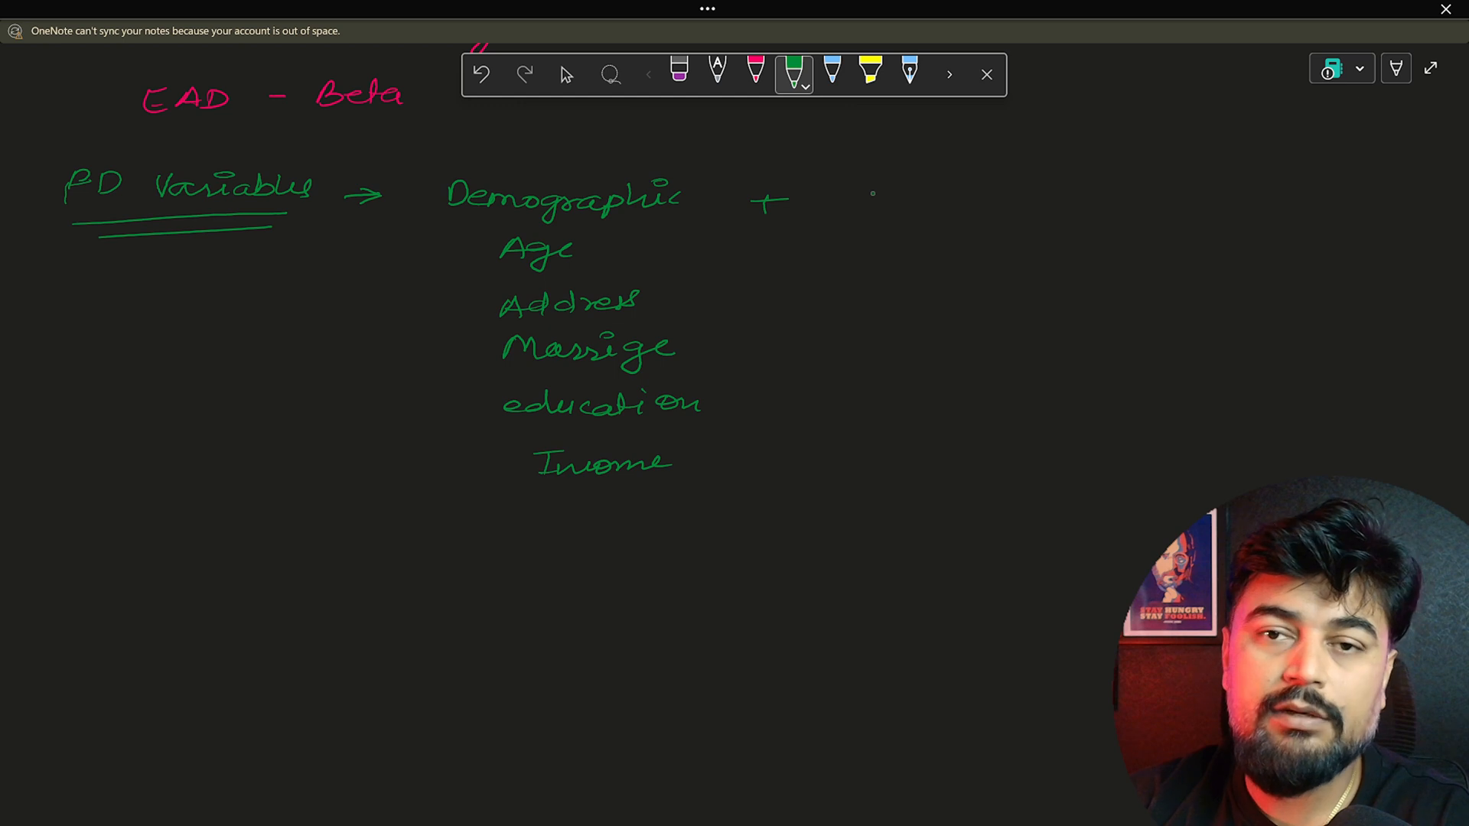
Add '+ Credit Ratings' beside Demographic with 'Enquiry of credit' beneath, and begin 'Ex MTG (LTV)'
left_click_drag(848, 211, 871, 198)
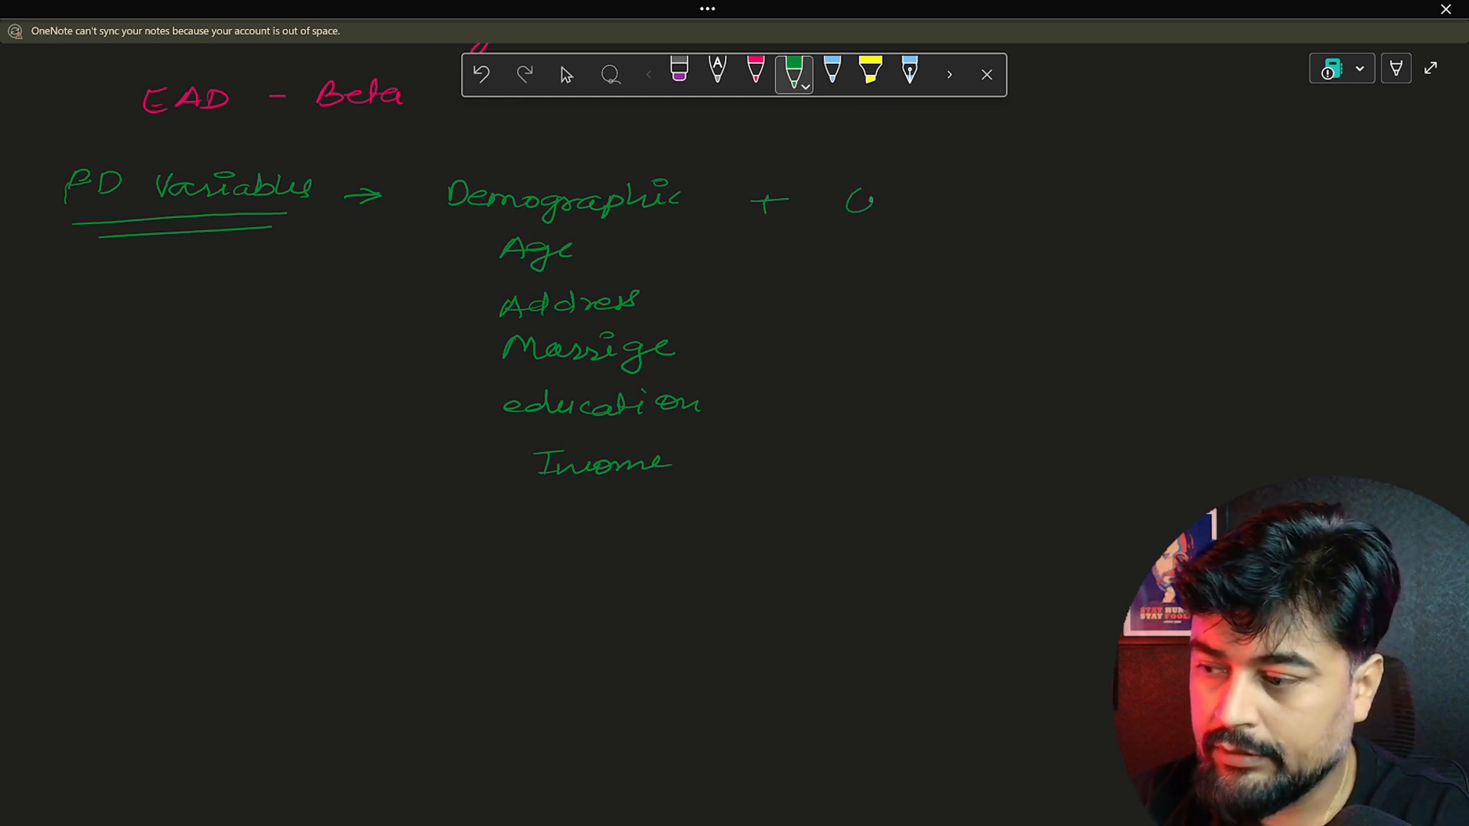
left_click_drag(848, 202, 979, 202)
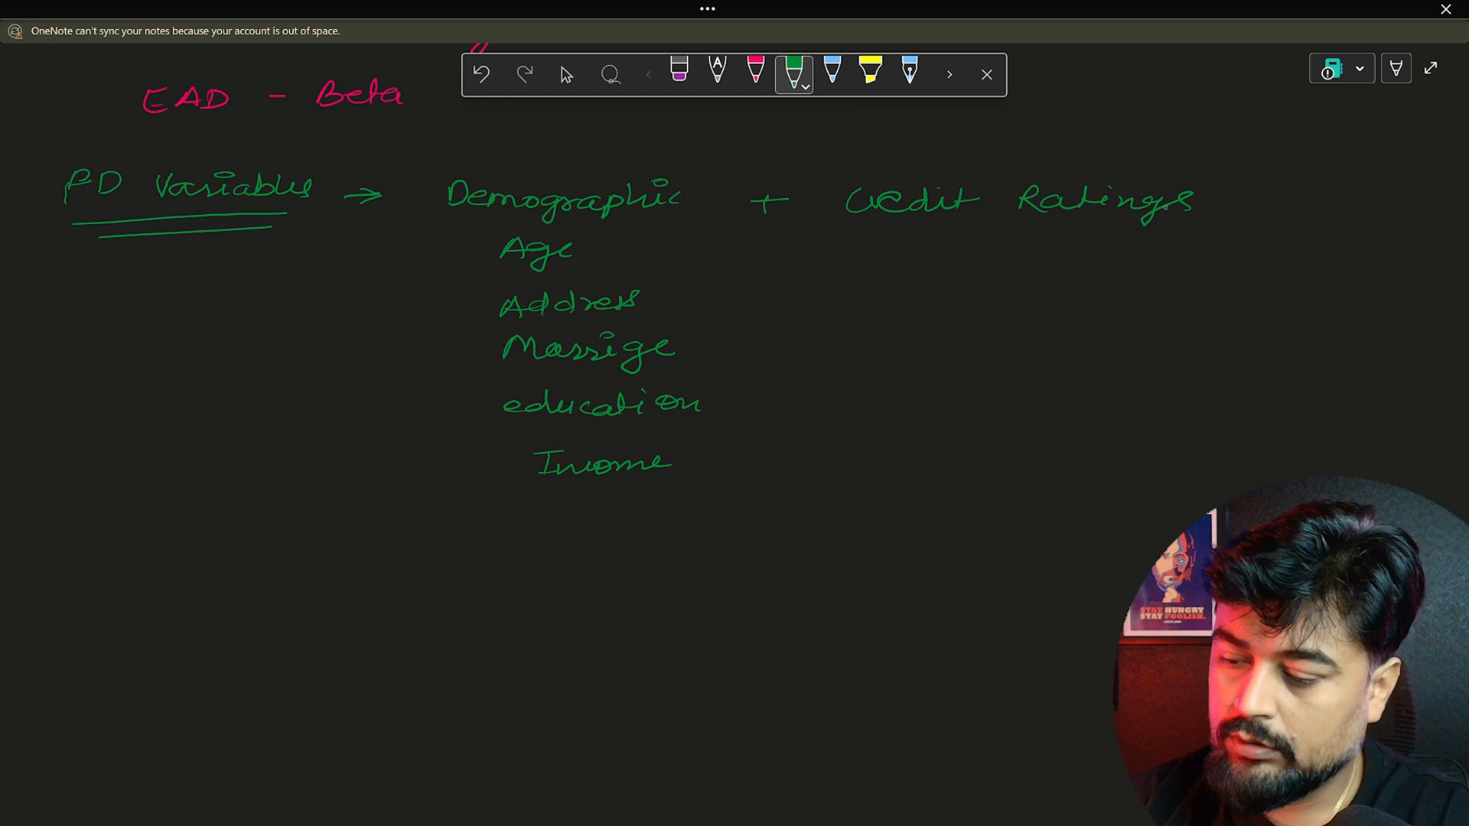
left_click_drag(862, 277, 886, 252)
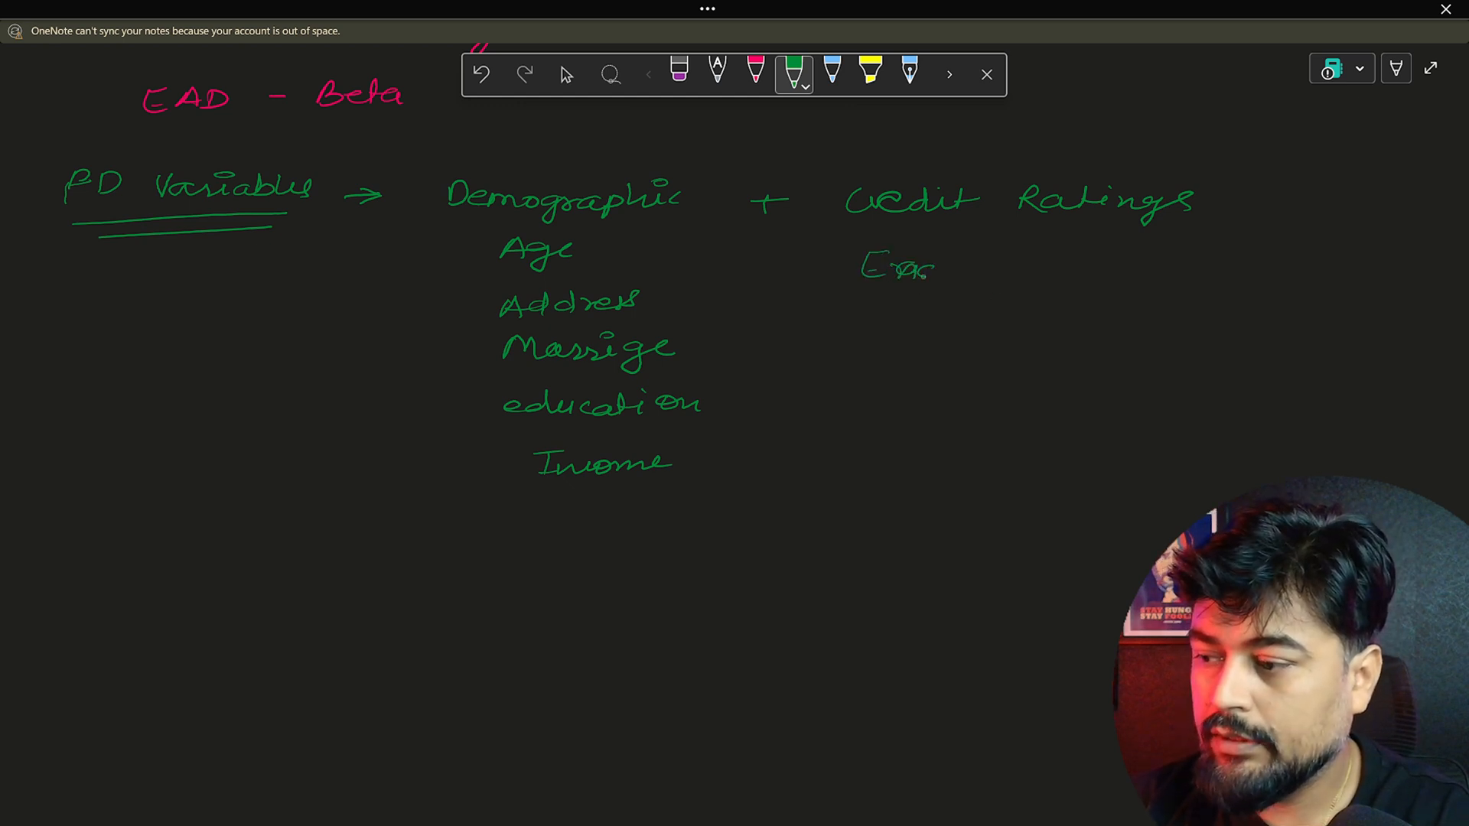
type("Enquiry of credit")
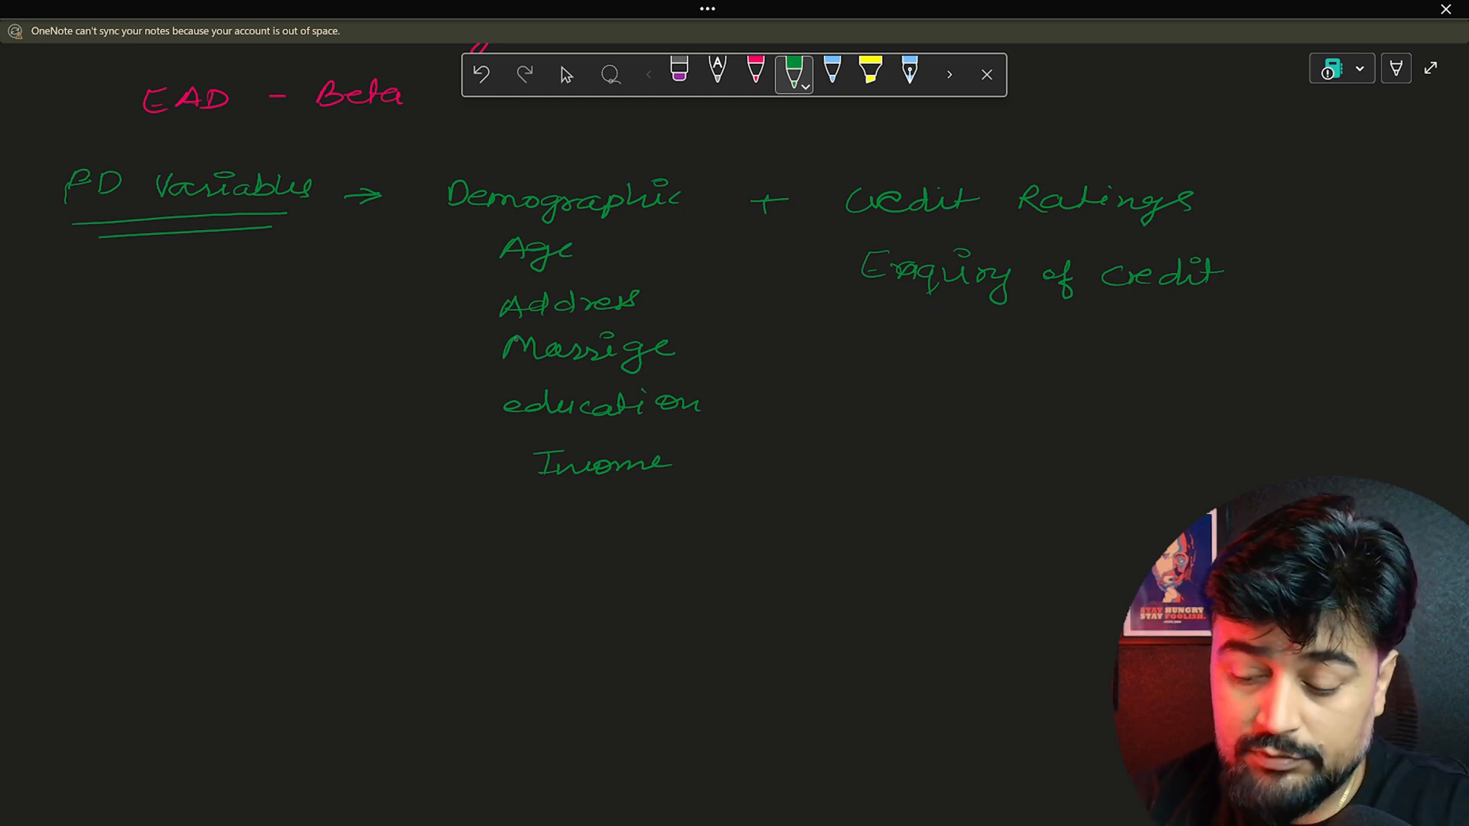
left_click_drag(225, 561, 282, 582)
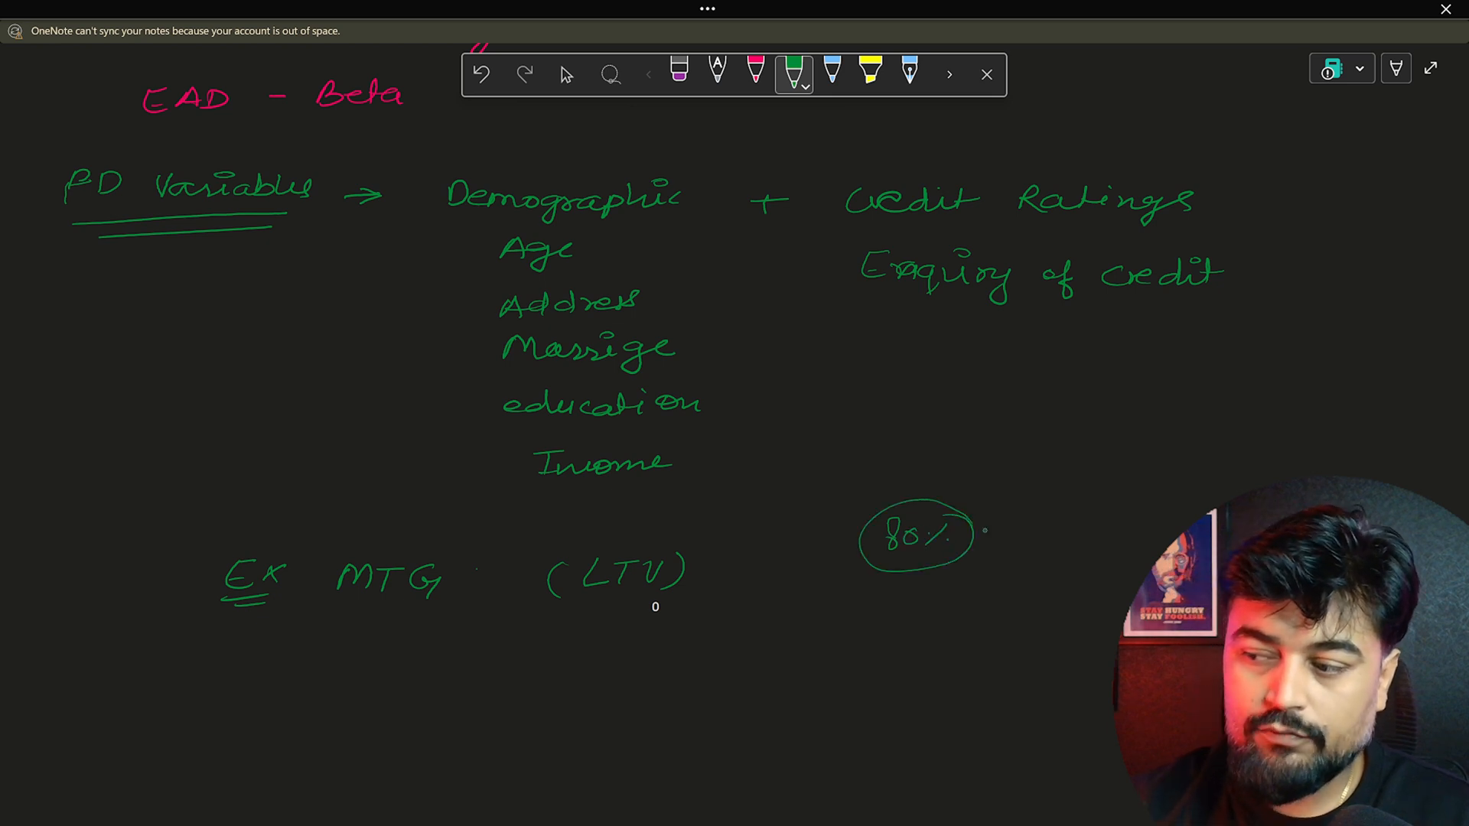
Circle 80%, add the loan amount and underlined 40 Lakh, and arrow 80% back to LTV
left_click_drag(984, 533, 1091, 511)
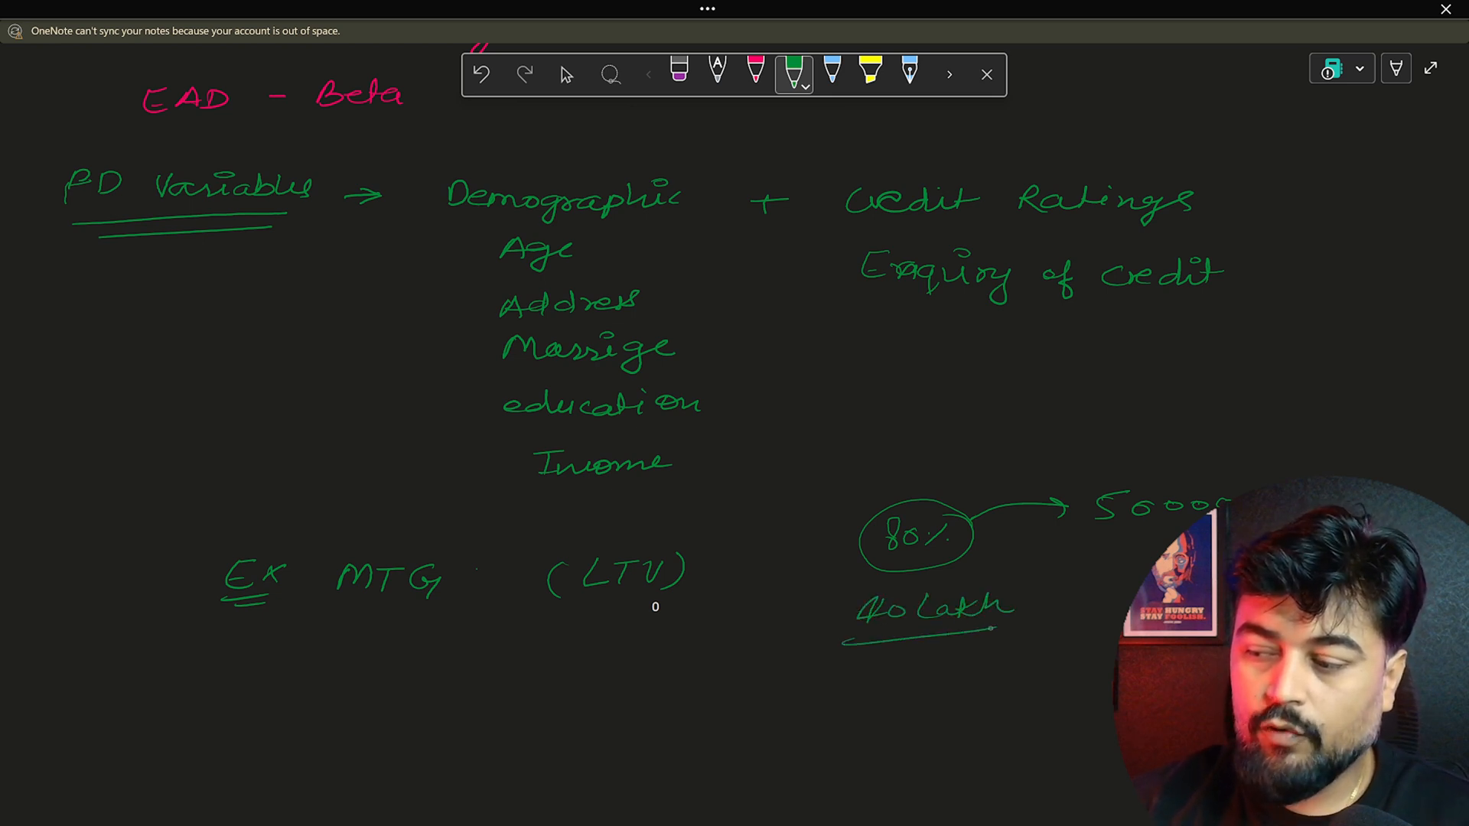
left_click_drag(825, 538, 707, 552)
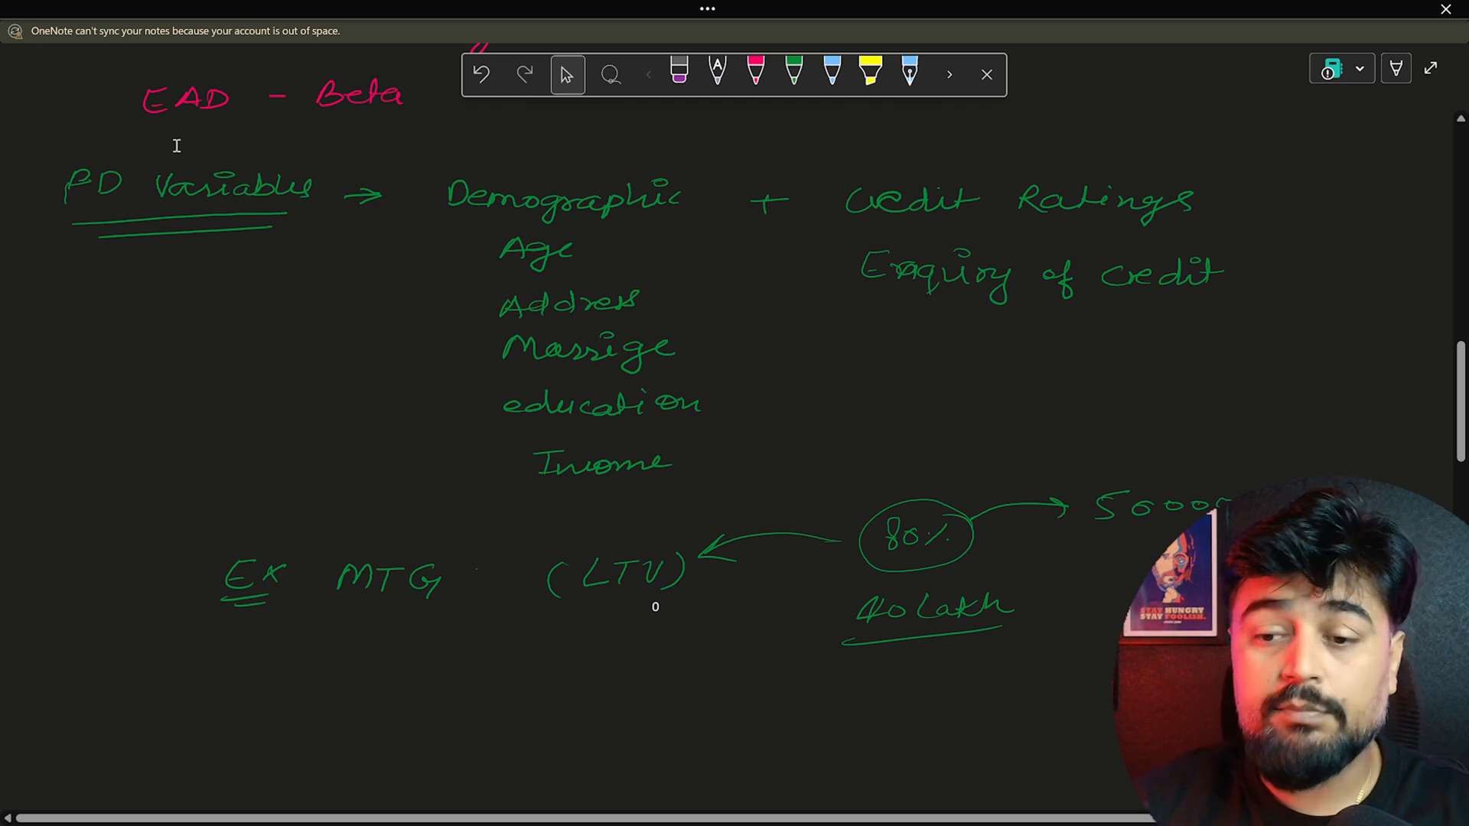
mouse_move(43, 377)
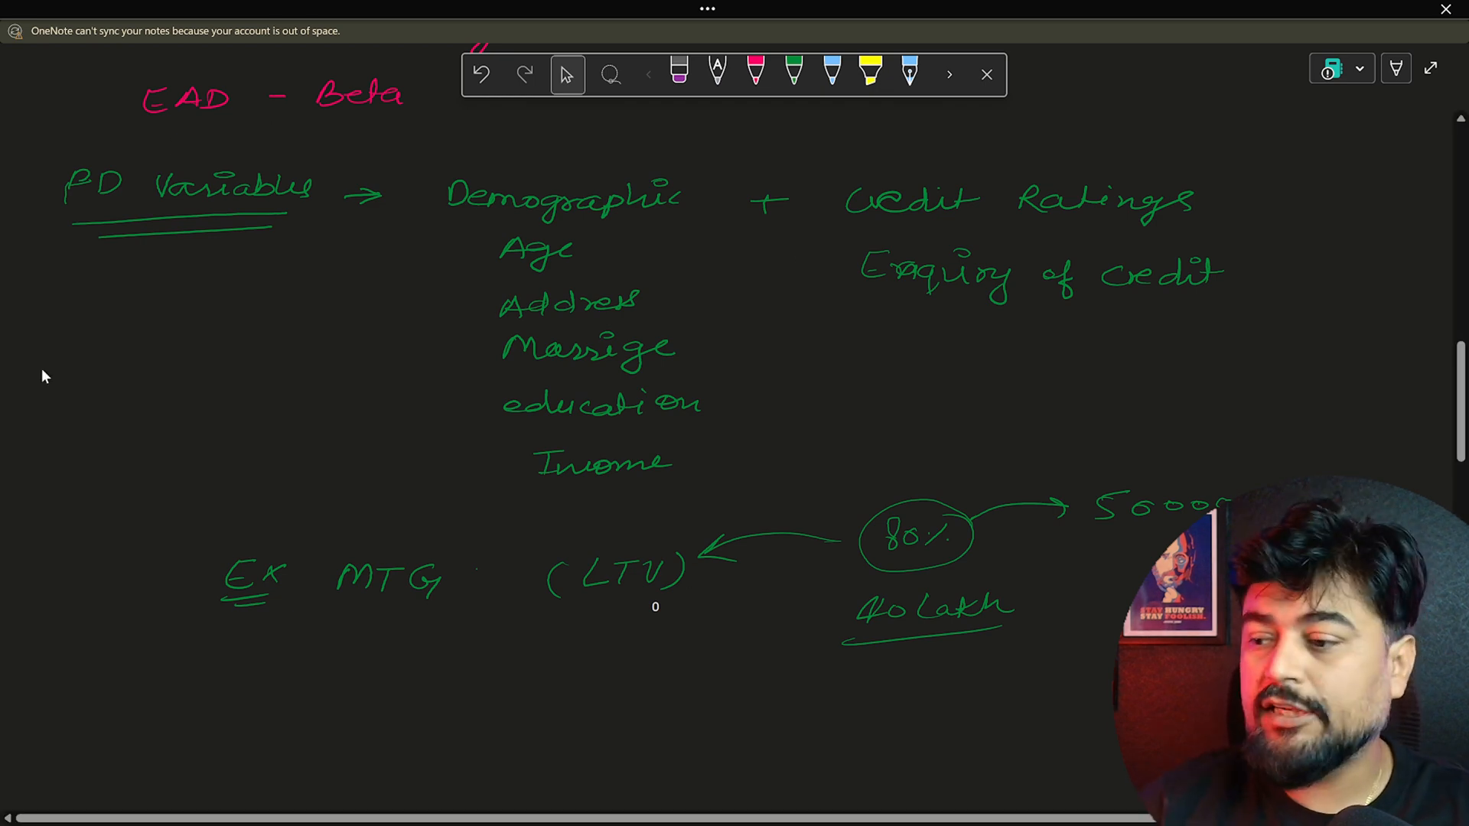